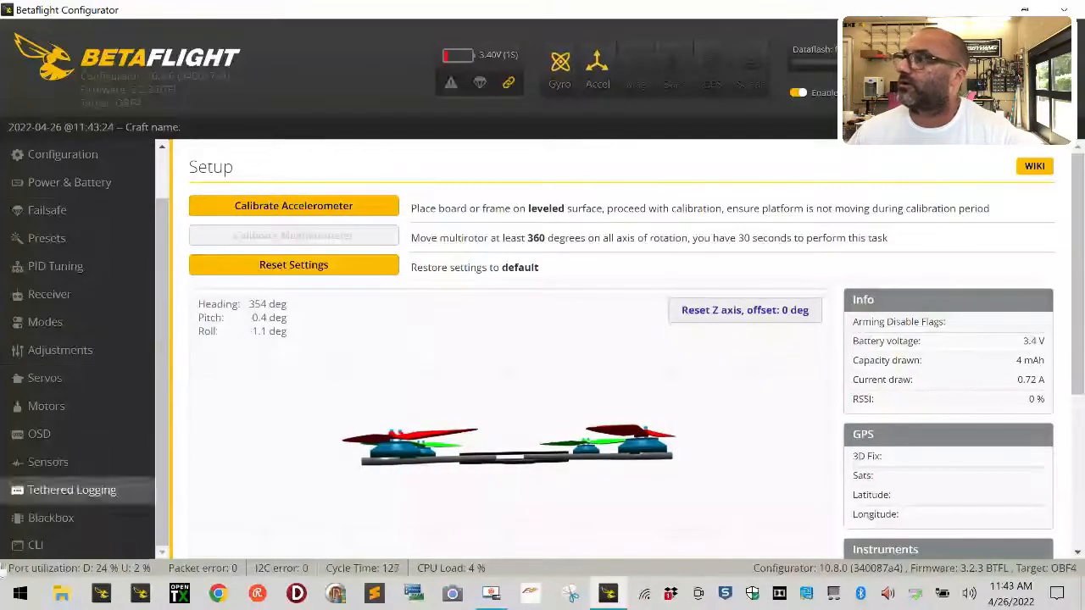
Open the CLI and query the version, showing Betaflight 3.2.3 for OMNIBUSF4.
{"action": "left_click", "coordinate": [35, 545]}
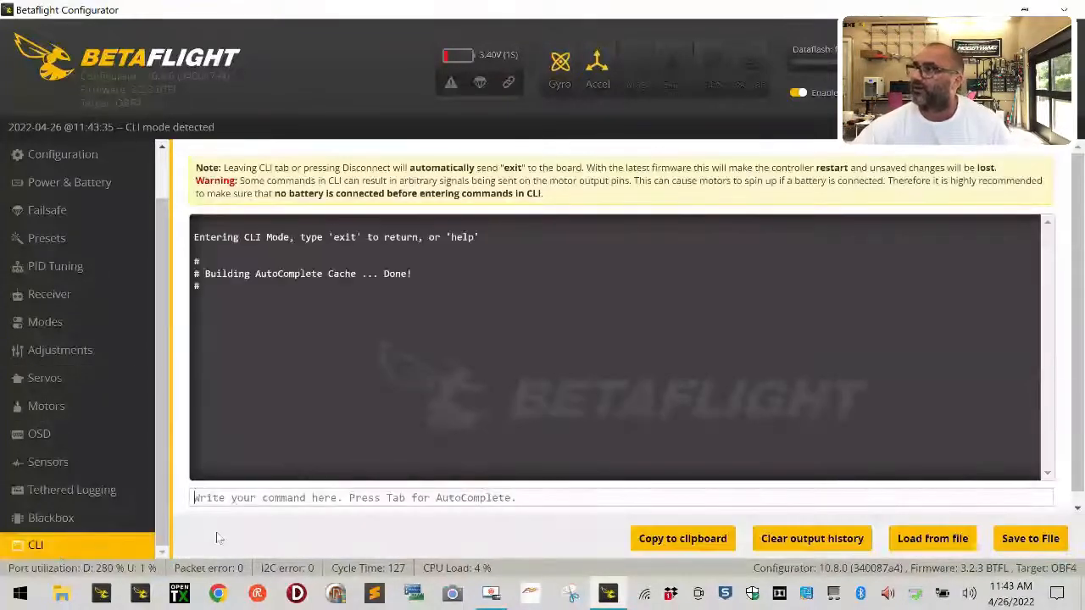
{"action": "type", "text": "v"}
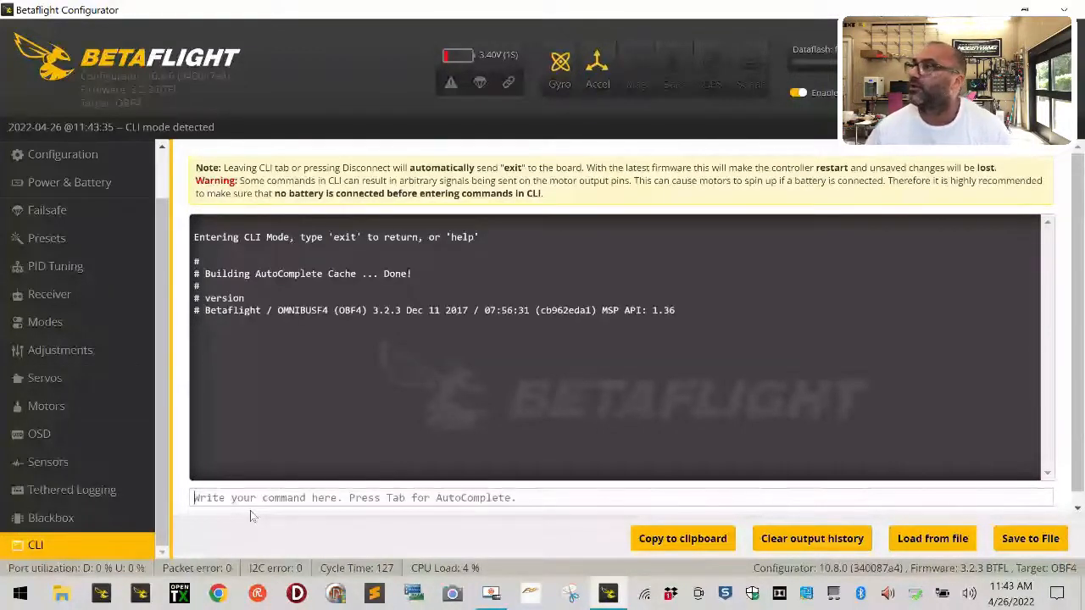
{"action": "mouse_move", "coordinate": [267, 390]}
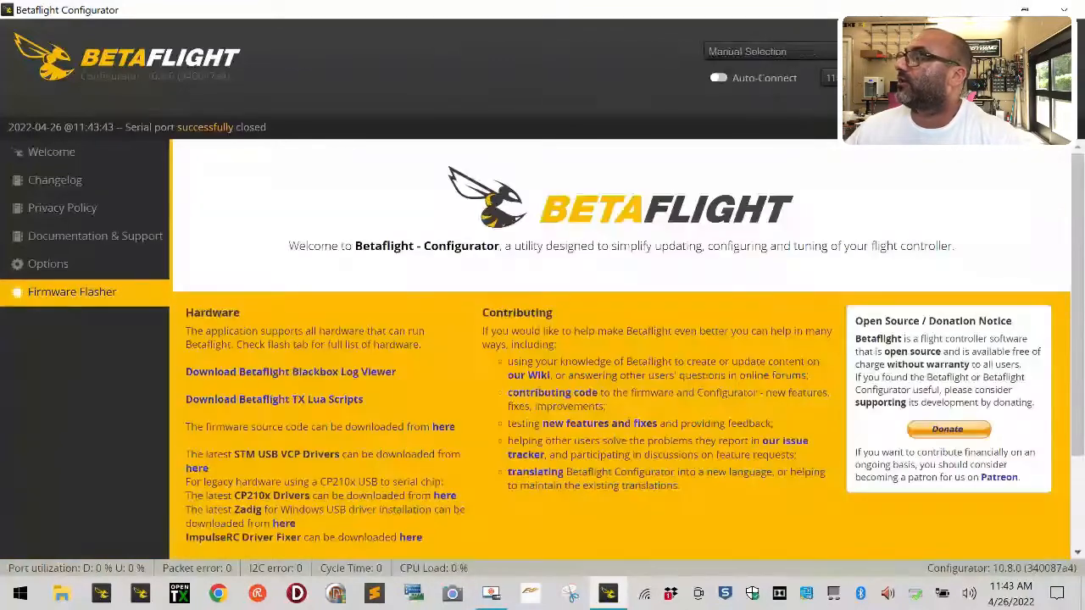
Load Betaflight 4.2.11 for OMNIBUSF4 online in Firmware Flasher and start flashing.
{"action": "left_click", "coordinate": [72, 291]}
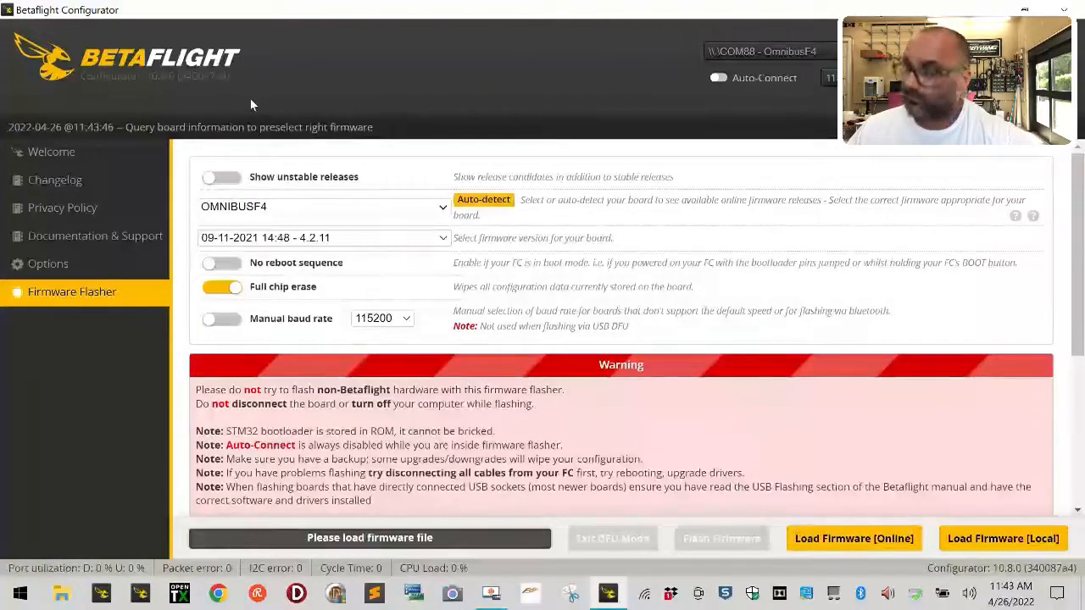
{"action": "left_click", "coordinate": [324, 237]}
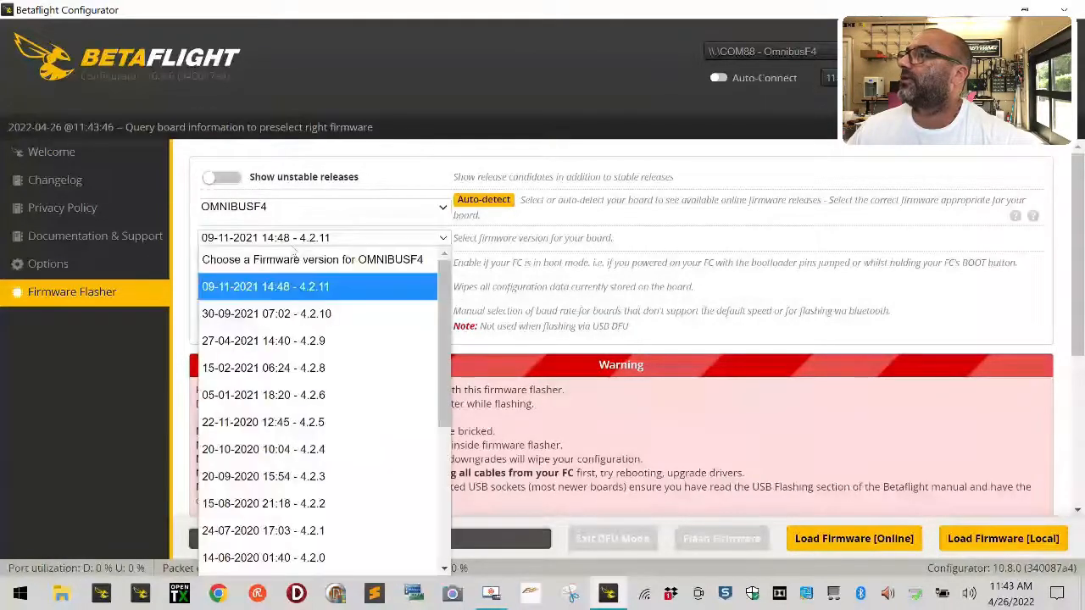
{"action": "left_click", "coordinate": [853, 538]}
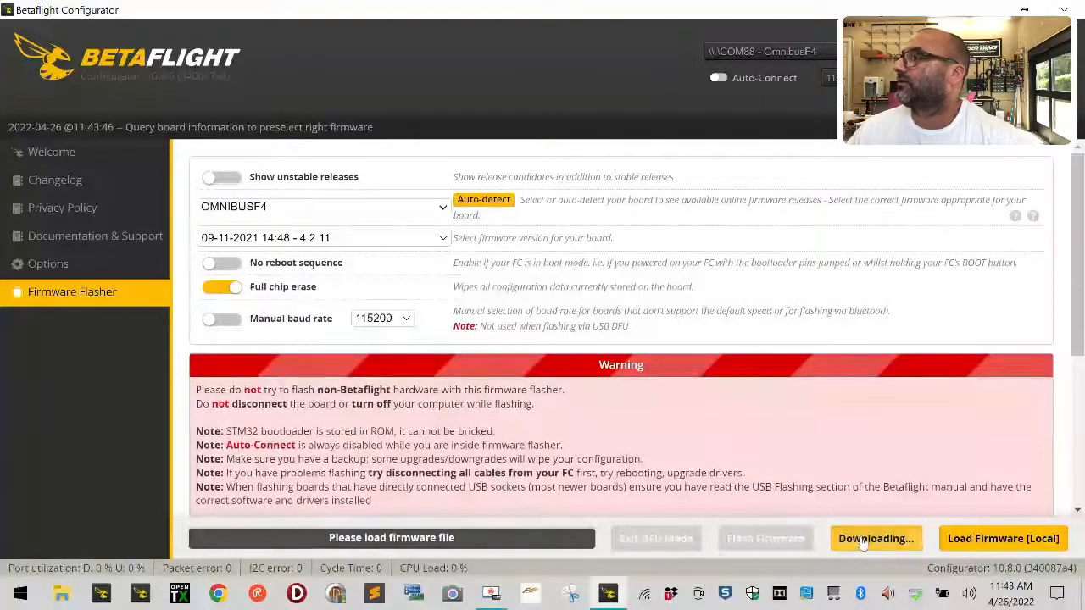
{"action": "left_click", "coordinate": [876, 538]}
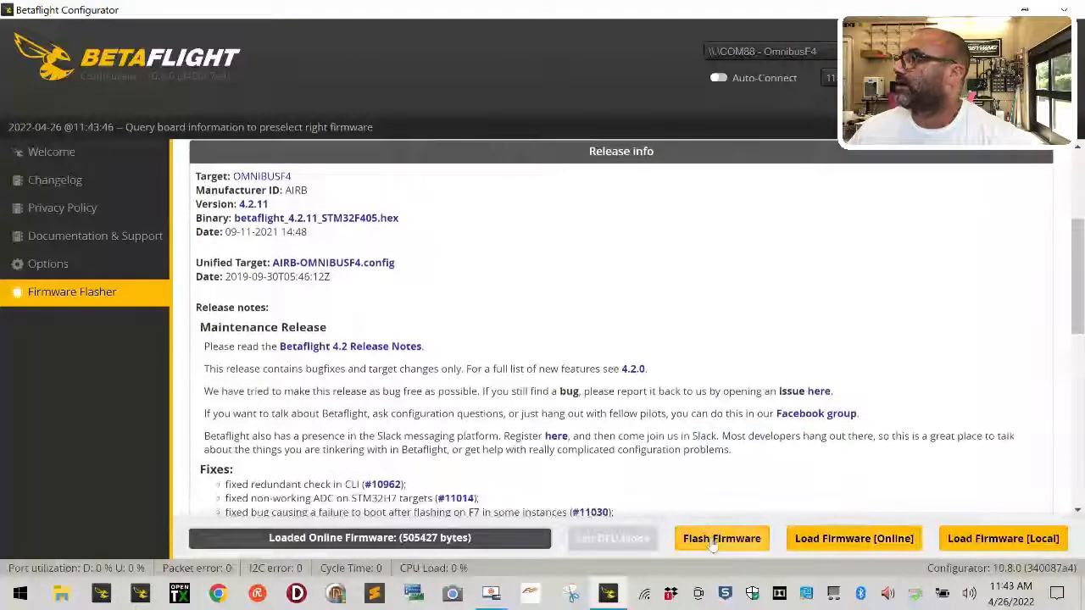
{"action": "left_click", "coordinate": [721, 538]}
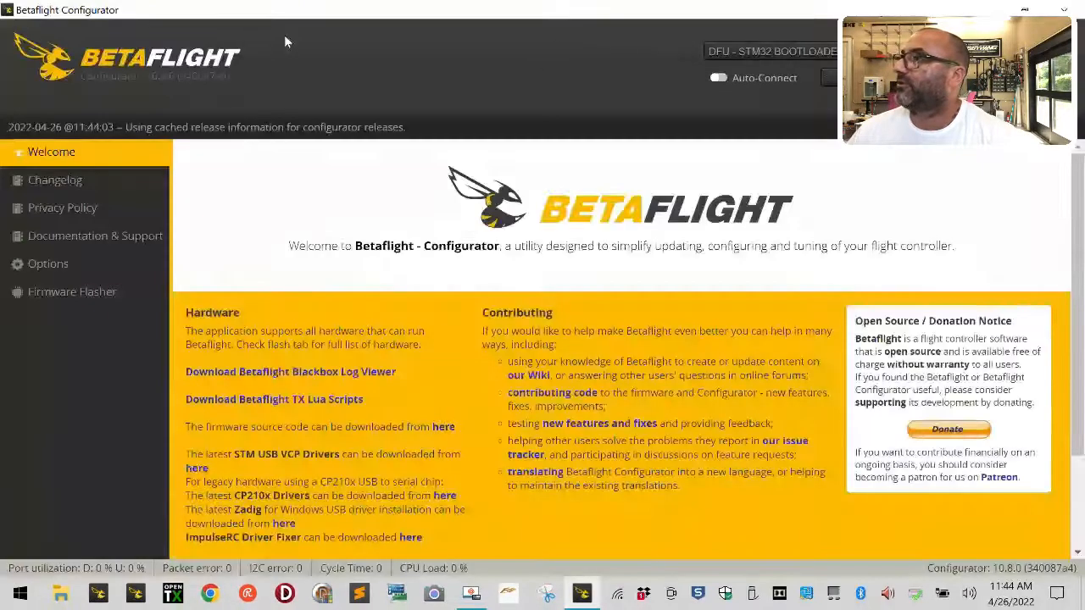
Flash the loaded 4.2.11 firmware onto the DFU board until Programming: SUCCESSFUL.
{"action": "left_click", "coordinate": [73, 291]}
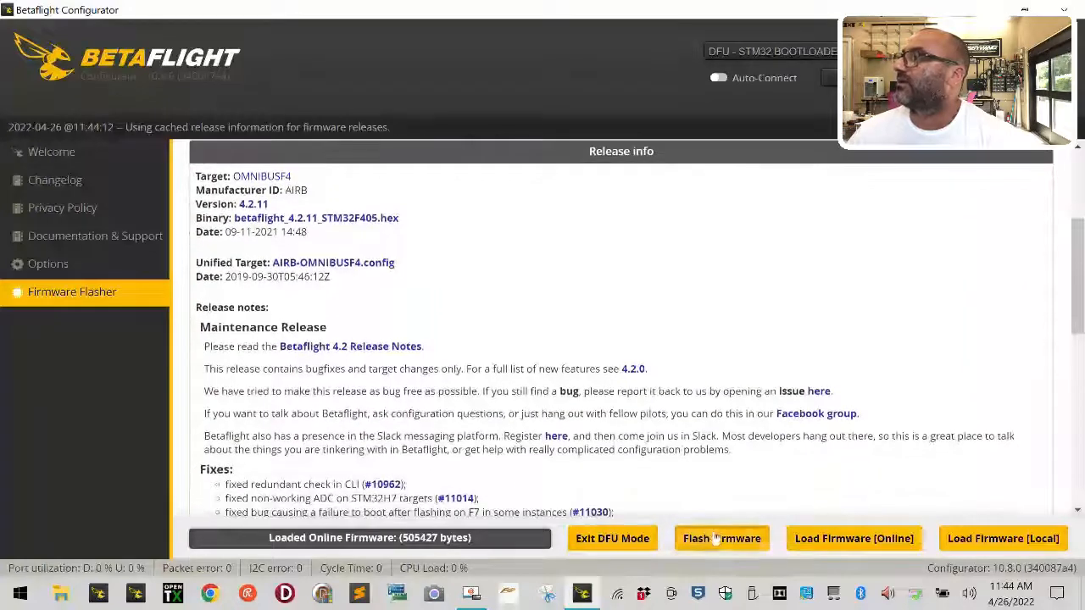
{"action": "left_click", "coordinate": [721, 538]}
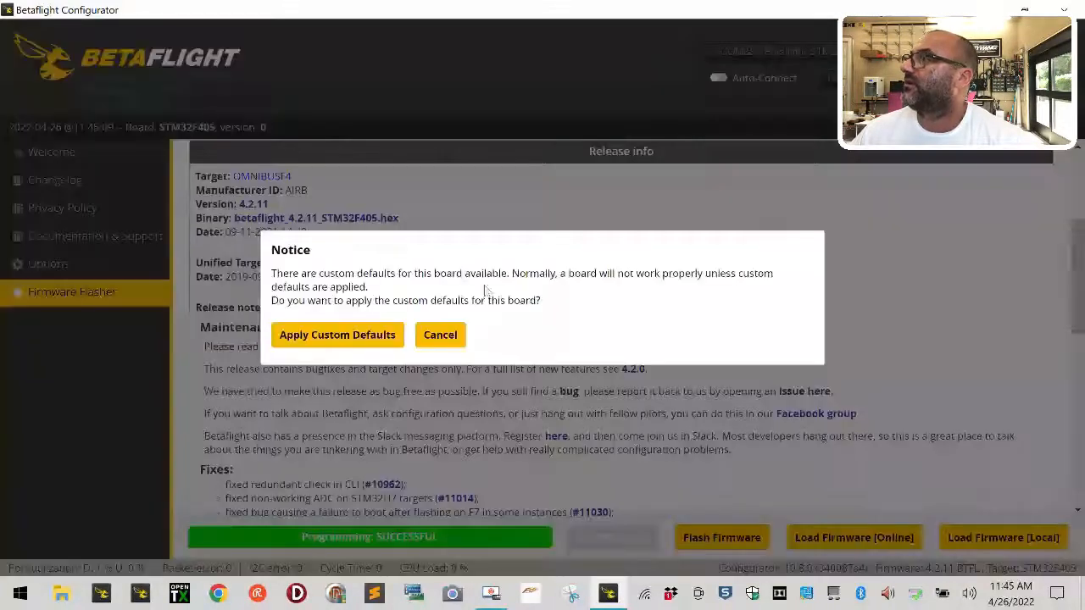
Apply custom defaults, close the configuration warning, and calibrate the accelerometer.
{"action": "left_click", "coordinate": [440, 334]}
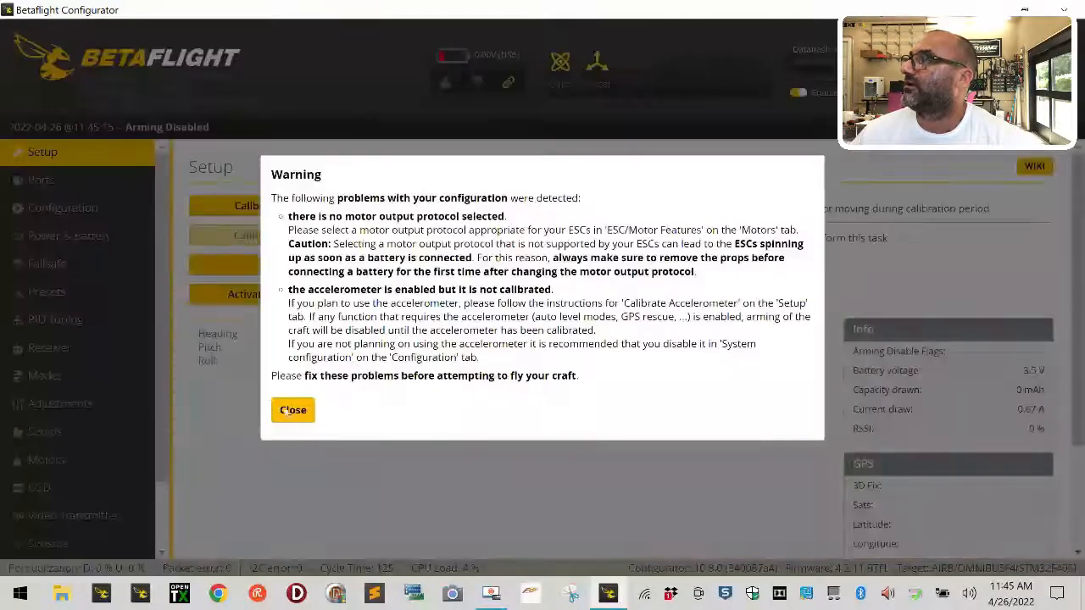
{"action": "left_click", "coordinate": [292, 410]}
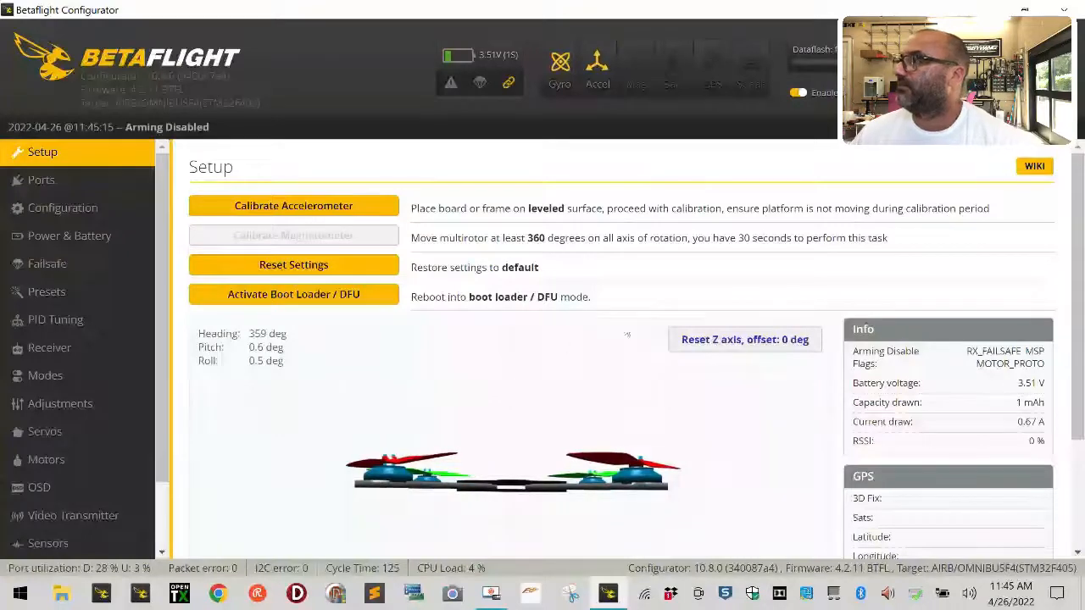
{"action": "left_click", "coordinate": [293, 205]}
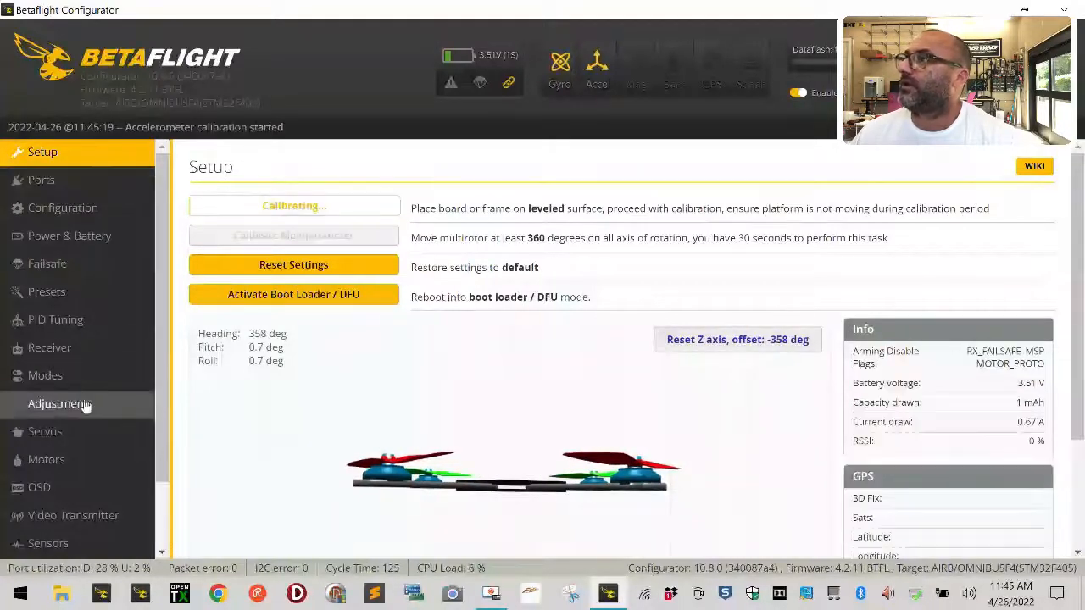
Turn on Serial Rx for UART3 in Ports, save and reboot, and dismiss the warning.
{"action": "left_click", "coordinate": [40, 179]}
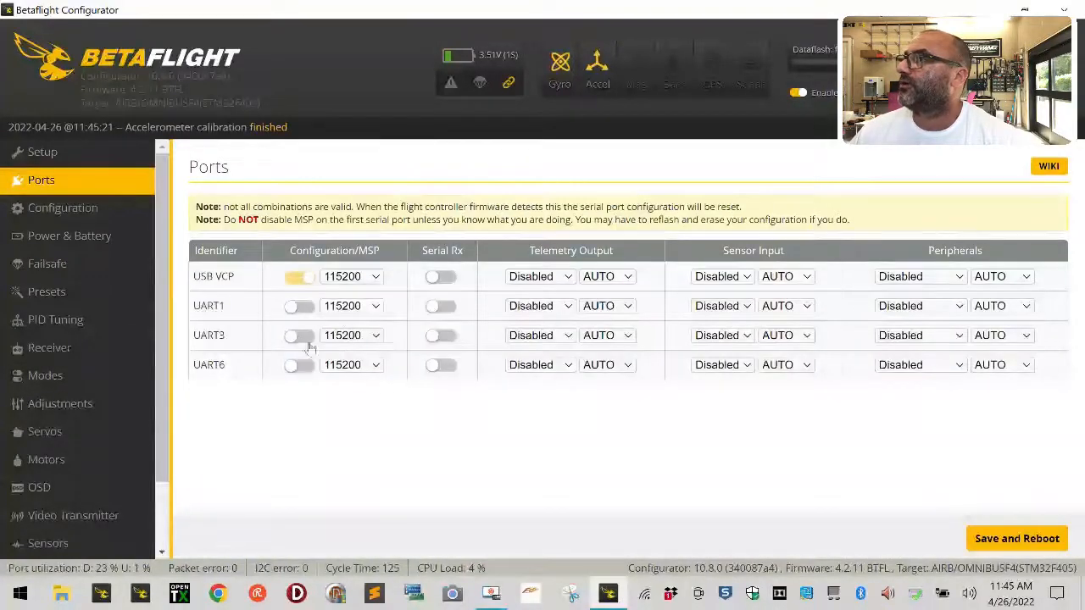
{"action": "left_click", "coordinate": [440, 334]}
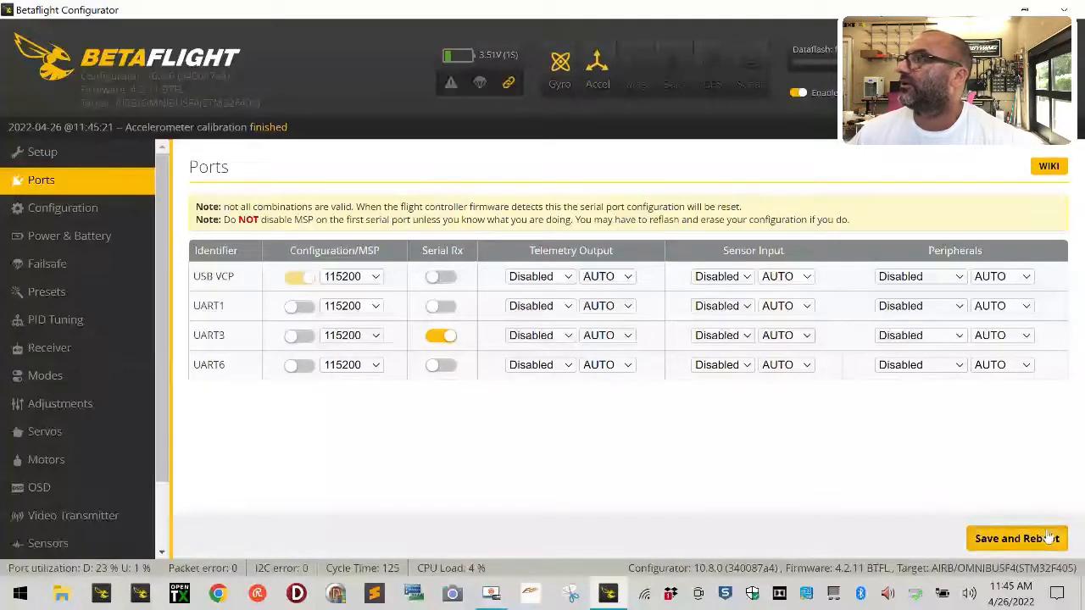
{"action": "left_click", "coordinate": [1016, 538]}
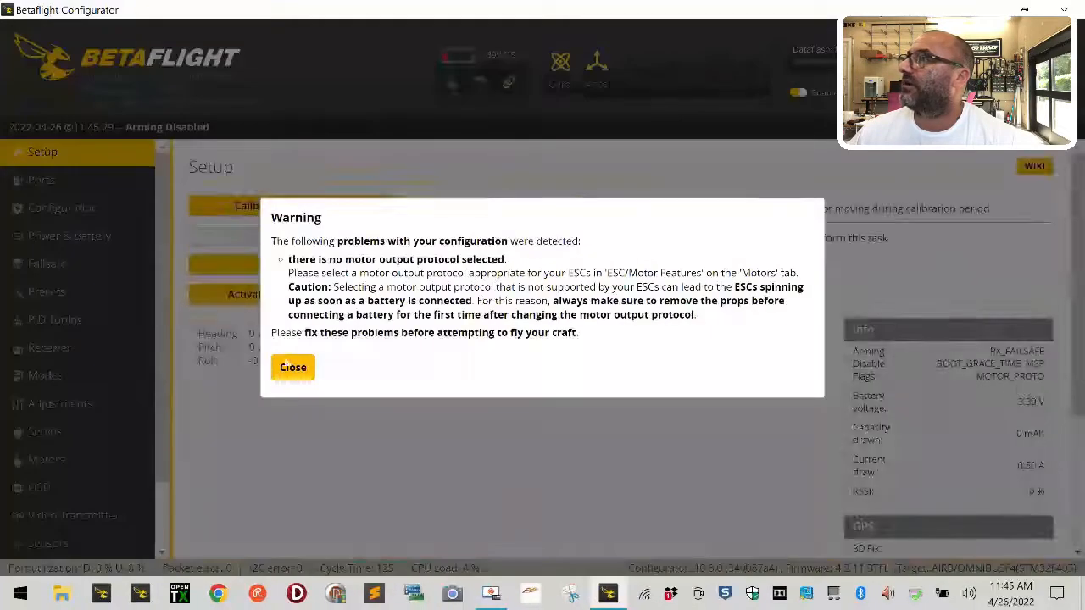
{"action": "left_click", "coordinate": [292, 367]}
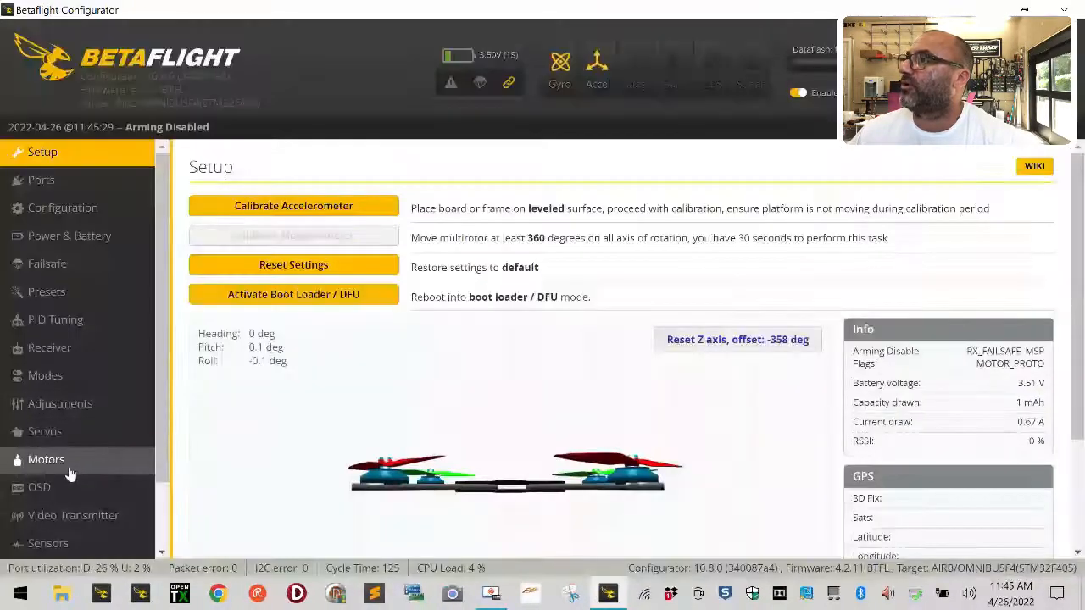
Select an ESC/Motor protocol on the Motors tab and save with a reboot.
{"action": "left_click", "coordinate": [45, 459]}
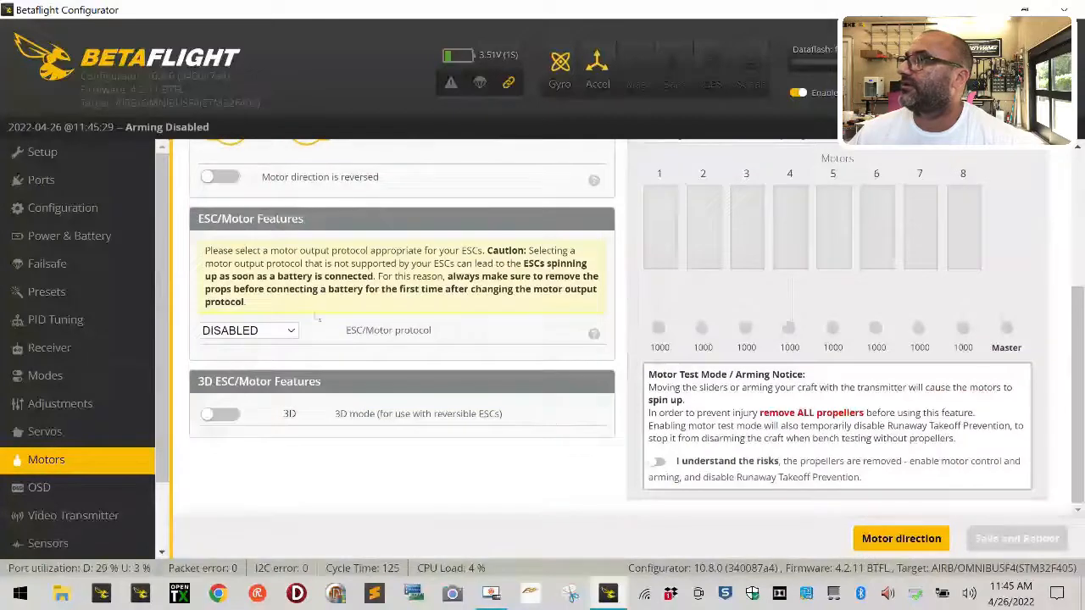
{"action": "left_click", "coordinate": [248, 330]}
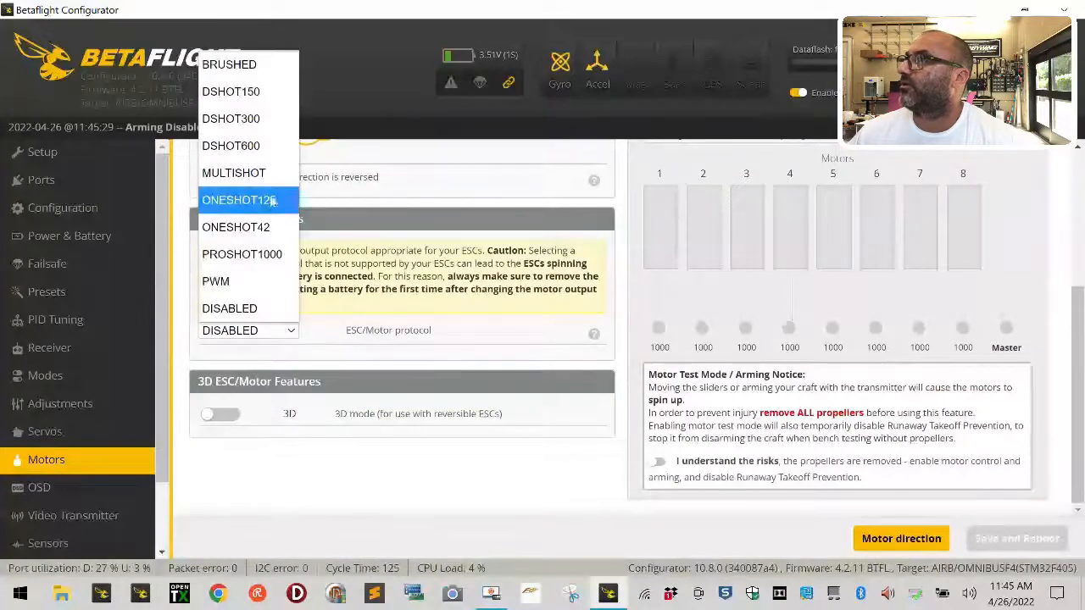
{"action": "left_click", "coordinate": [239, 200]}
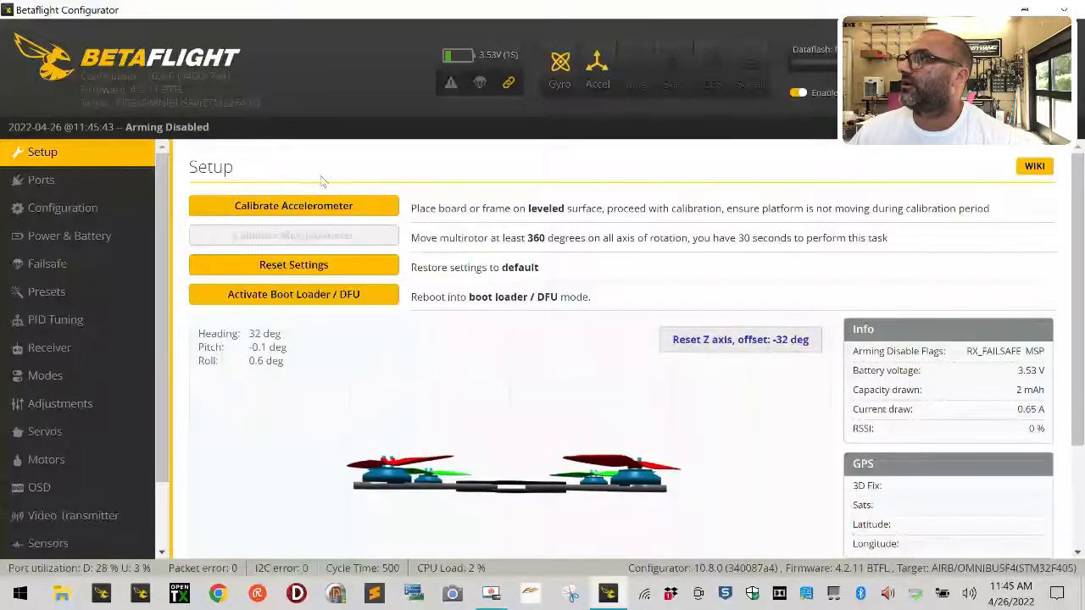
{"action": "left_click", "coordinate": [41, 180]}
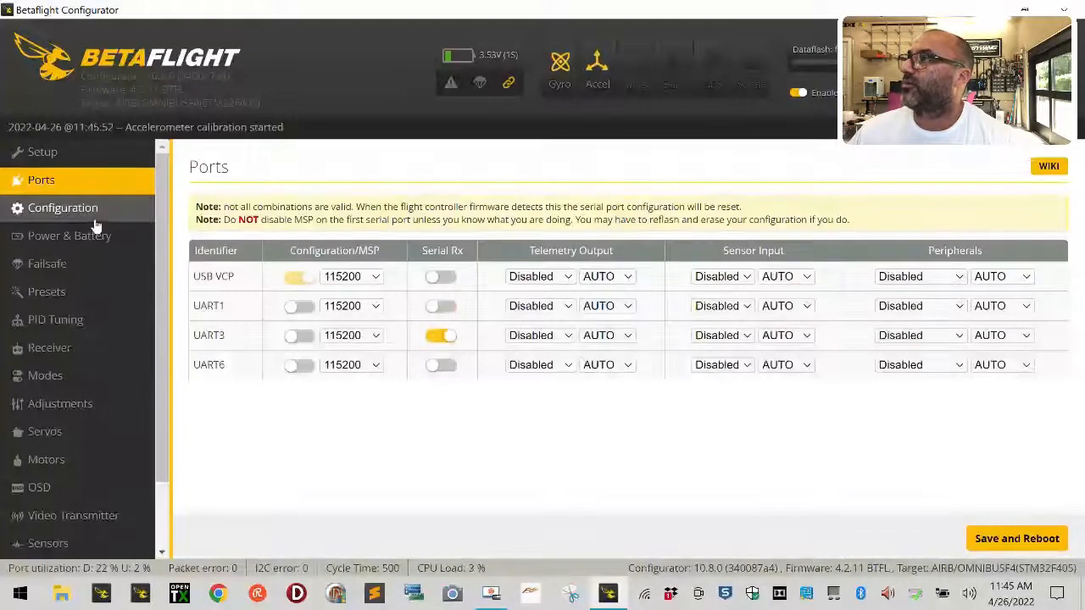
Disable the barometer and magnetometer and set the craft name to DBLaser5.
{"action": "left_click", "coordinate": [63, 207]}
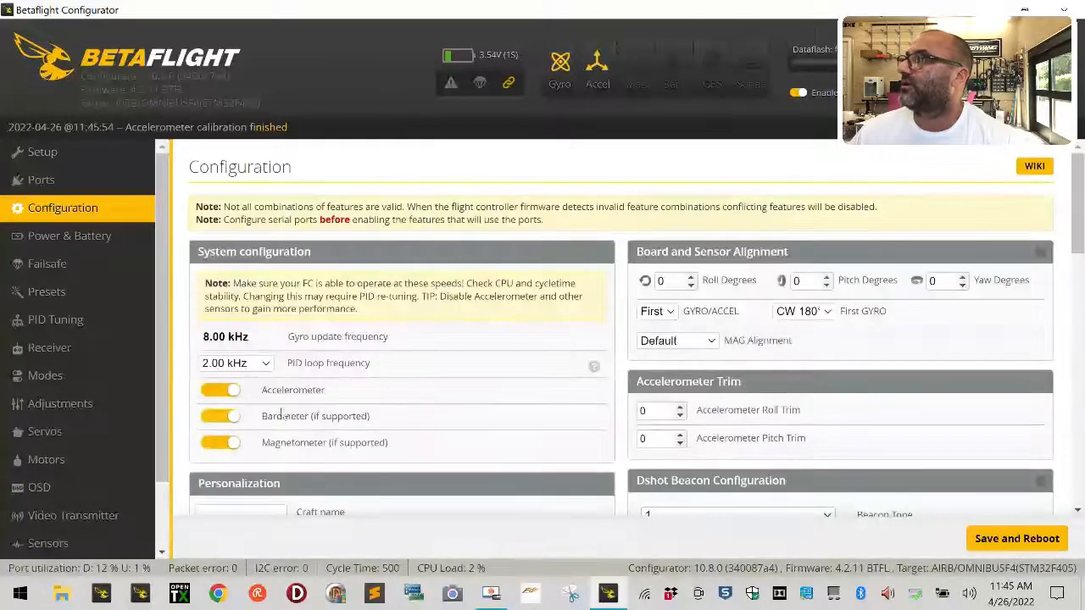
{"action": "left_click", "coordinate": [221, 415]}
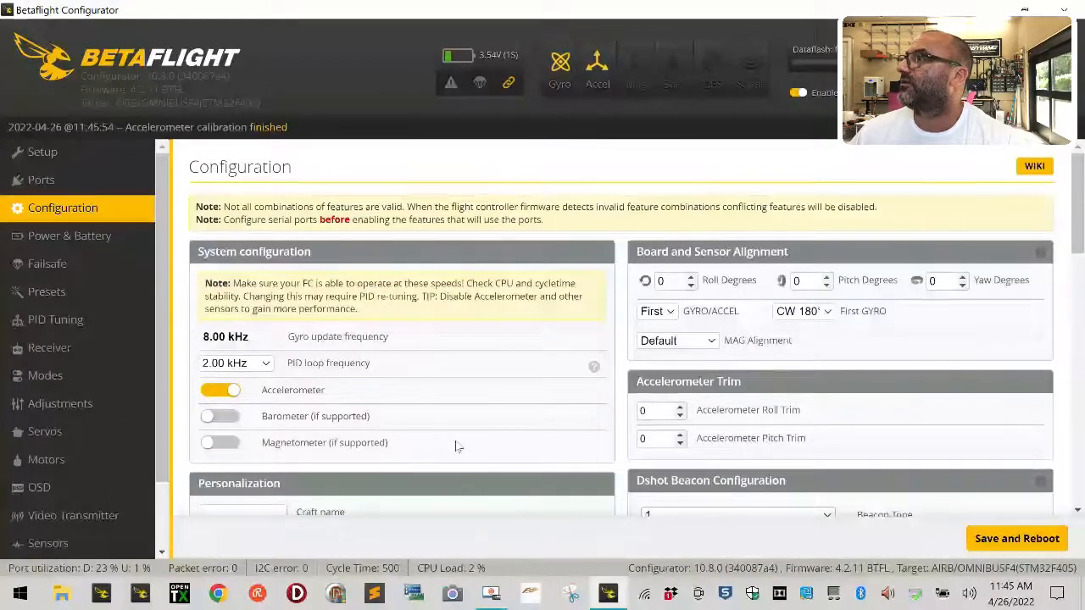
{"action": "scroll", "scroll_direction": "down", "scroll_amount": 3}
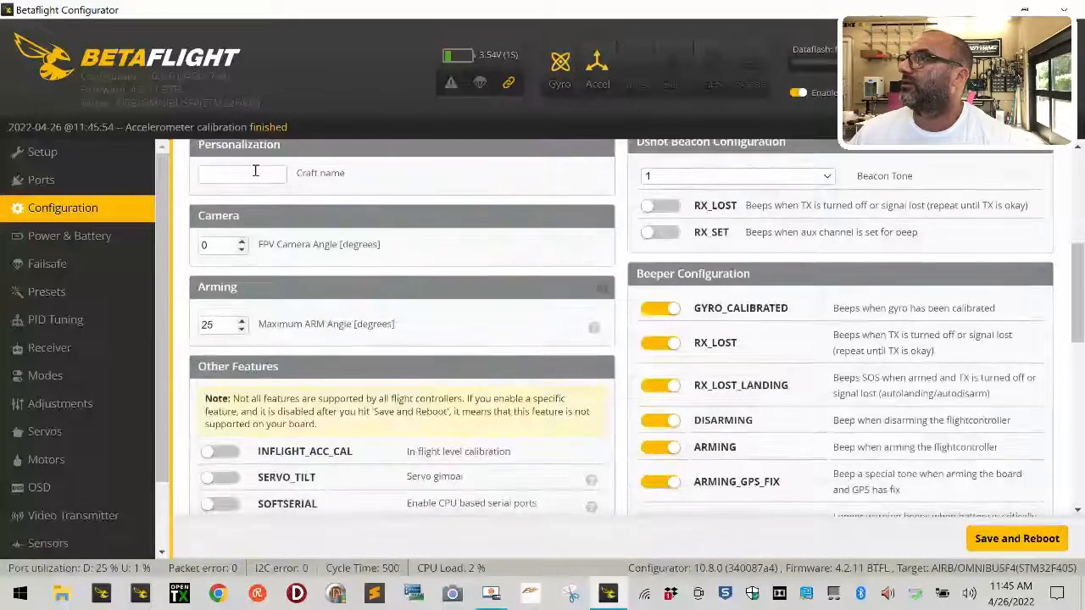
{"action": "left_click", "coordinate": [243, 173]}
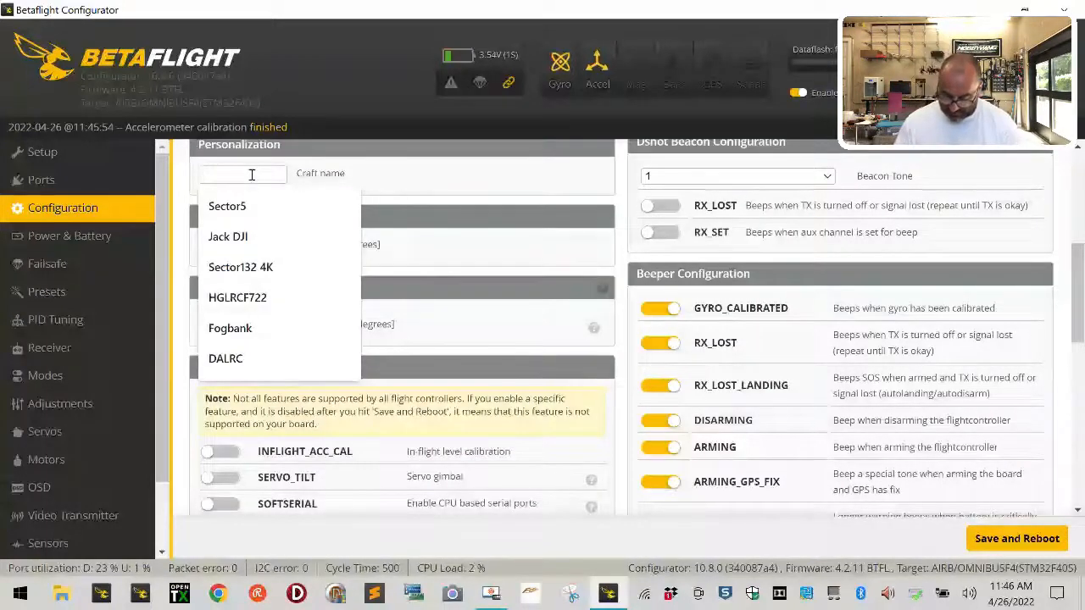
{"action": "type", "text": "DBLaser5"}
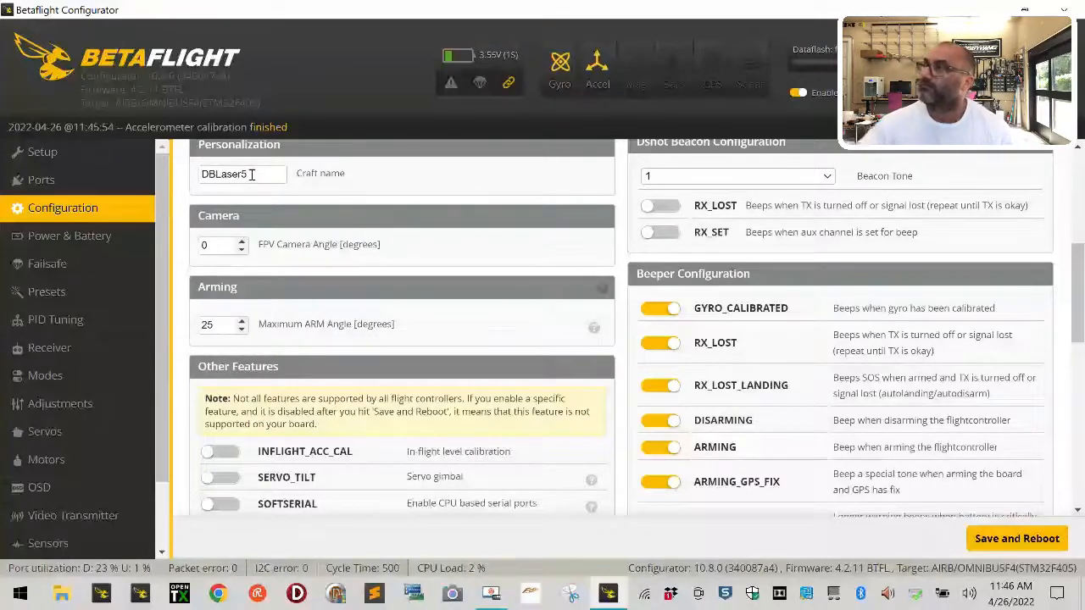
{"action": "scroll", "scroll_direction": "down", "scroll_amount": 3}
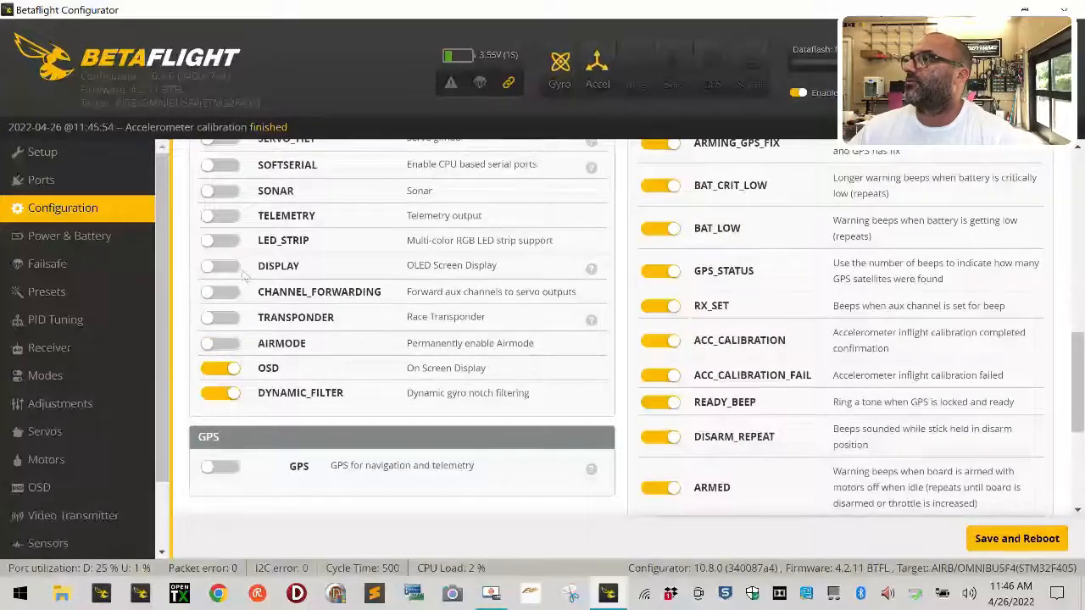
{"action": "mouse_move", "coordinate": [233, 221]}
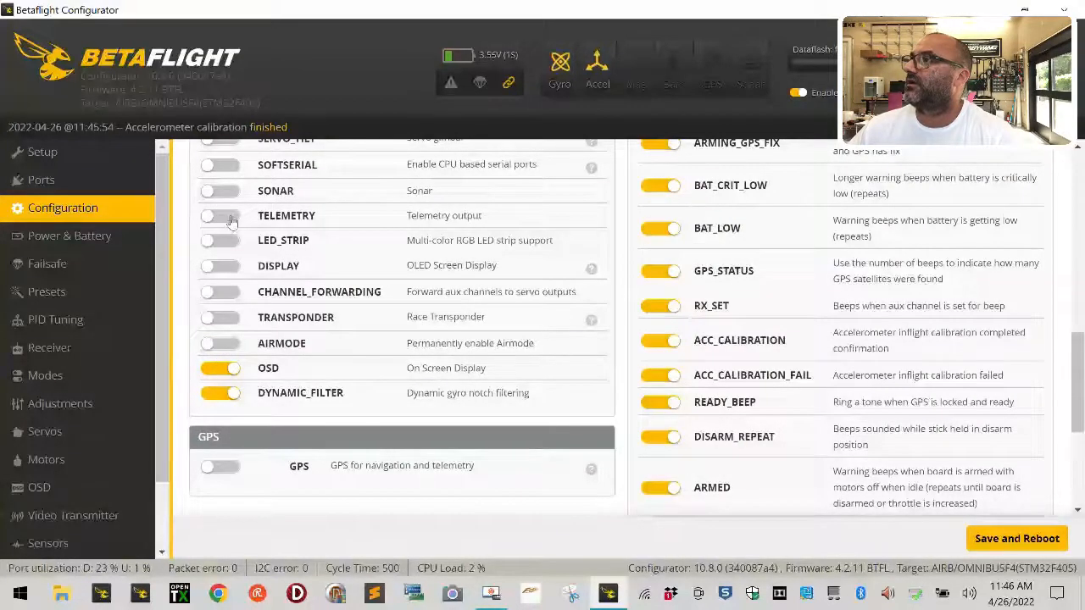
{"action": "scroll", "scroll_direction": "down", "scroll_amount": 3}
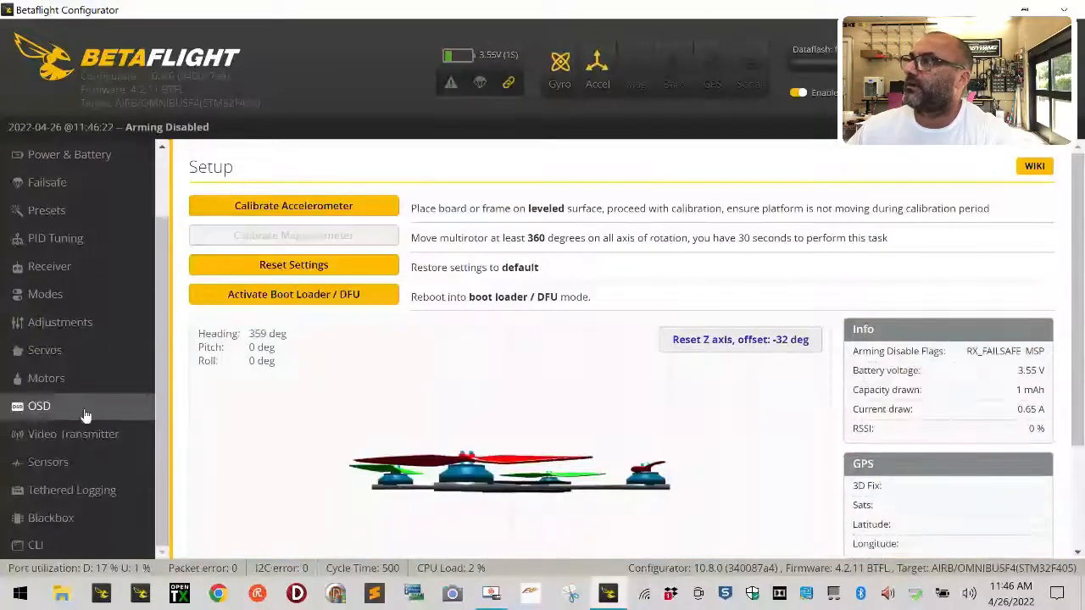
Open the OSD tab and scroll through the element list beside the live preview.
{"action": "left_click", "coordinate": [39, 405]}
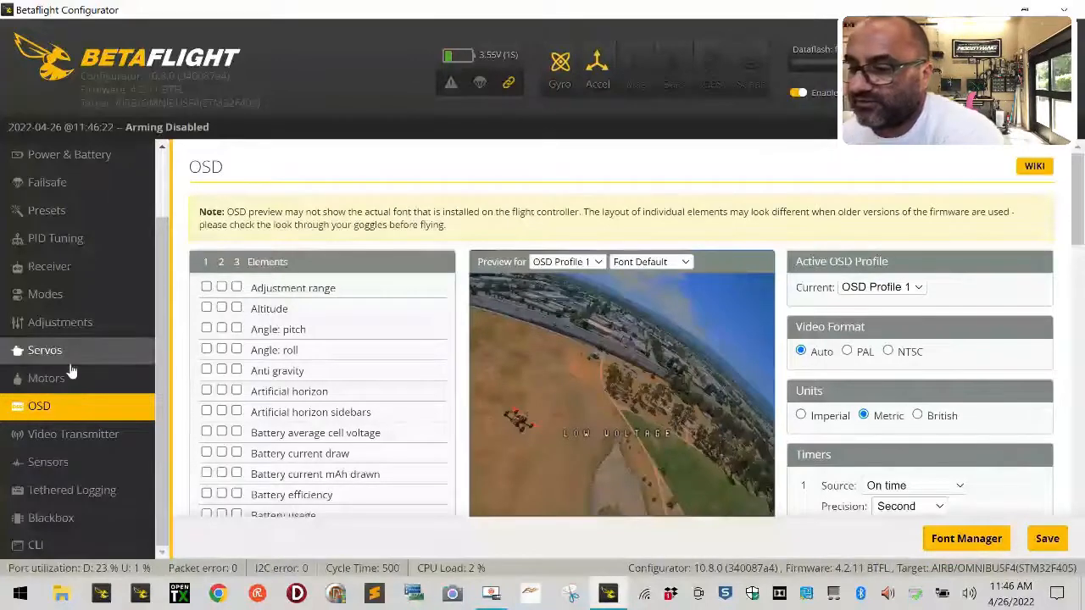
{"action": "mouse_move", "coordinate": [71, 371]}
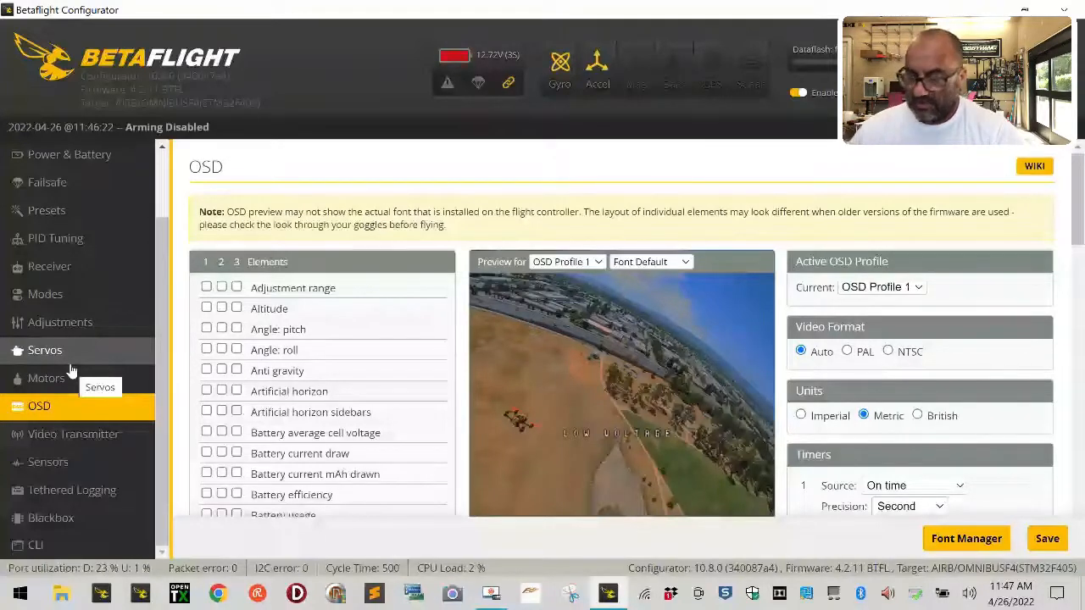
{"action": "scroll", "scroll_direction": "down", "scroll_amount": 3}
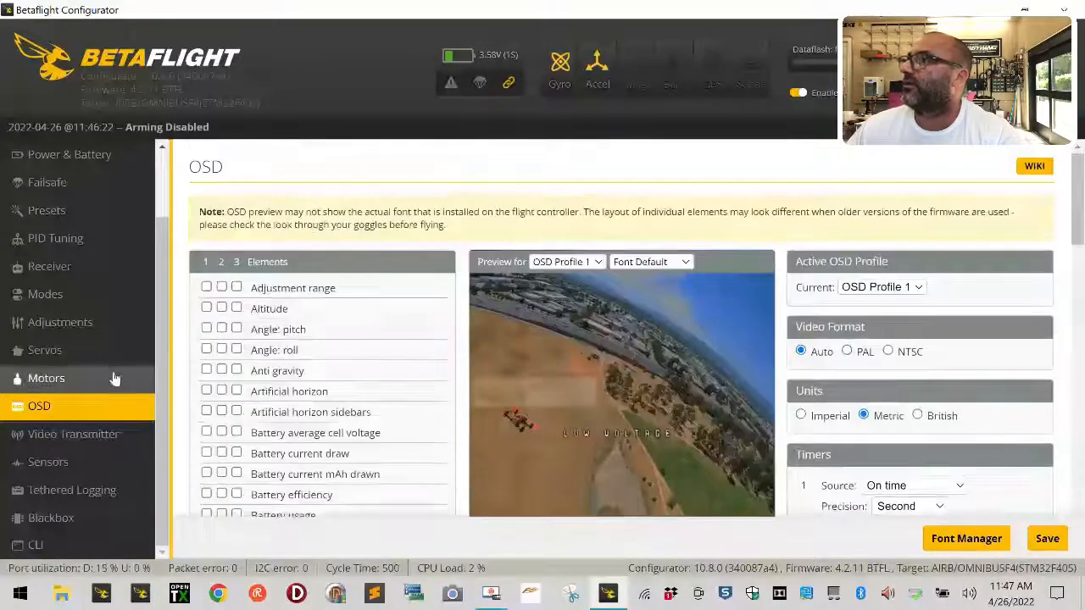
{"action": "scroll", "scroll_direction": "down", "scroll_amount": 3}
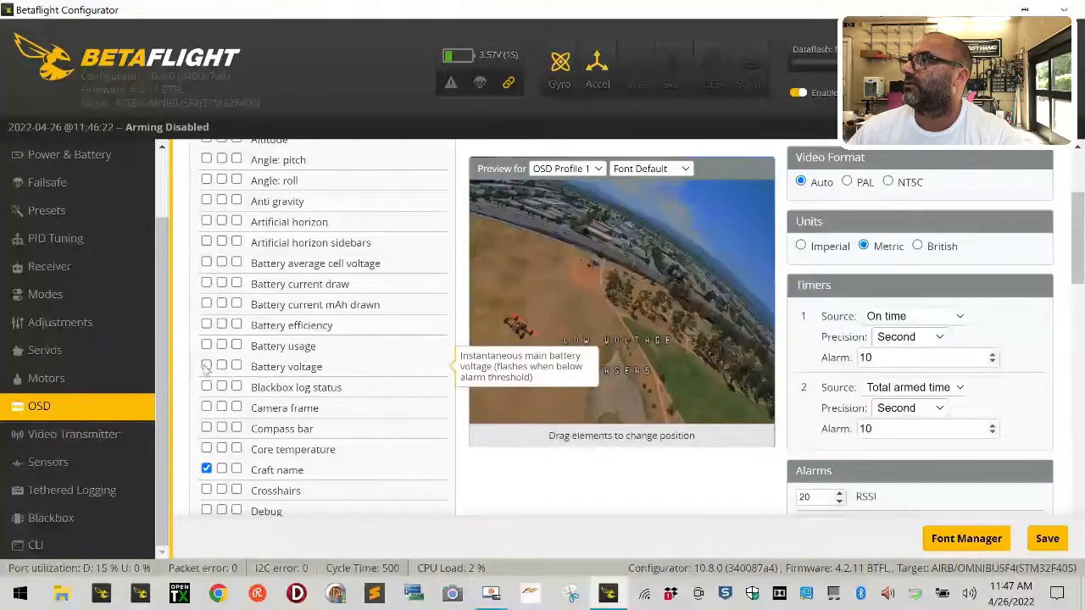
Tick the Battery voltage and Fly mode OSD elements and save the layout.
{"action": "left_click", "coordinate": [206, 367]}
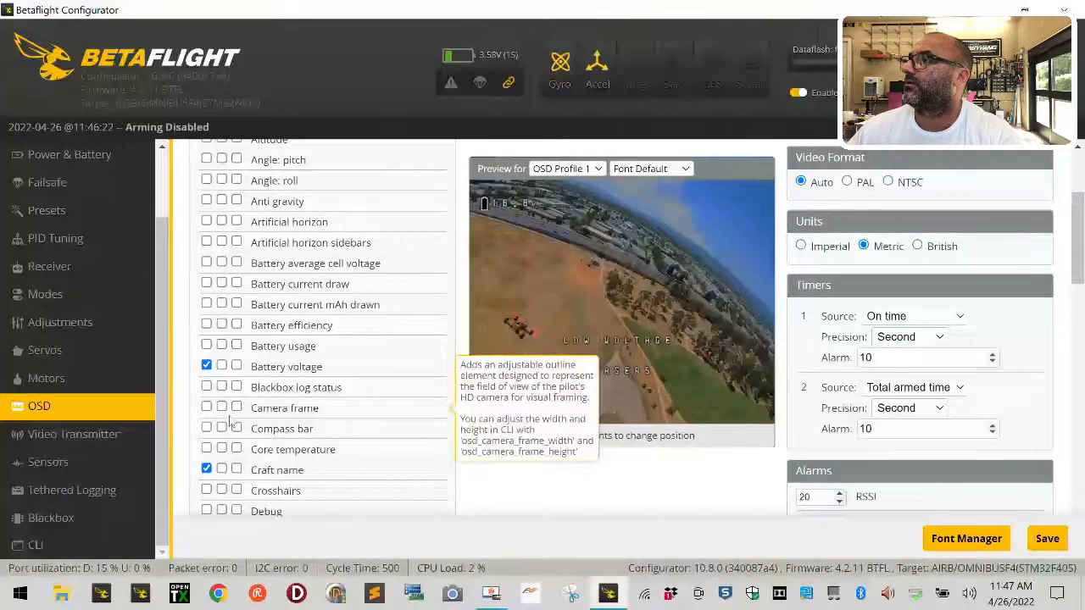
{"action": "scroll", "scroll_direction": "down", "scroll_amount": 3}
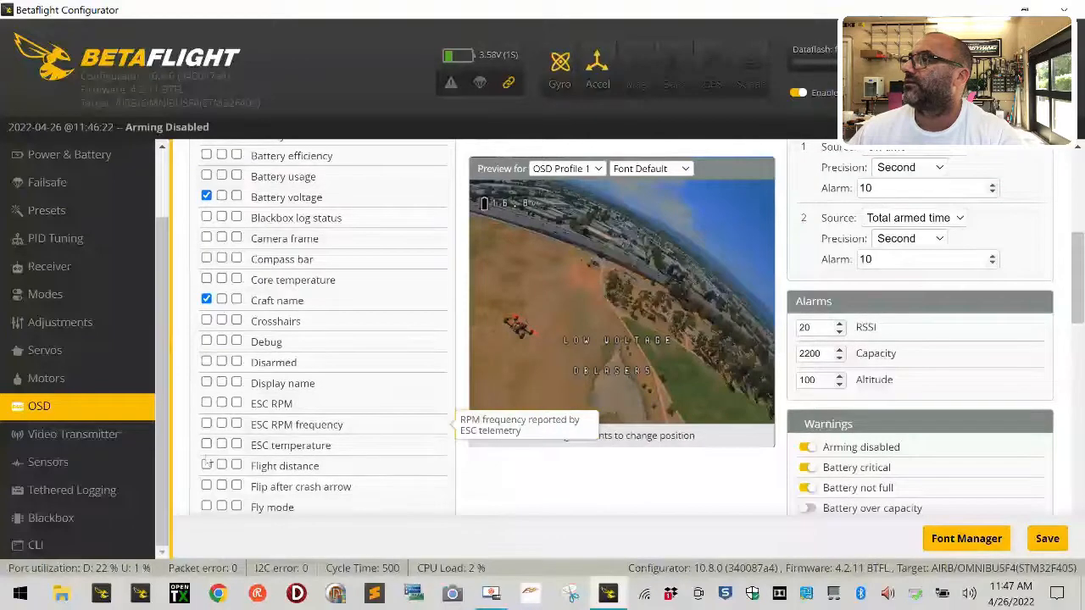
{"action": "left_click", "coordinate": [206, 507]}
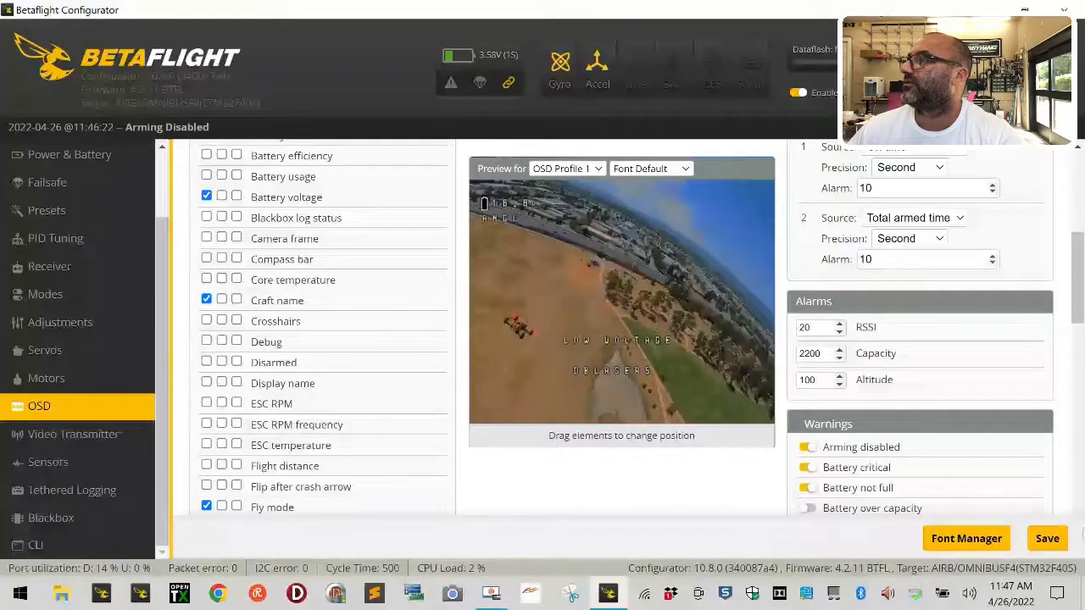
{"action": "left_click", "coordinate": [1046, 538]}
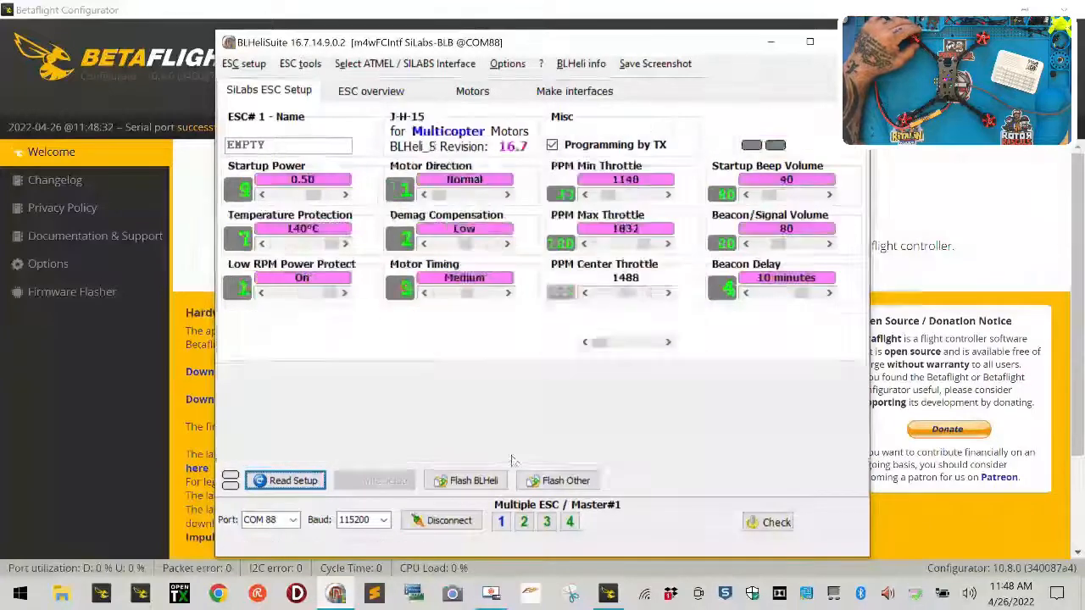
Read ESC 1's BLHeli_S 16.7 settings with Read Setup on the SiLabs ESC Setup tab.
{"action": "left_click", "coordinate": [286, 480]}
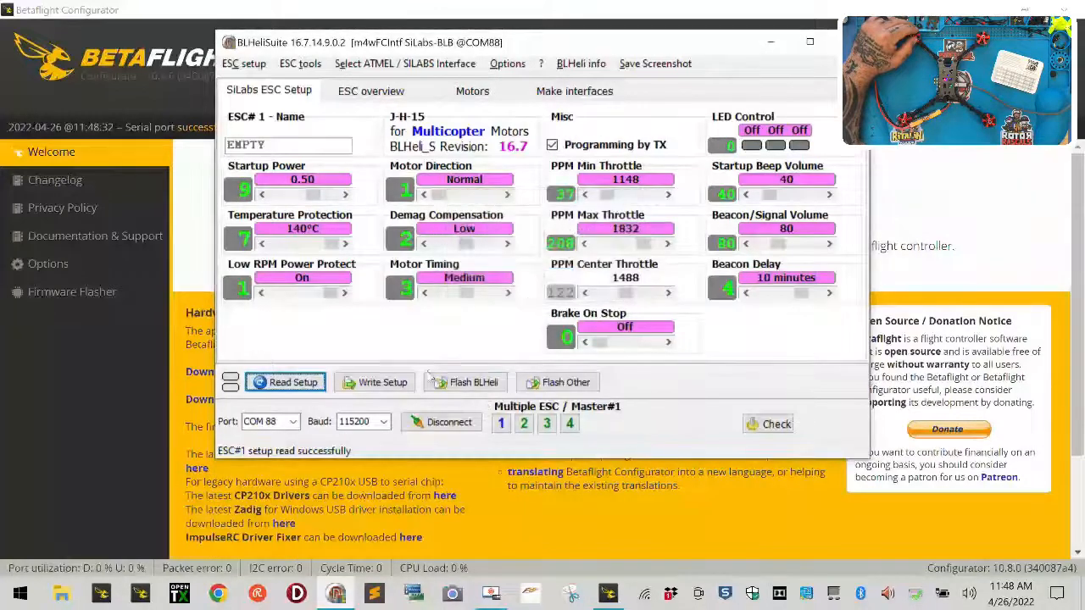
Flash ESCs 1 and 2 with J_H_15 Multi BLHeli 16.7 firmware.
{"action": "left_click", "coordinate": [464, 382]}
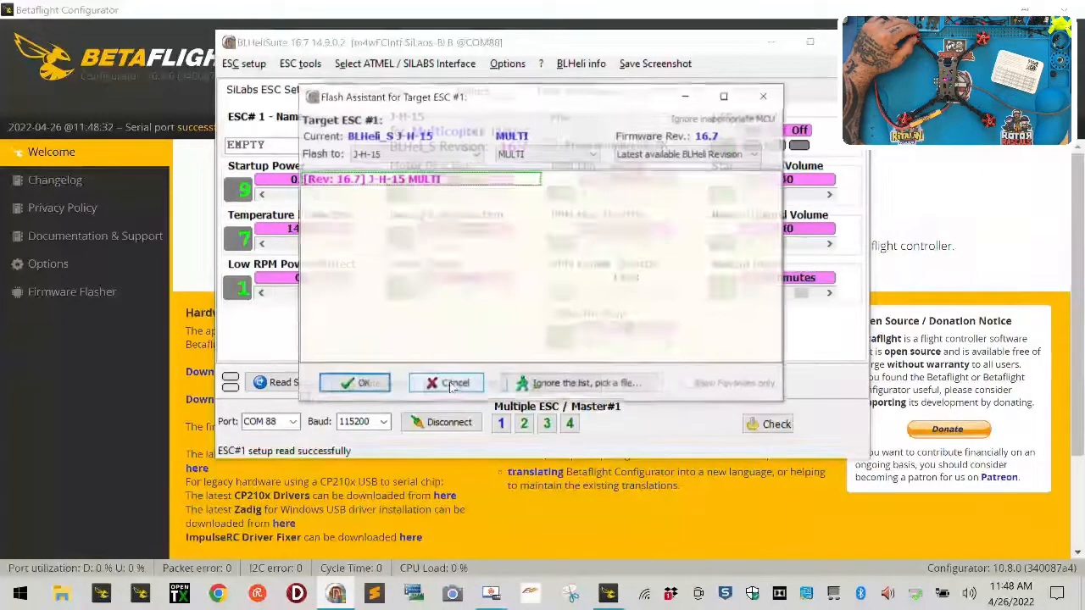
{"action": "left_click", "coordinate": [354, 382]}
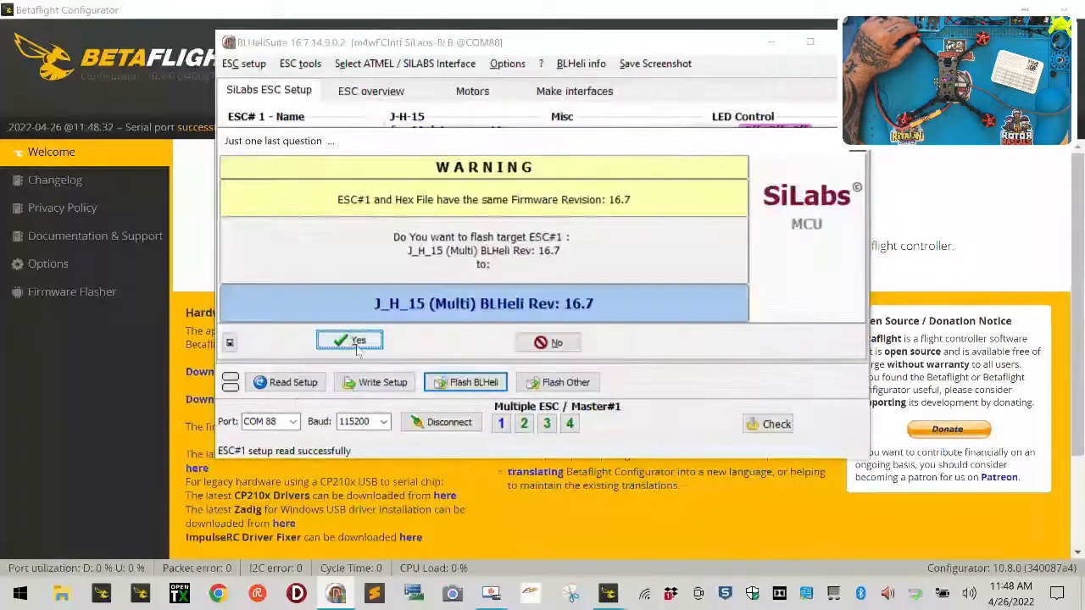
{"action": "left_click", "coordinate": [349, 340]}
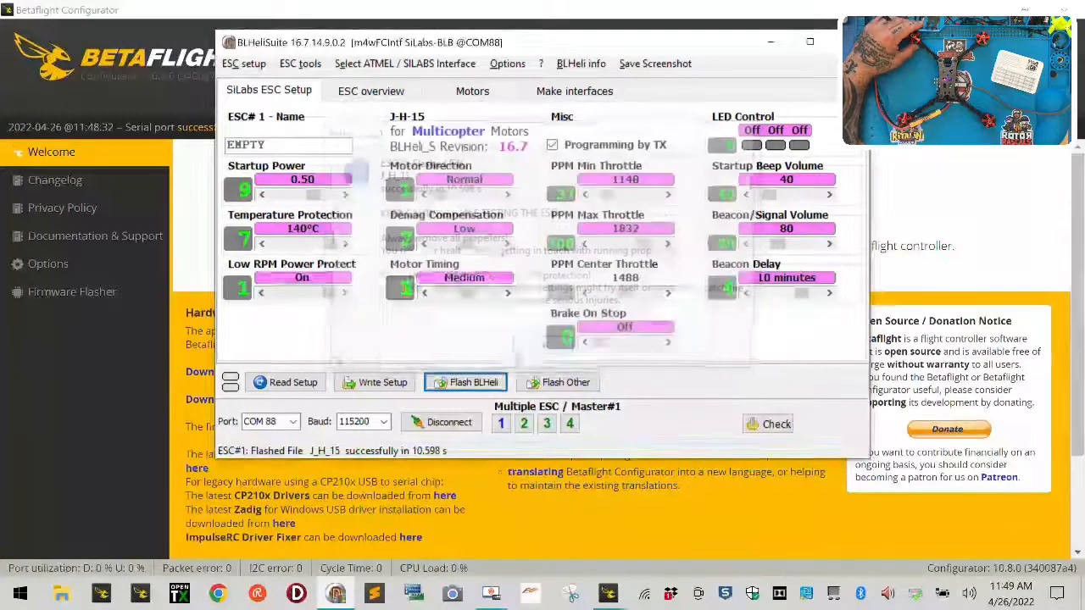
{"action": "left_click", "coordinate": [465, 383]}
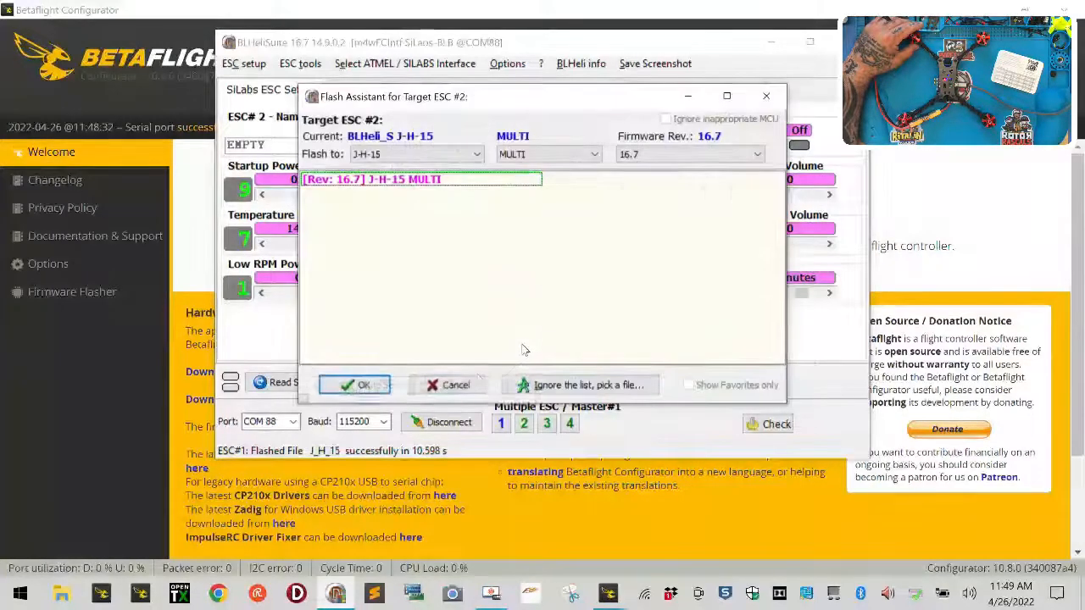
{"action": "left_click", "coordinate": [355, 385]}
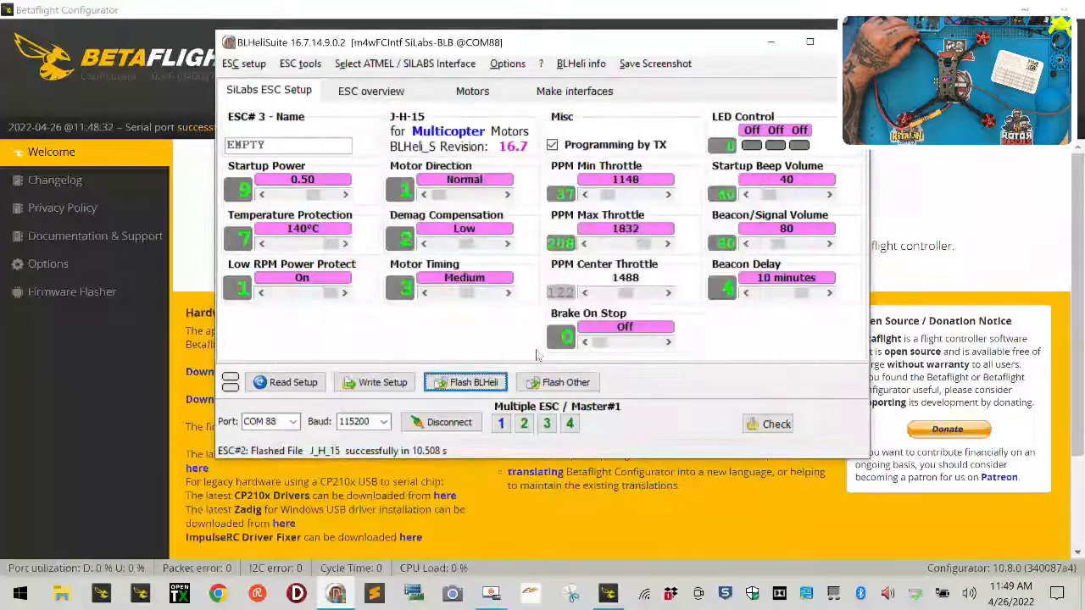
Flash ESCs 3 and 4 with BLHeli 16.7, dismiss the summary, and disconnect.
{"action": "left_click", "coordinate": [464, 382]}
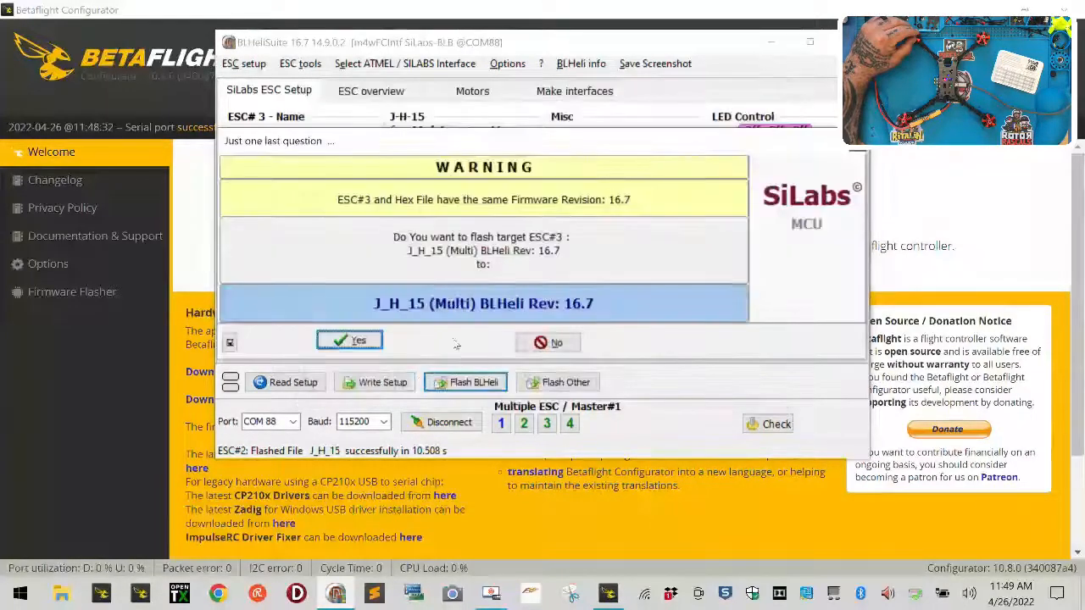
{"action": "left_click", "coordinate": [349, 339]}
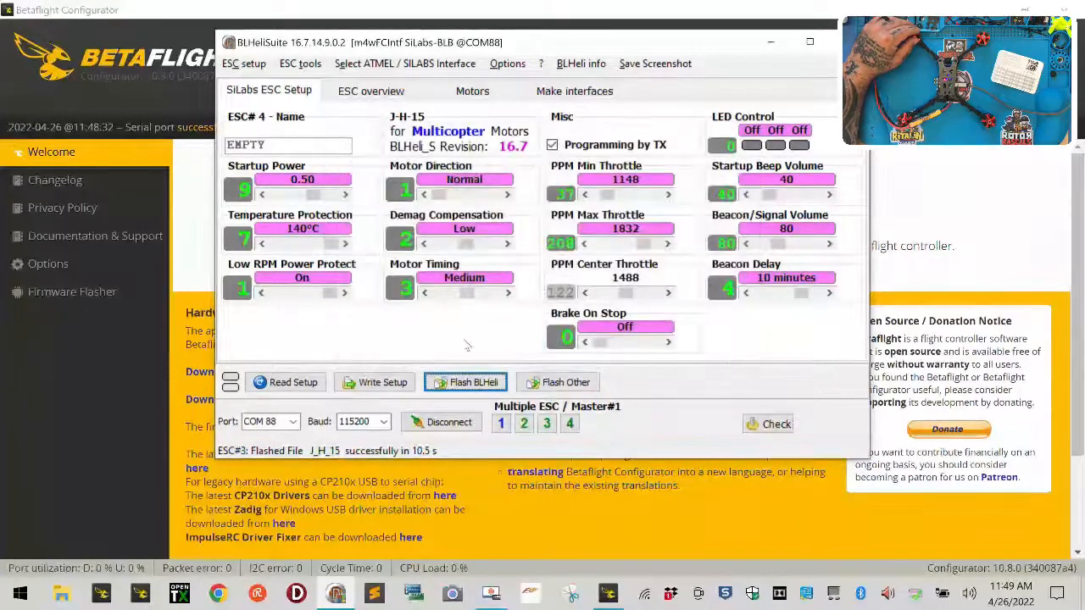
{"action": "left_click", "coordinate": [464, 382]}
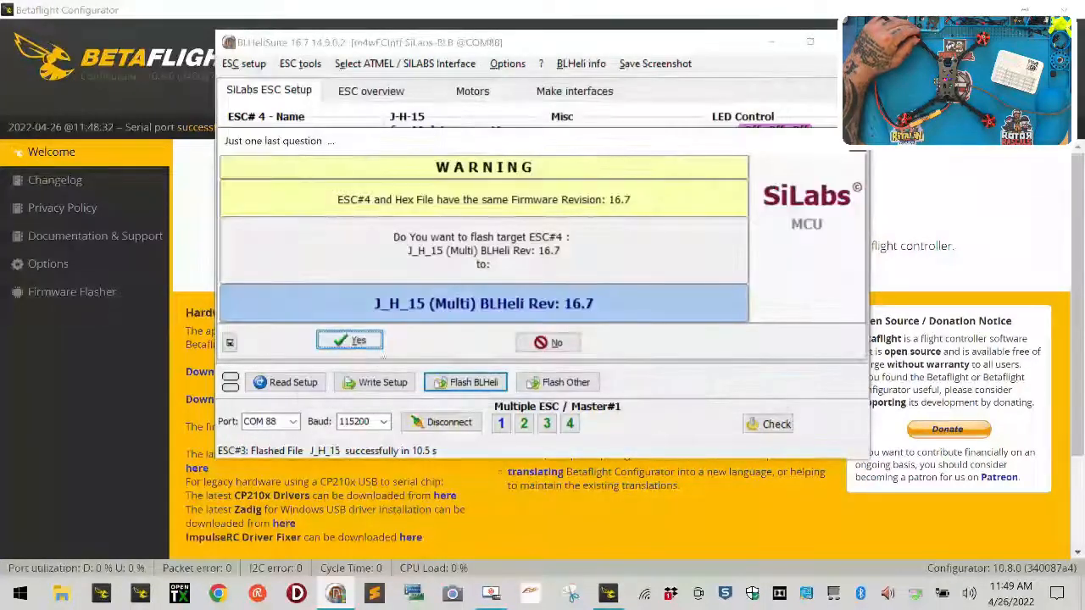
{"action": "left_click", "coordinate": [349, 340]}
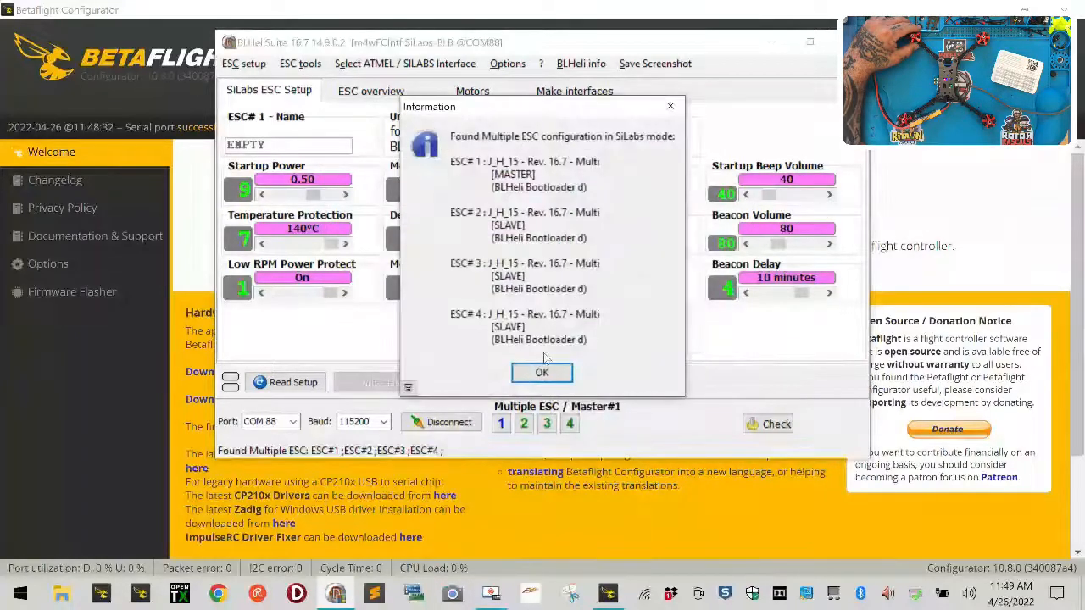
{"action": "left_click", "coordinate": [542, 373]}
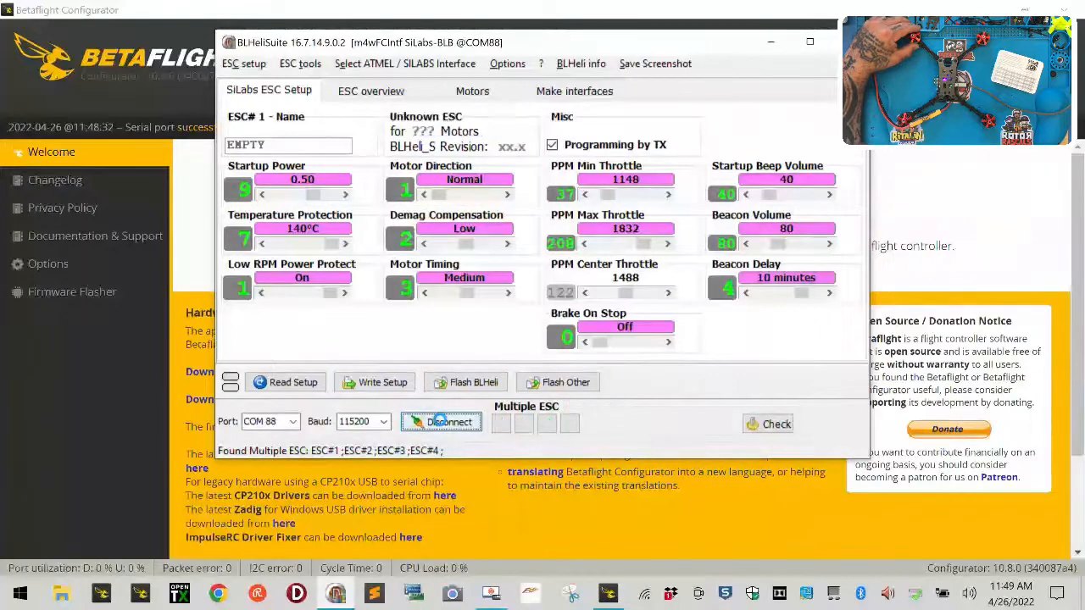
{"action": "left_click", "coordinate": [440, 421]}
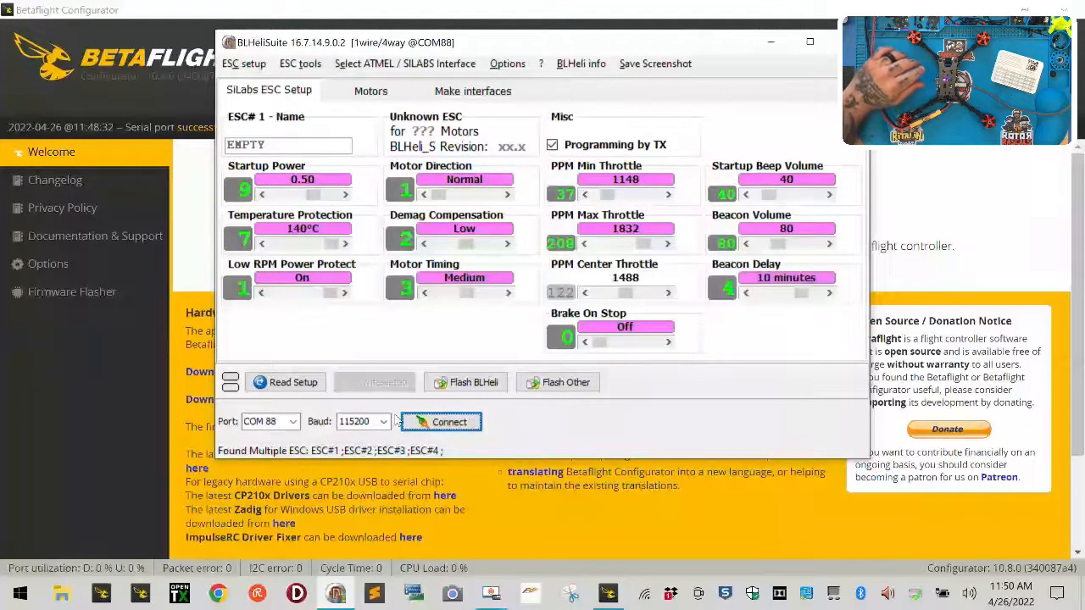
{"action": "mouse_move", "coordinate": [695, 232]}
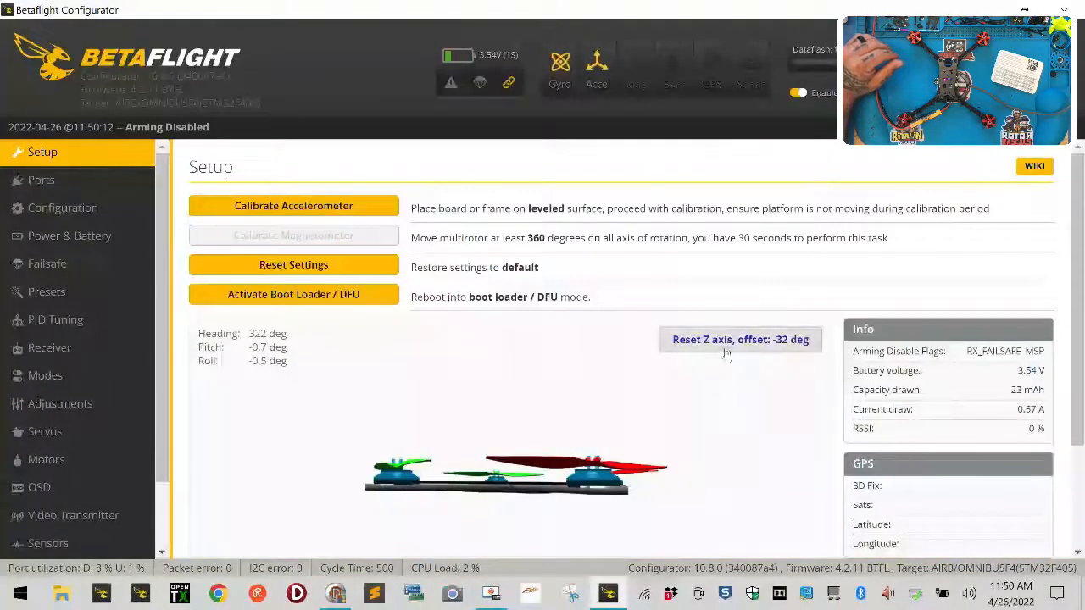
Calibrate the accelerometer, enable motor testing, and spin all four motors with the master slider.
{"action": "left_click", "coordinate": [293, 205]}
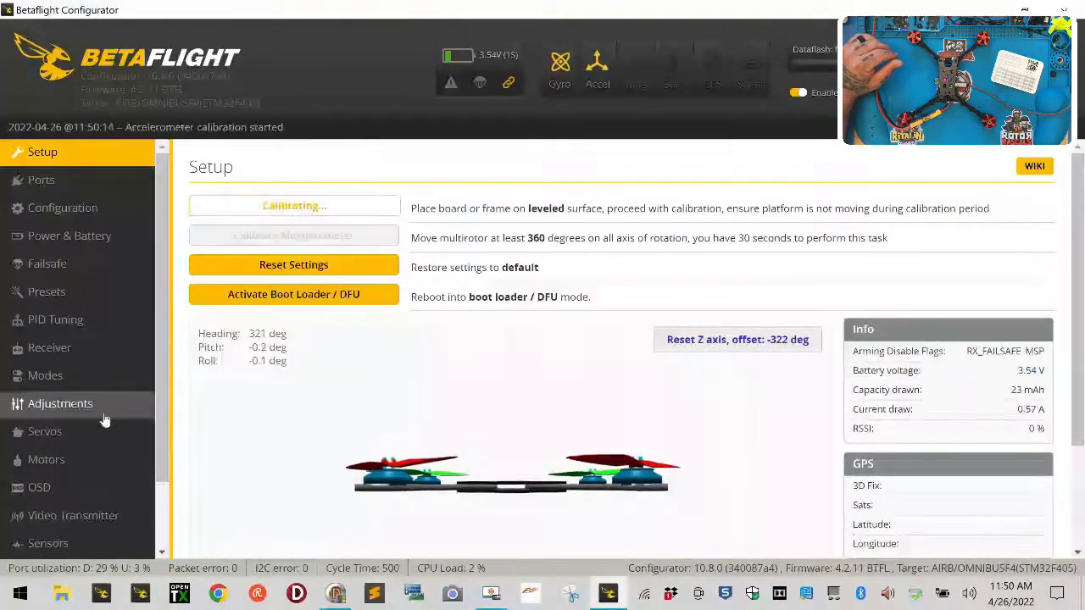
{"action": "left_click", "coordinate": [46, 459]}
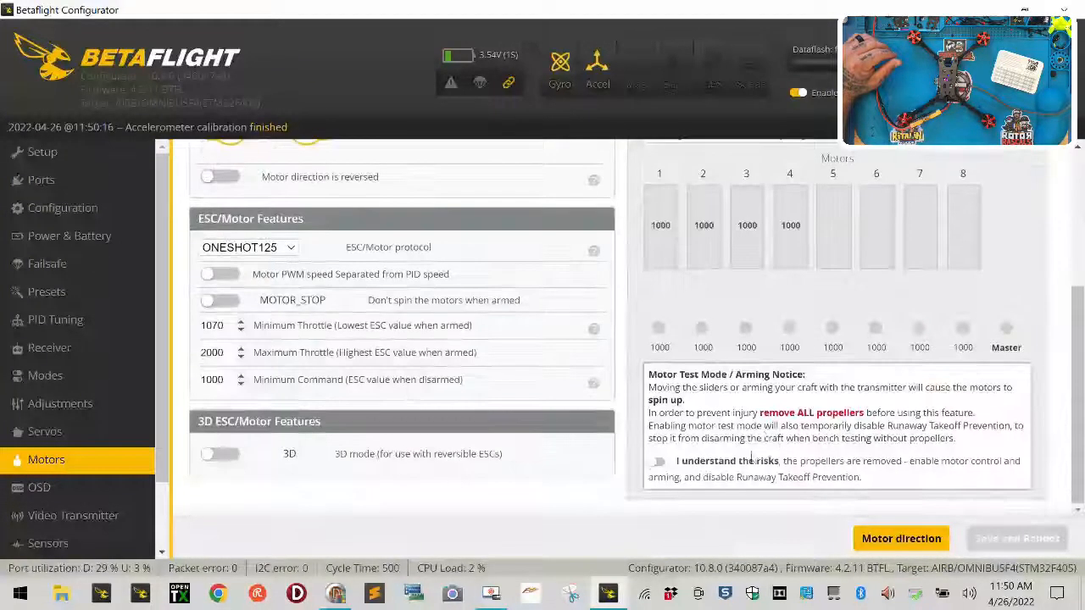
{"action": "left_click", "coordinate": [659, 461]}
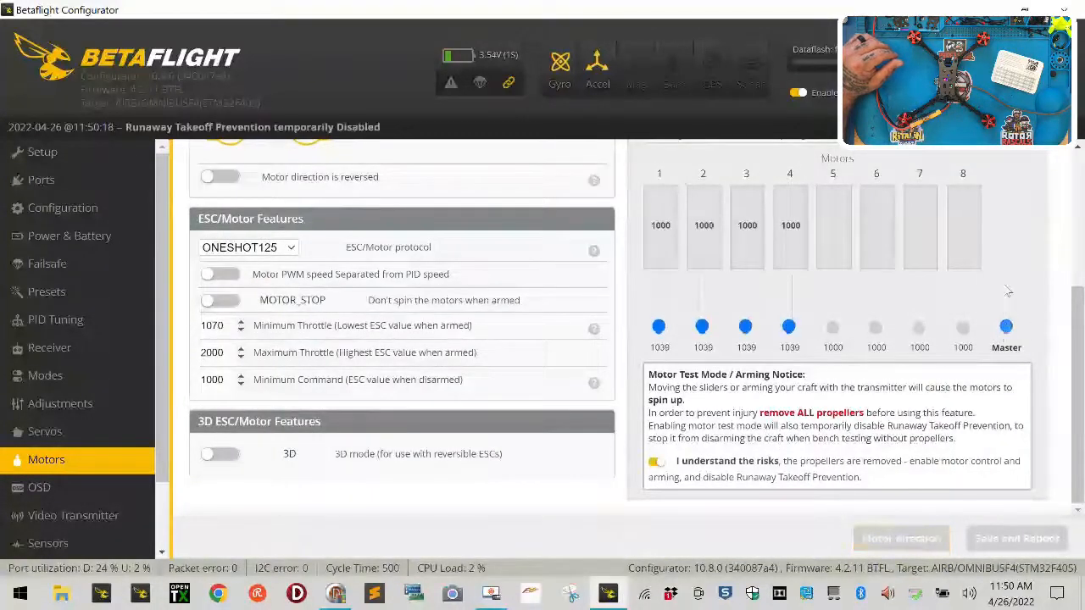
{"action": "left_click_drag", "start_coordinate": [1006, 326], "coordinate": [1006, 280]}
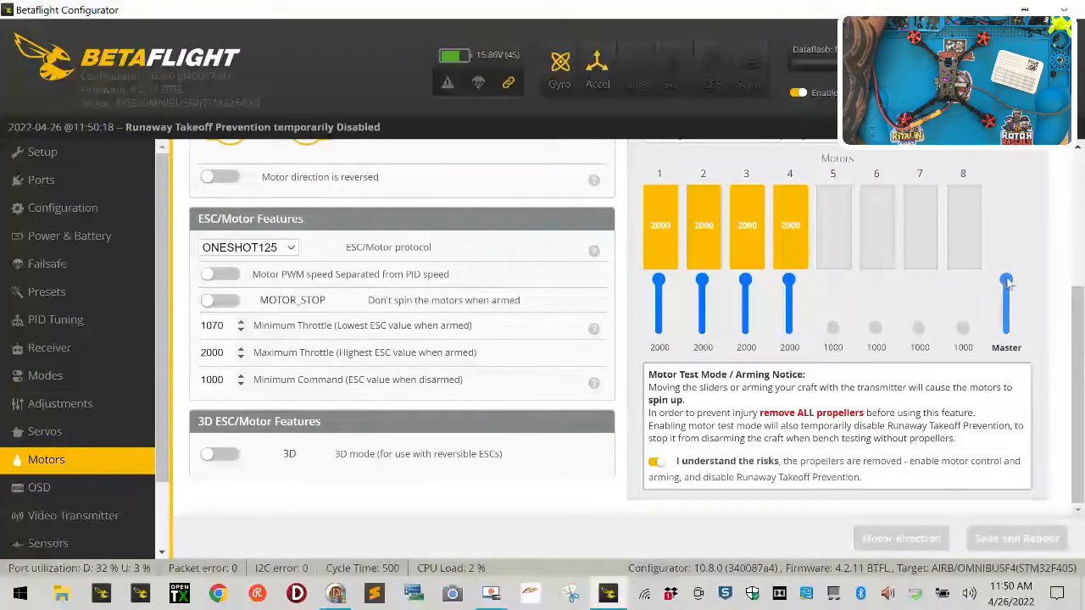
{"action": "left_click_drag", "start_coordinate": [1006, 284], "coordinate": [1006, 329]}
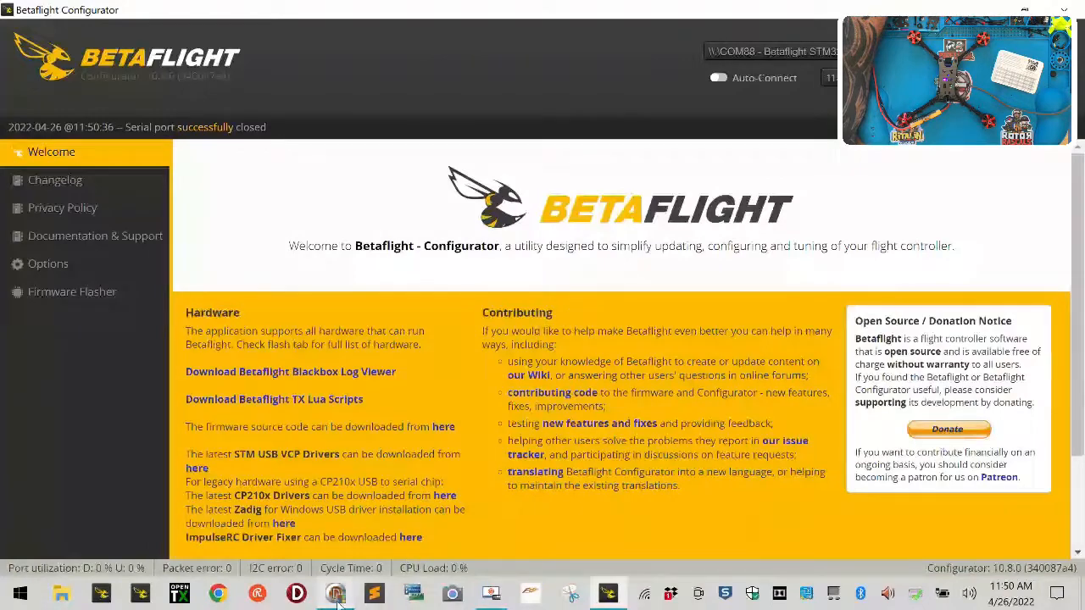
Read the current setup from the ESCs in BLHeliSuite.
{"action": "left_click", "coordinate": [335, 593]}
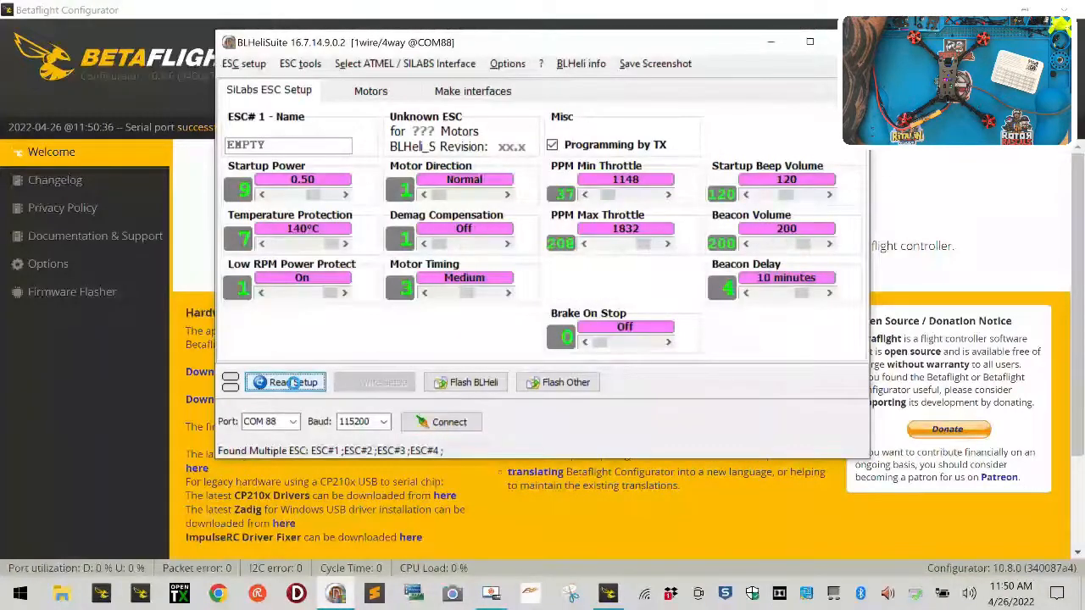
{"action": "left_click", "coordinate": [285, 382]}
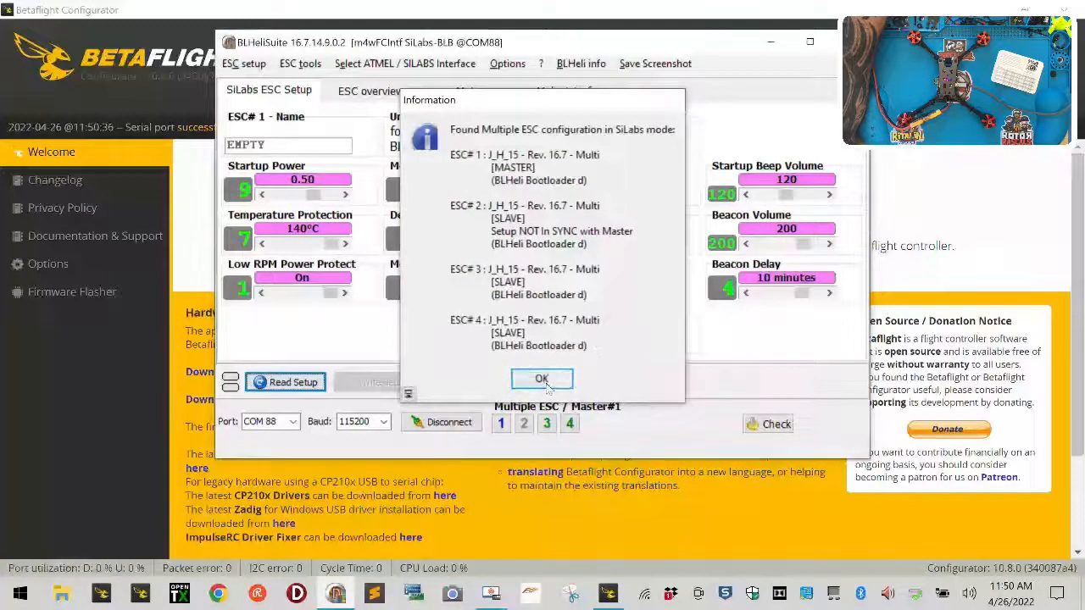
{"action": "left_click", "coordinate": [542, 378]}
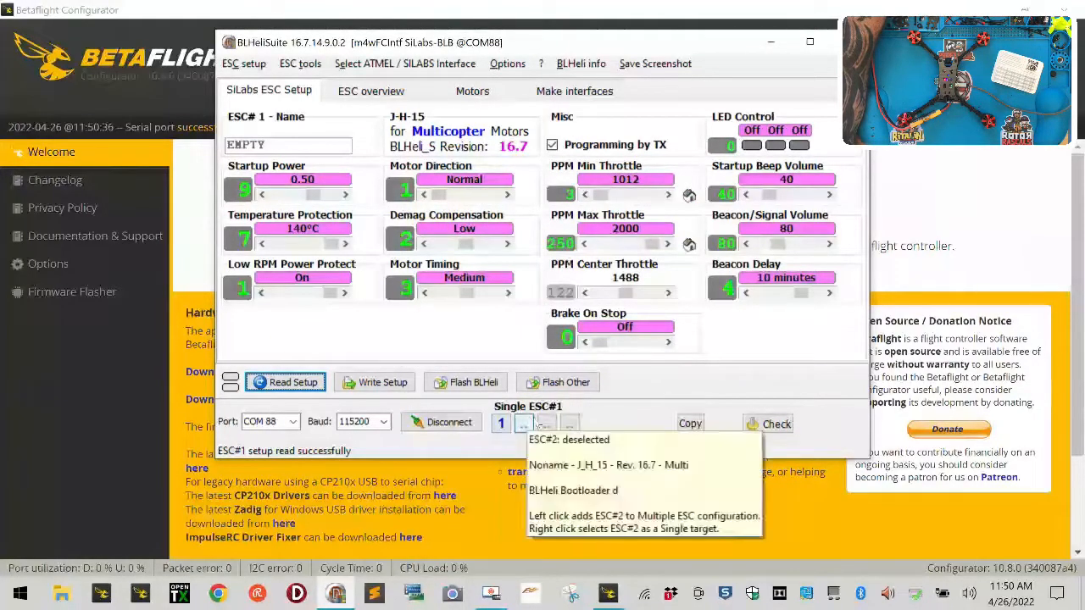
Set ESC 2's maximum throttle back to 2000 and write it to that ESC.
{"action": "left_click", "coordinate": [523, 423]}
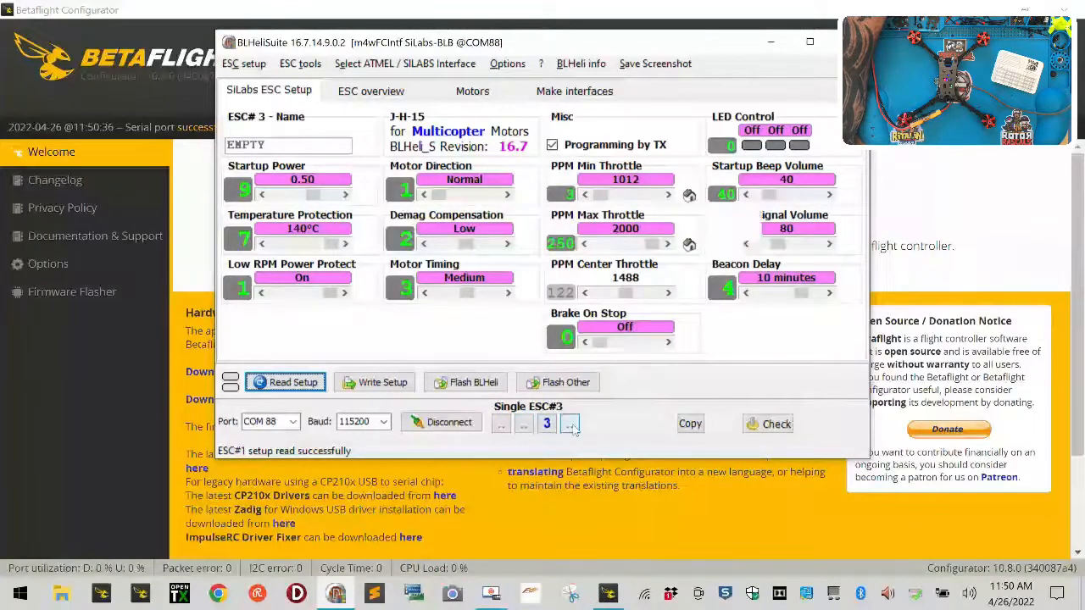
{"action": "left_click", "coordinate": [524, 423]}
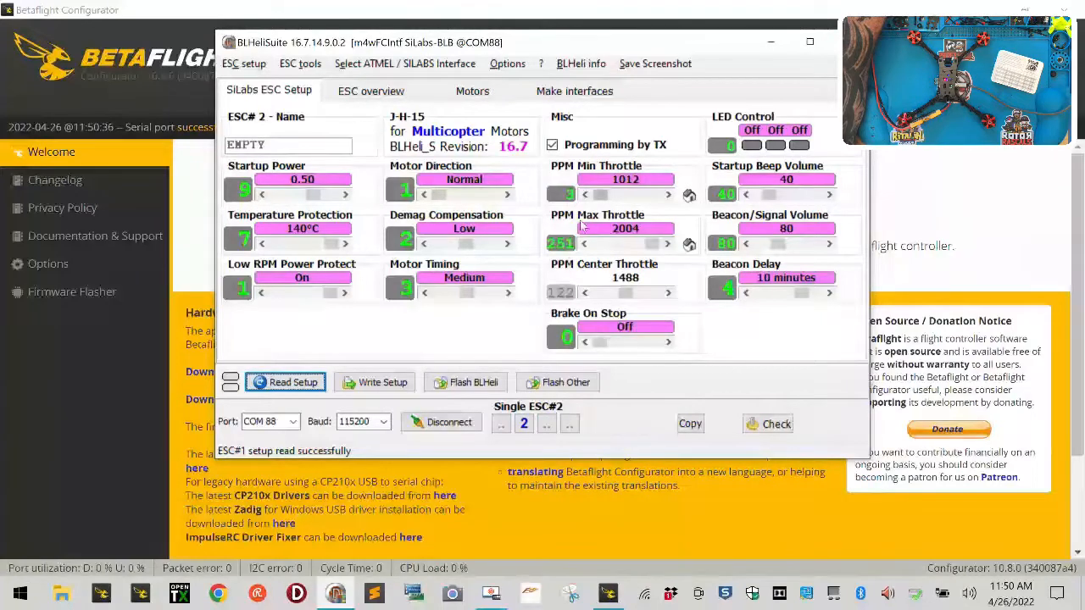
{"action": "left_click", "coordinate": [382, 382]}
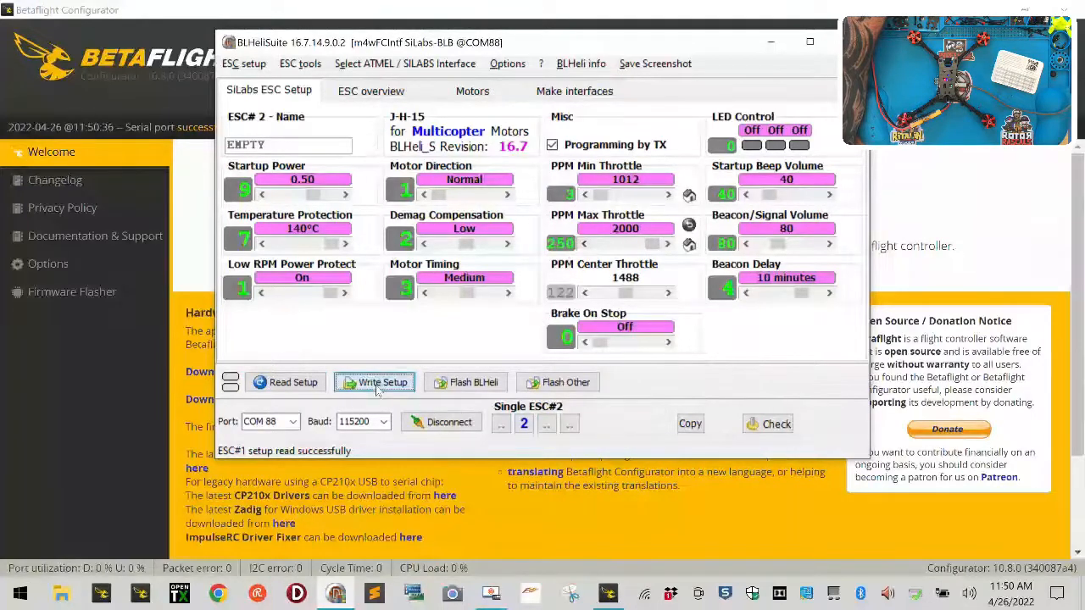
{"action": "left_click", "coordinate": [375, 382]}
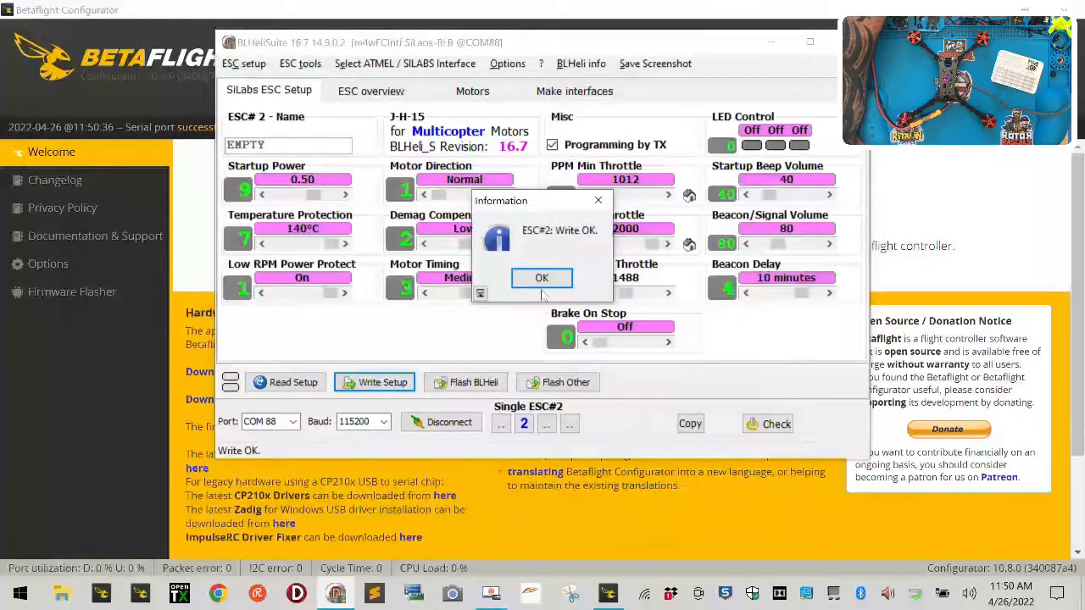
{"action": "left_click", "coordinate": [542, 278]}
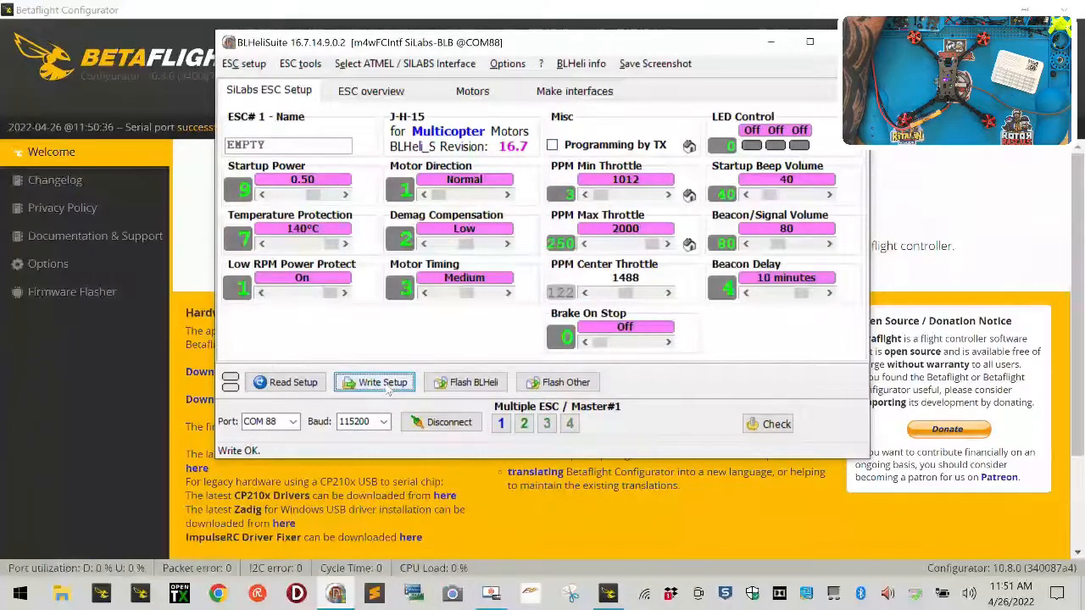
Write the setup to all four ESCs, then disconnect from them.
{"action": "left_click", "coordinate": [374, 382]}
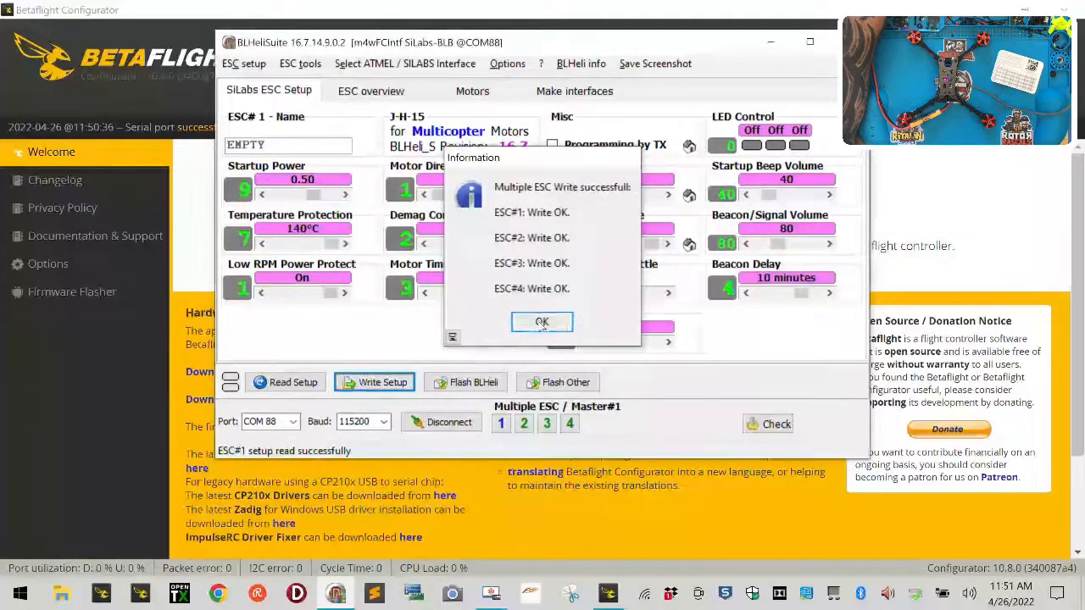
{"action": "left_click", "coordinate": [542, 322]}
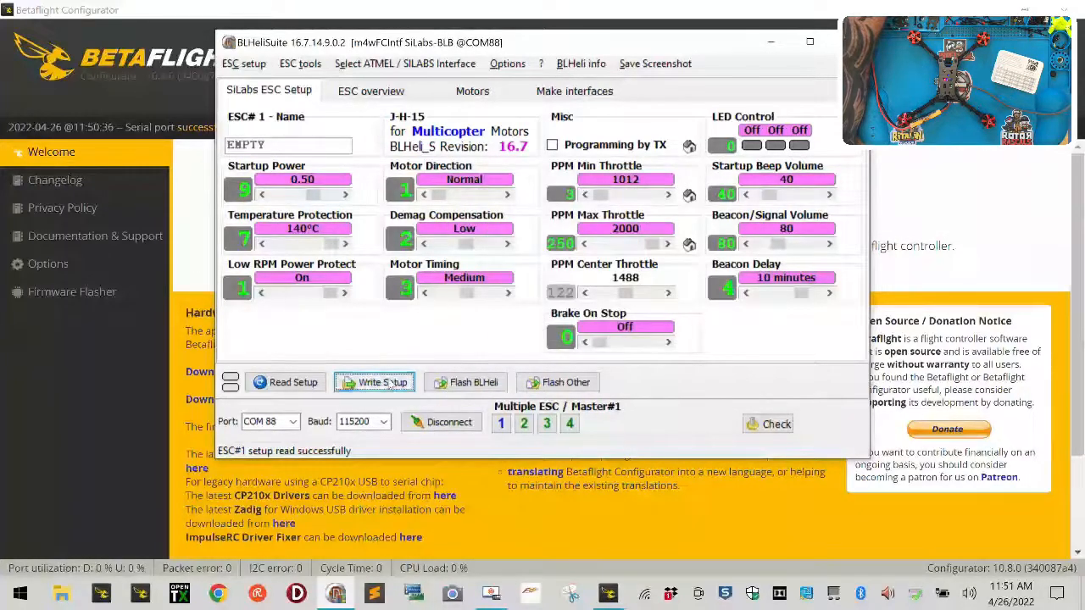
{"action": "left_click", "coordinate": [375, 382]}
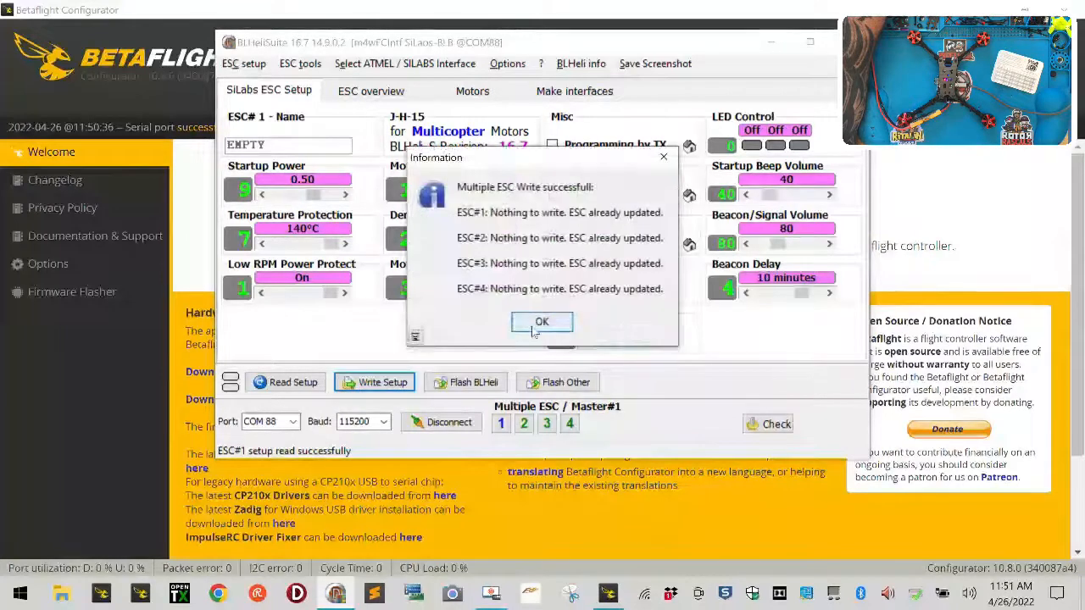
{"action": "left_click", "coordinate": [542, 321]}
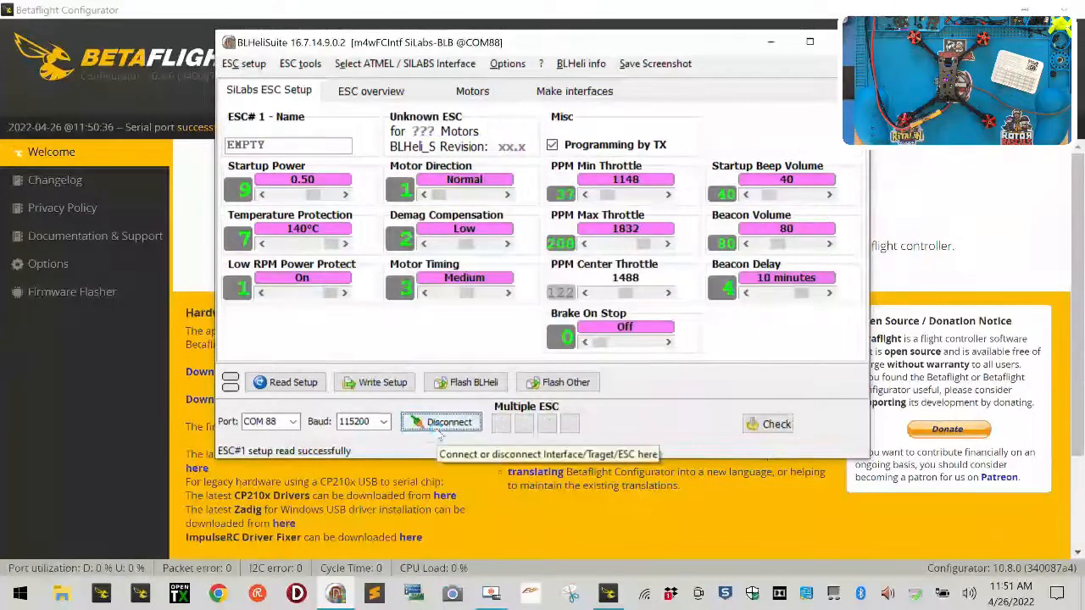
{"action": "left_click", "coordinate": [441, 422]}
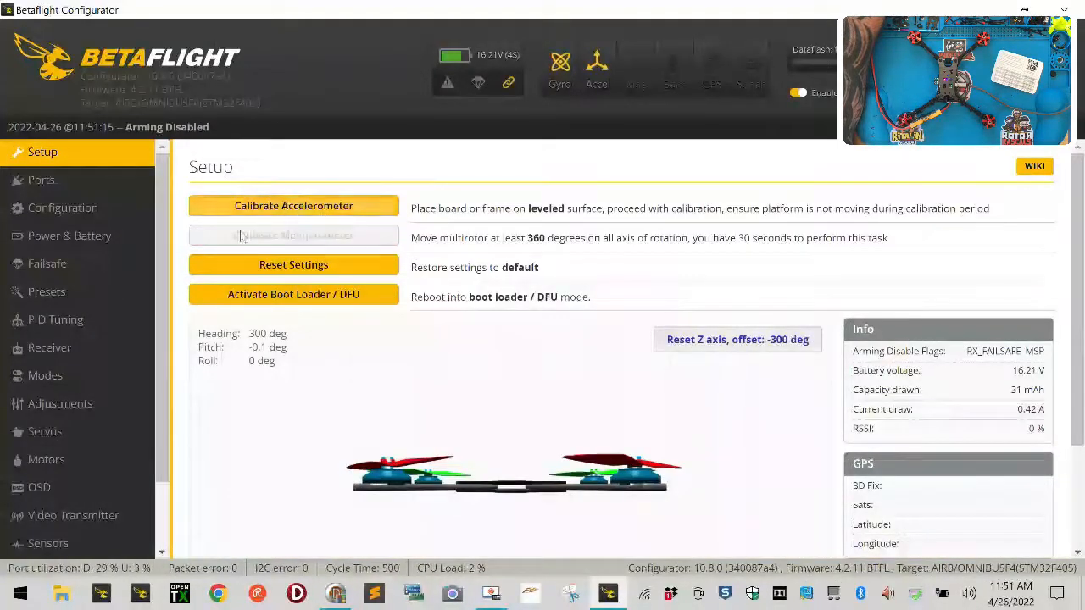
View the motor settings (ONESHOT125, throttle 1070–2000) and toggle the motor-test risk acknowledgement.
{"action": "left_click", "coordinate": [46, 459]}
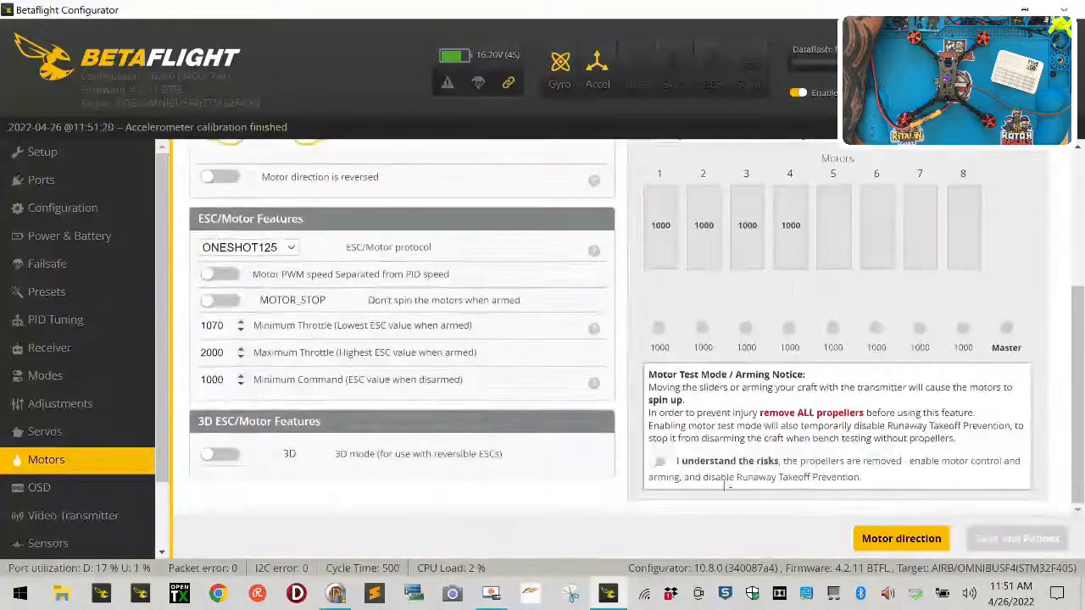
{"action": "left_click", "coordinate": [660, 461]}
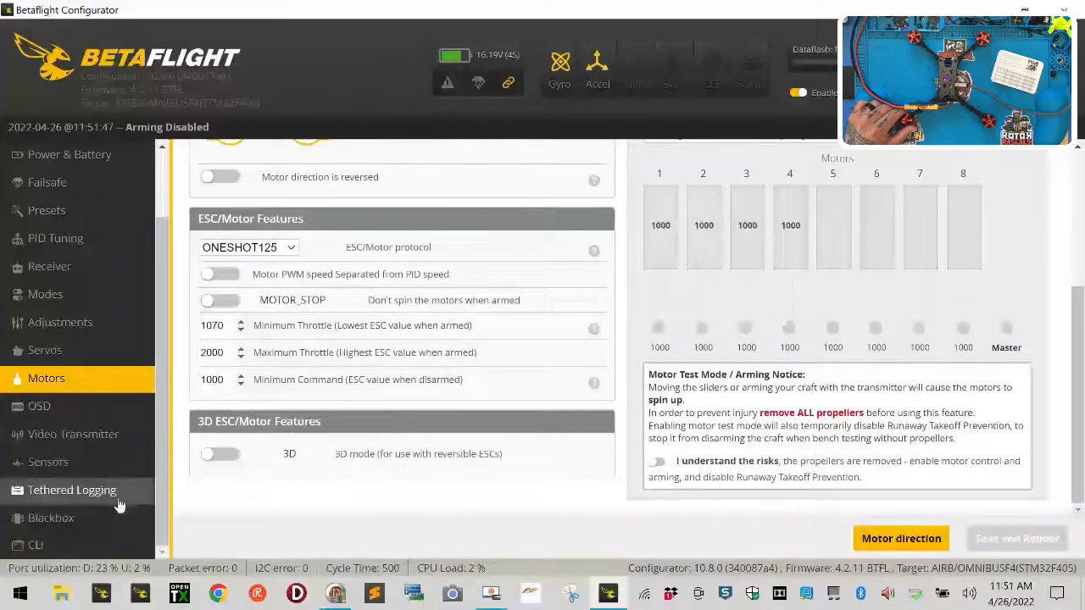
Select the MOTOR 1–4 lines from the CLI resource listing.
{"action": "left_click", "coordinate": [36, 545]}
{"action": "type", "text": "resource"}
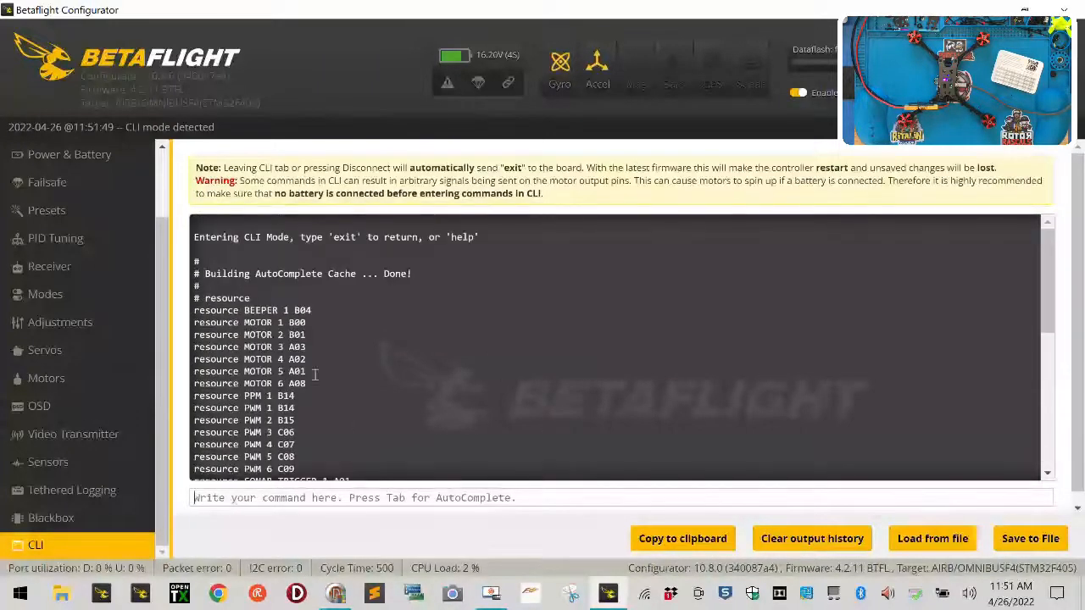
{"action": "left_click_drag", "start_coordinate": [193, 322], "coordinate": [307, 359]}
{"action": "type", "text": "norte"}
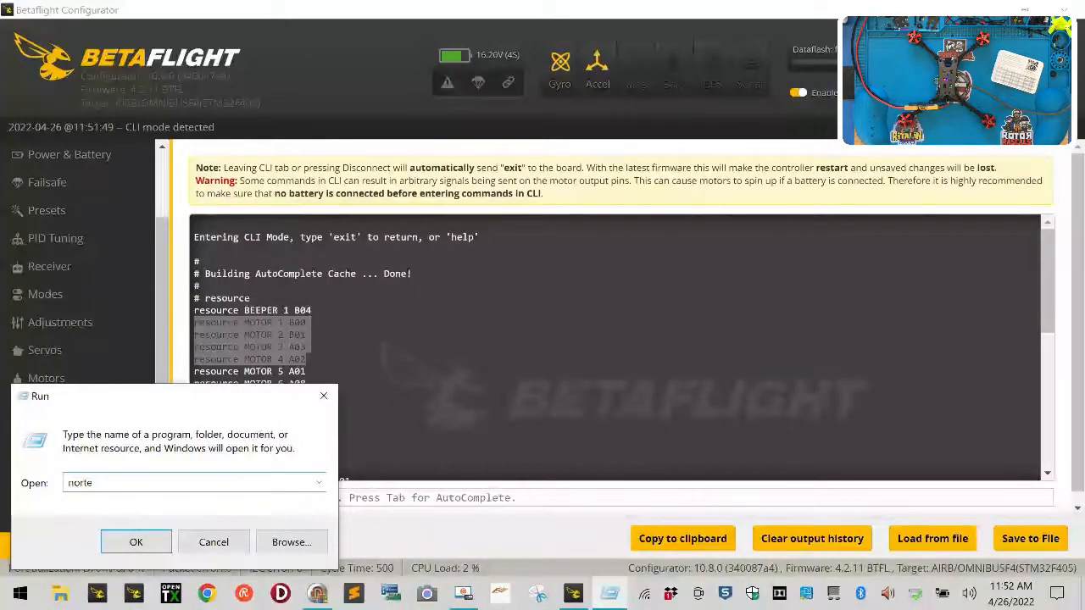
Launch Notepad, dismiss the not-found error, and paste the motor resource lines.
{"action": "left_click", "coordinate": [135, 541]}
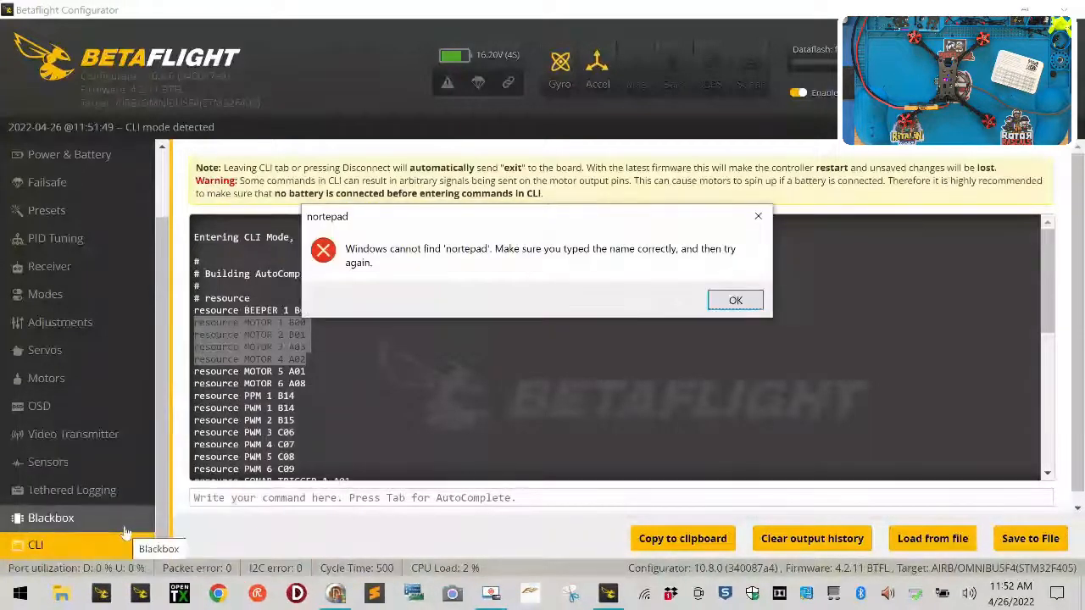
{"action": "left_click", "coordinate": [735, 300]}
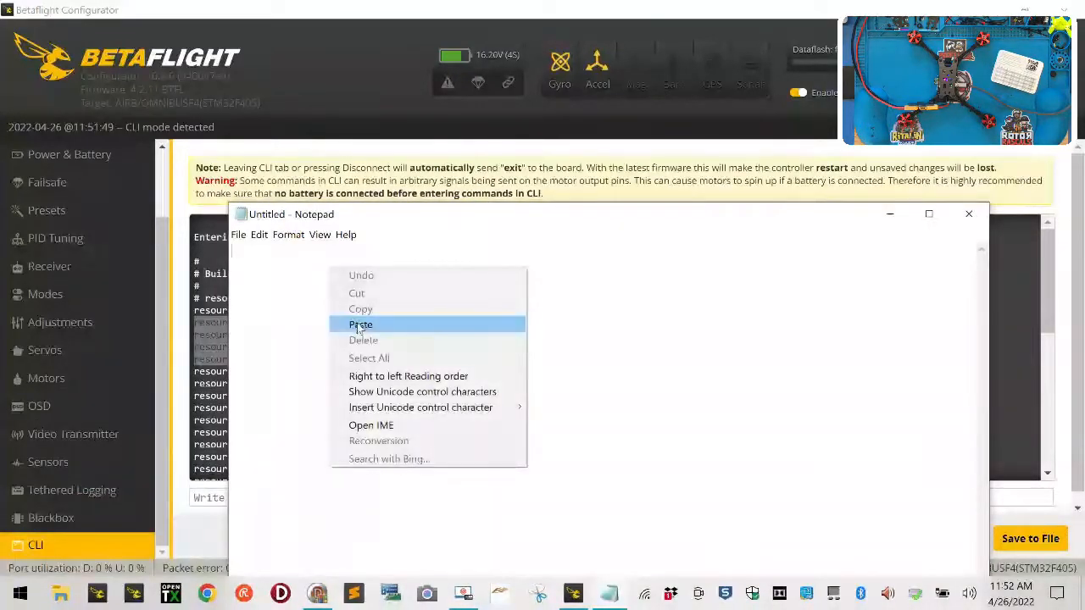
{"action": "left_click", "coordinate": [360, 323]}
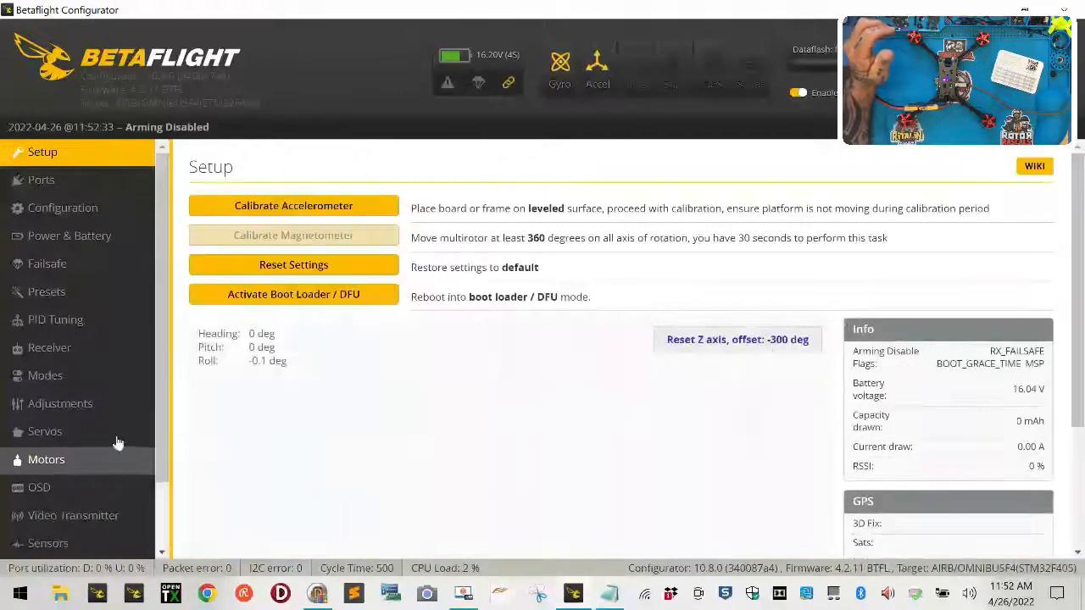
Acknowledge the motor-test risks and briefly spin up a single motor.
{"action": "left_click", "coordinate": [46, 460]}
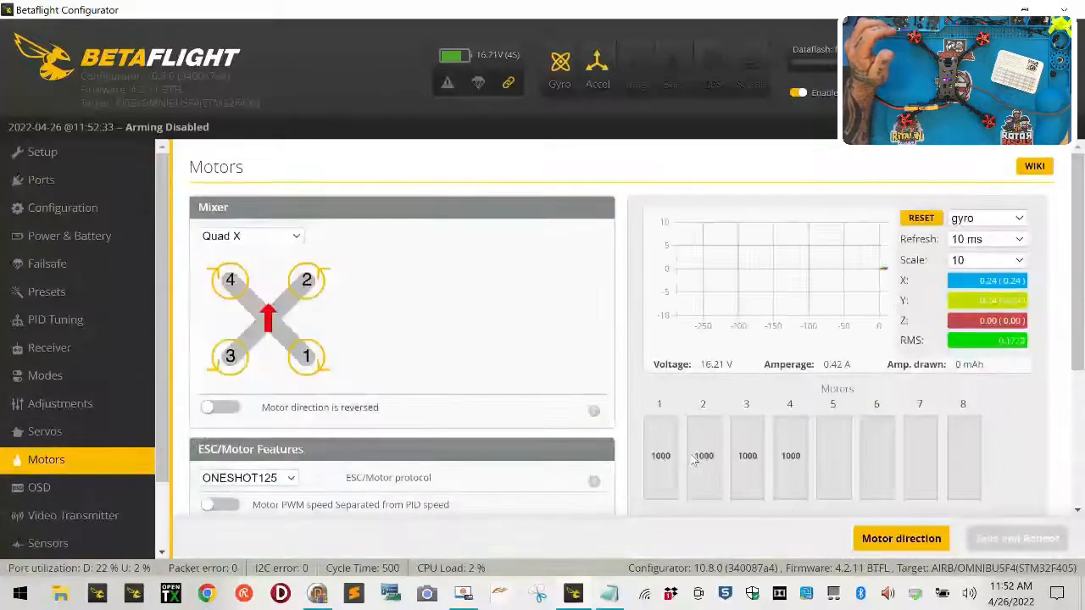
{"action": "scroll", "scroll_direction": "down", "scroll_amount": 3}
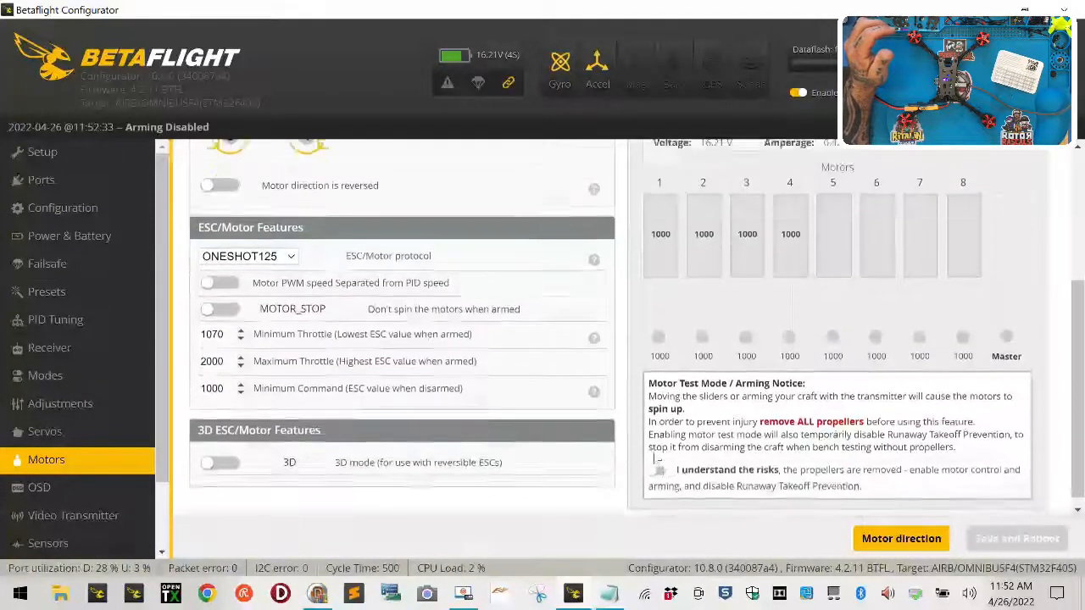
{"action": "left_click", "coordinate": [658, 461]}
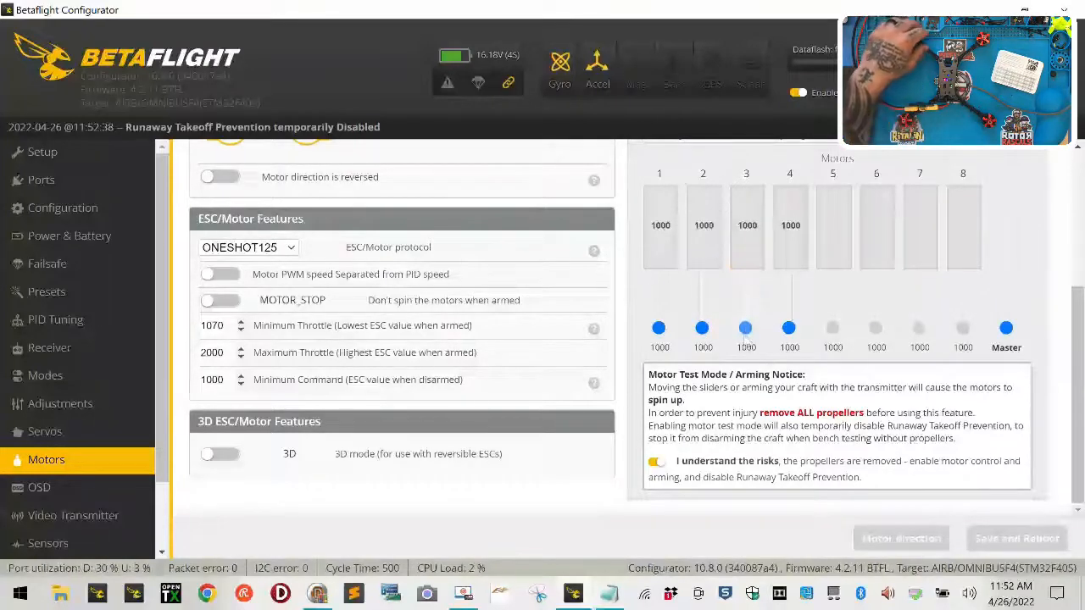
{"action": "left_click_drag", "start_coordinate": [789, 328], "coordinate": [789, 318]}
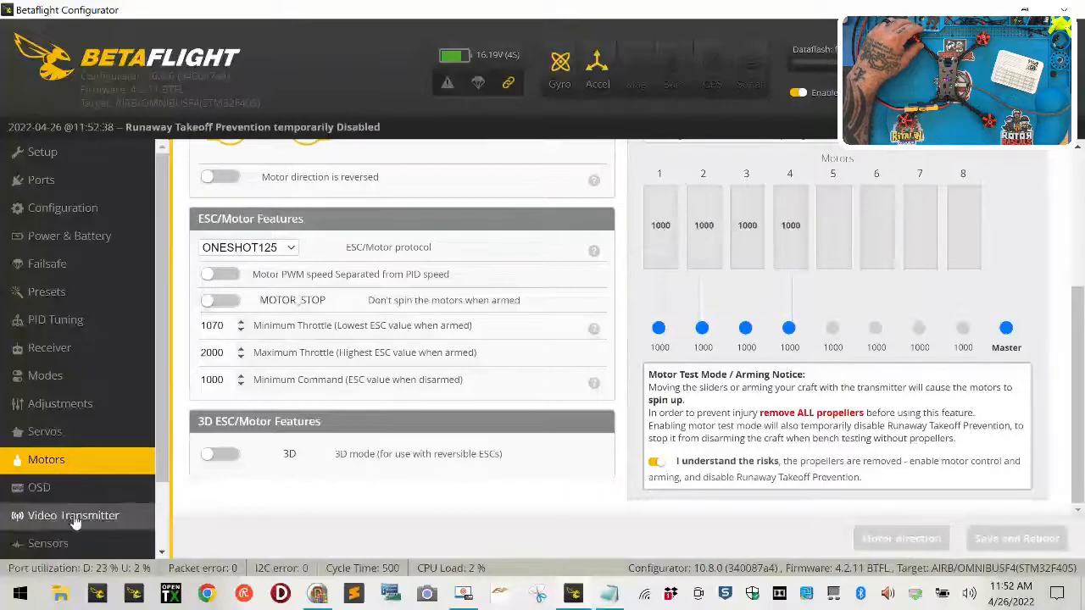
{"action": "scroll", "scroll_direction": "down", "scroll_amount": 3}
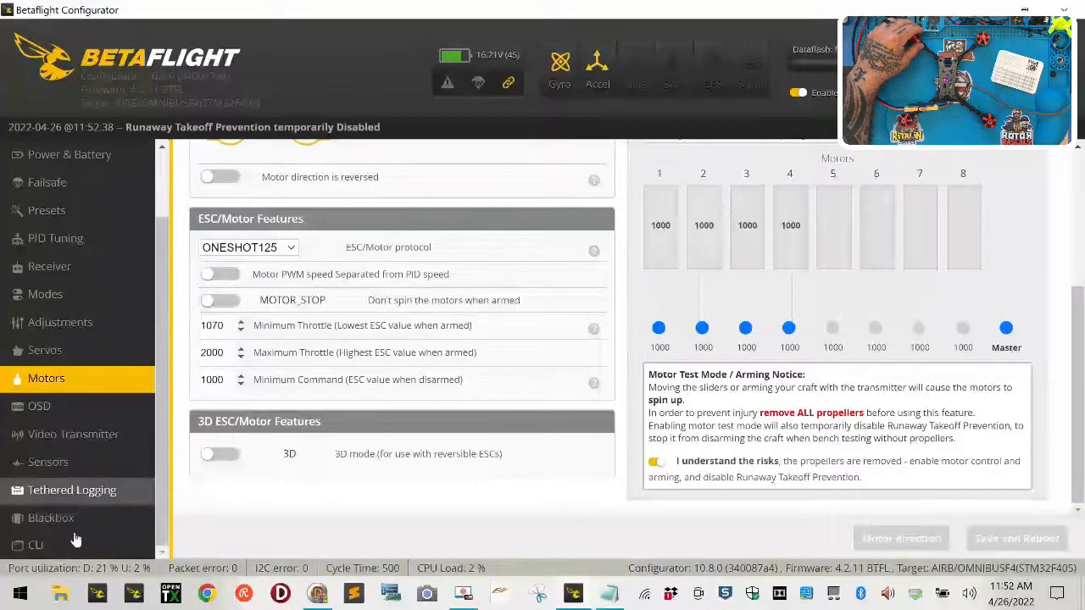
Enter 'save' in the CLI after the motor resource lines to store and reboot.
{"action": "left_click", "coordinate": [35, 545]}
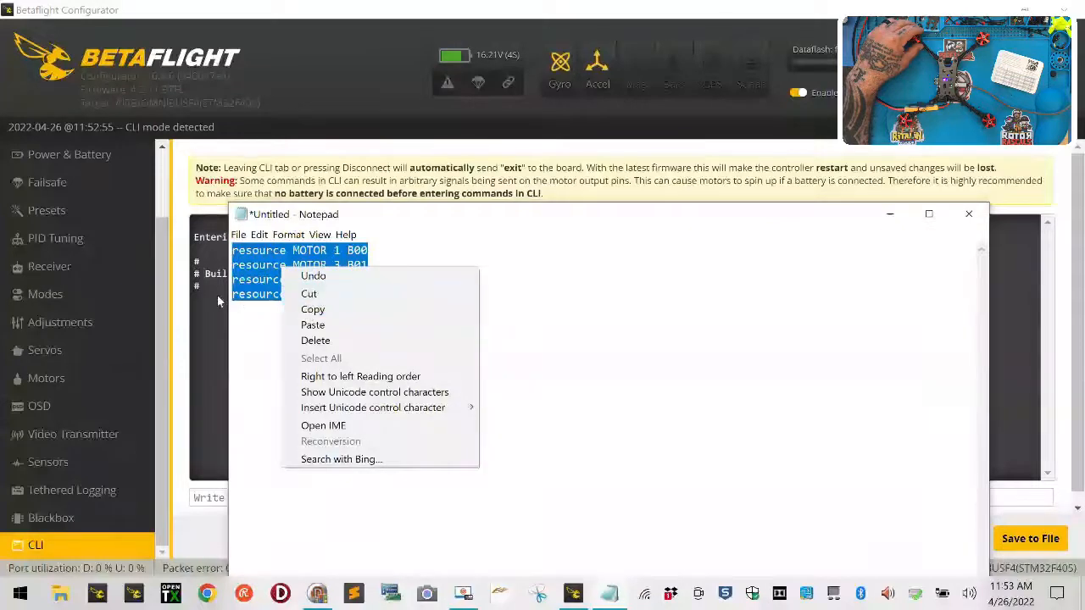
{"action": "left_click", "coordinate": [393, 290]}
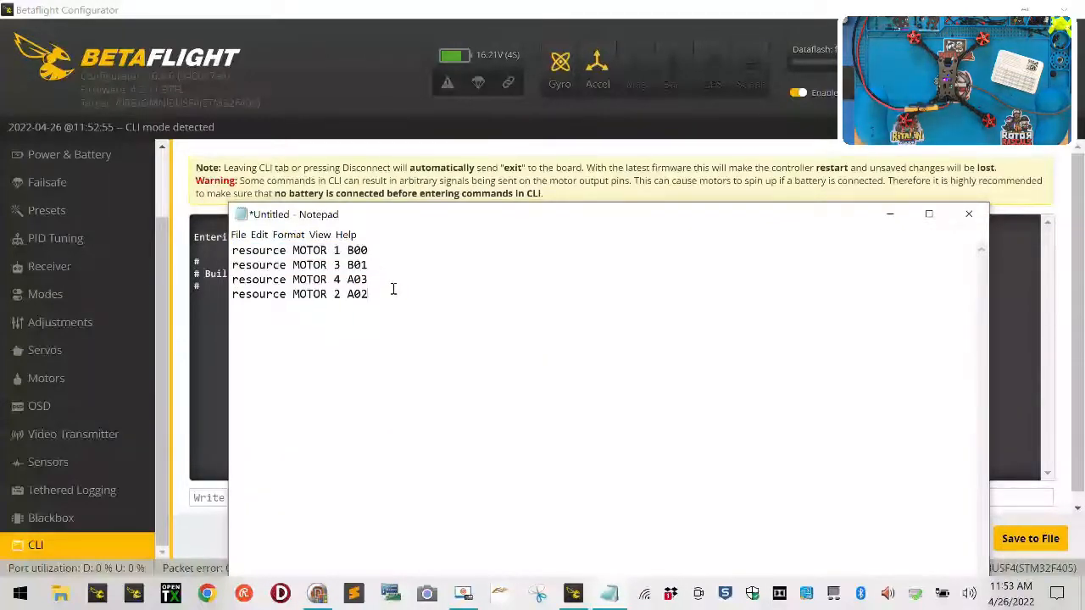
{"action": "type", "text": "save"}
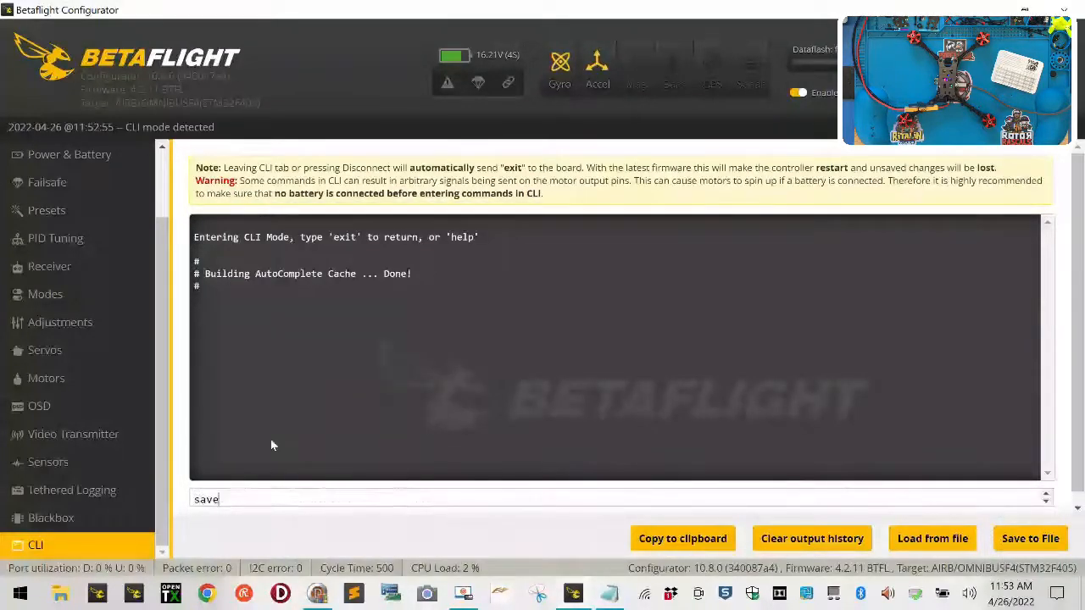
{"action": "key", "text": "enter"}
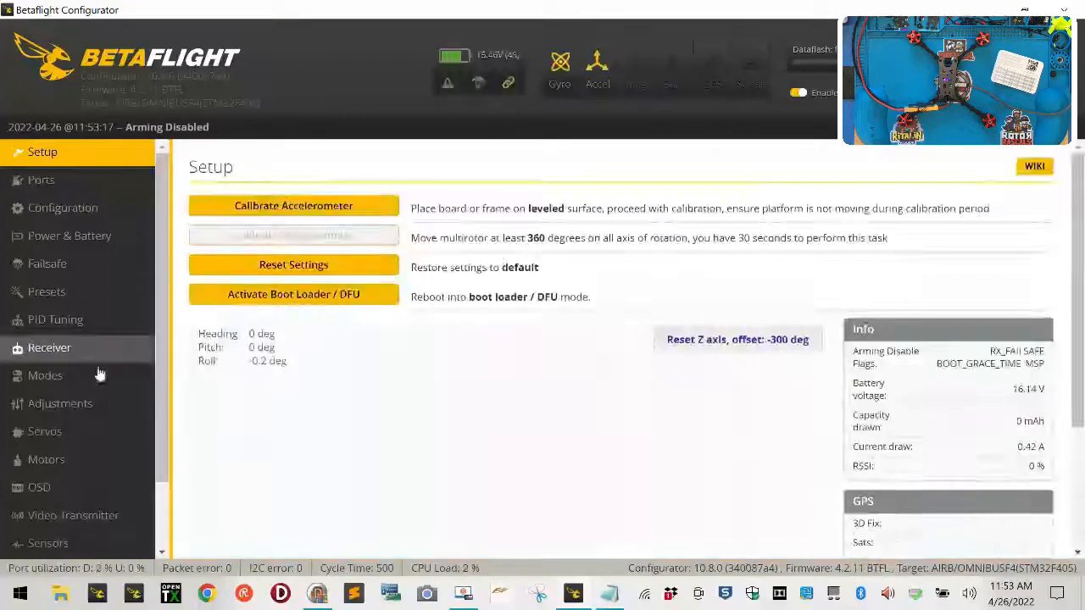
Acknowledge the risks on the Motors tab and nudge motor 2's slider up.
{"action": "left_click", "coordinate": [46, 459]}
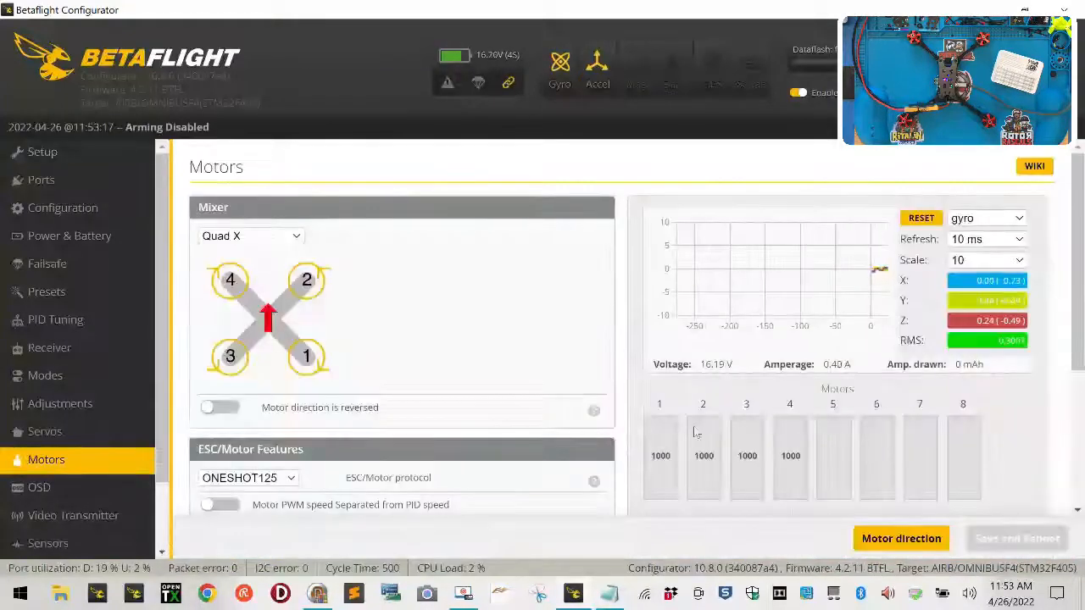
{"action": "scroll", "scroll_direction": "down", "scroll_amount": 3}
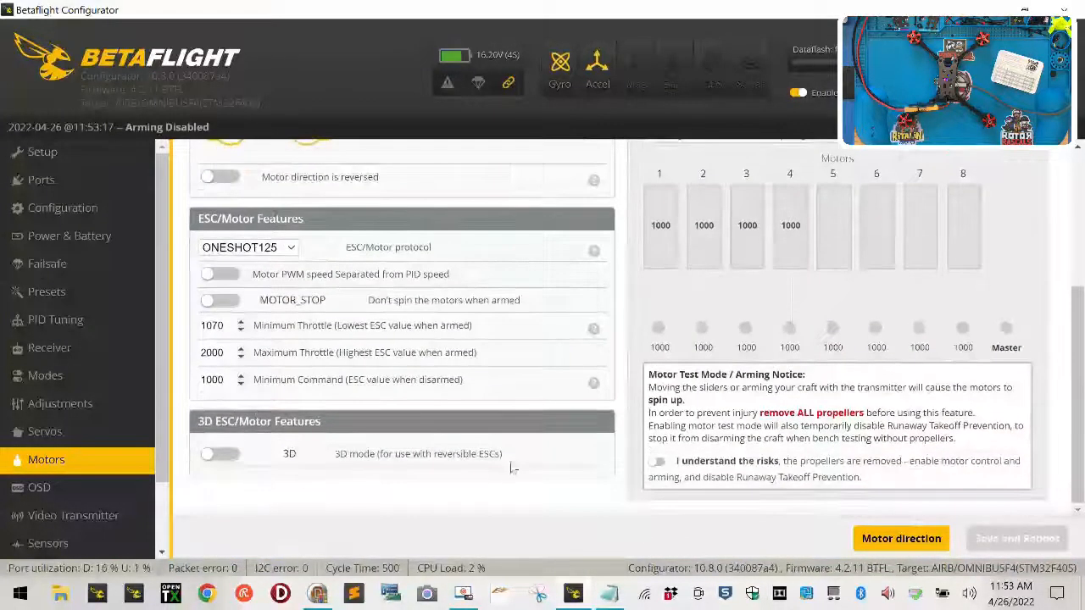
{"action": "left_click", "coordinate": [657, 461]}
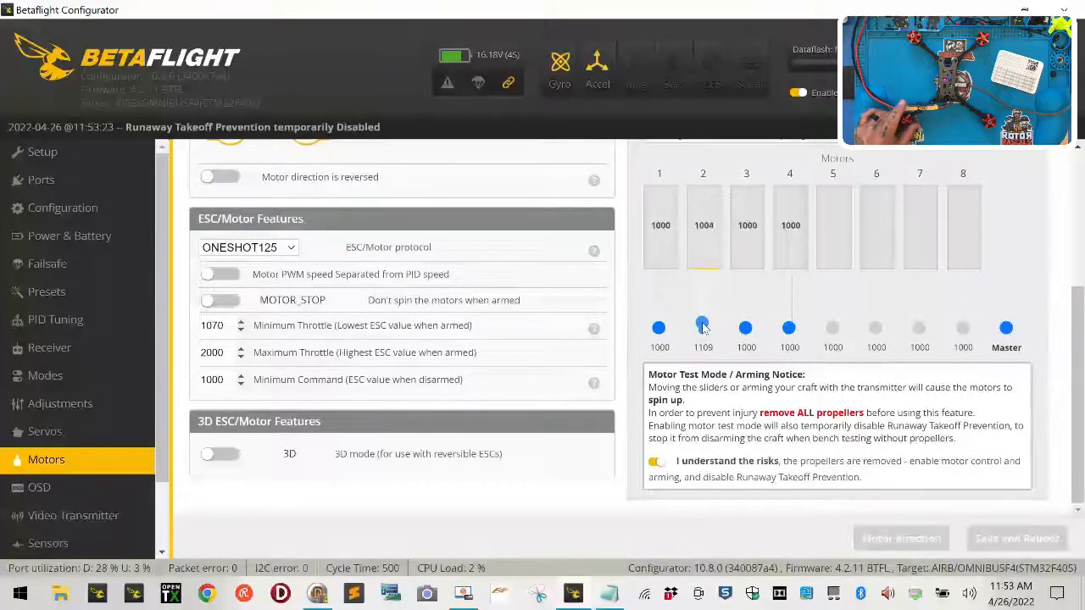
{"action": "left_click_drag", "start_coordinate": [703, 327], "coordinate": [703, 320]}
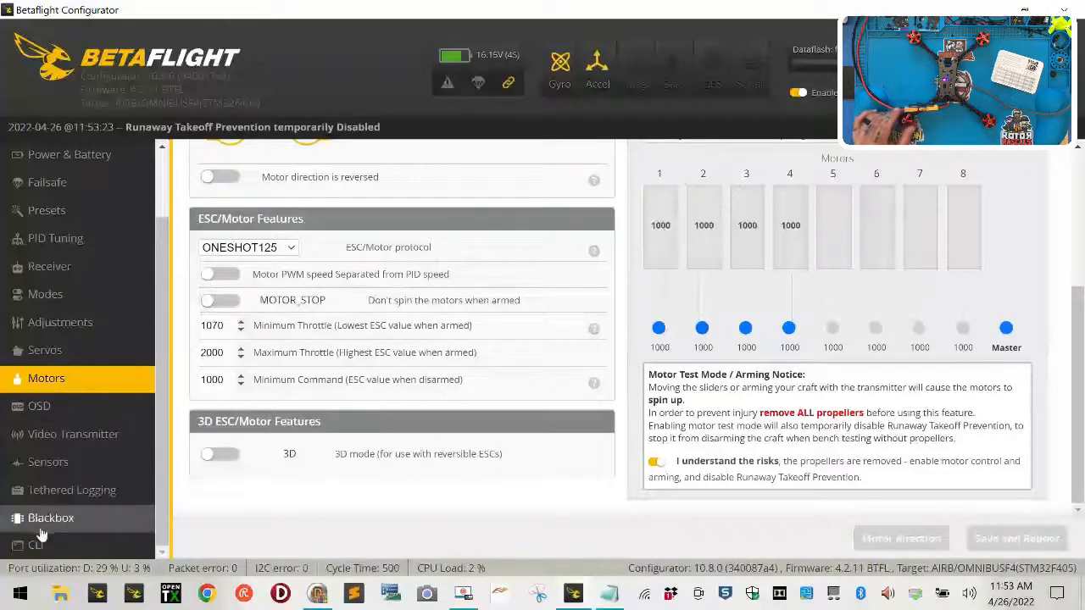
Remap motors 3, 4 and 2 to pins A02, B01 and A03 in the CLI, then save.
{"action": "left_click", "coordinate": [36, 545]}
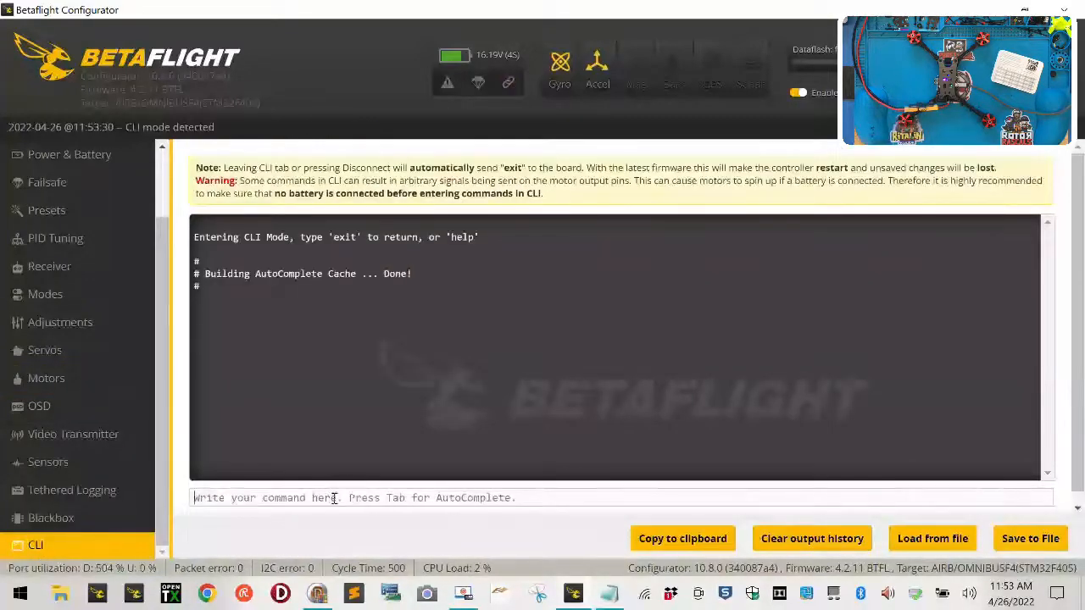
{"action": "type", "text": "resour"}
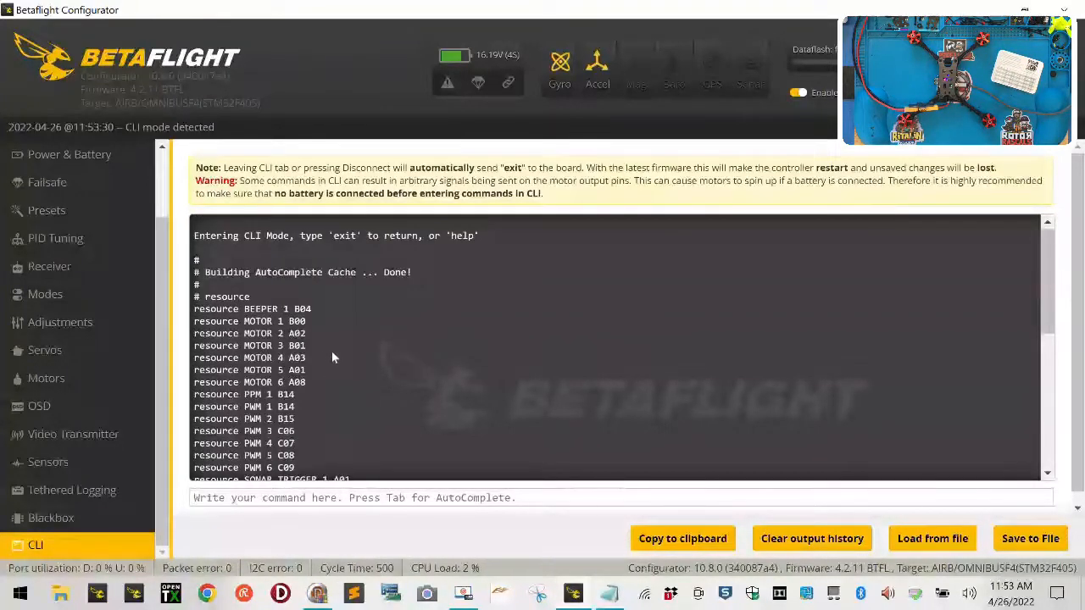
{"action": "left_click_drag", "start_coordinate": [194, 321], "coordinate": [307, 357]}
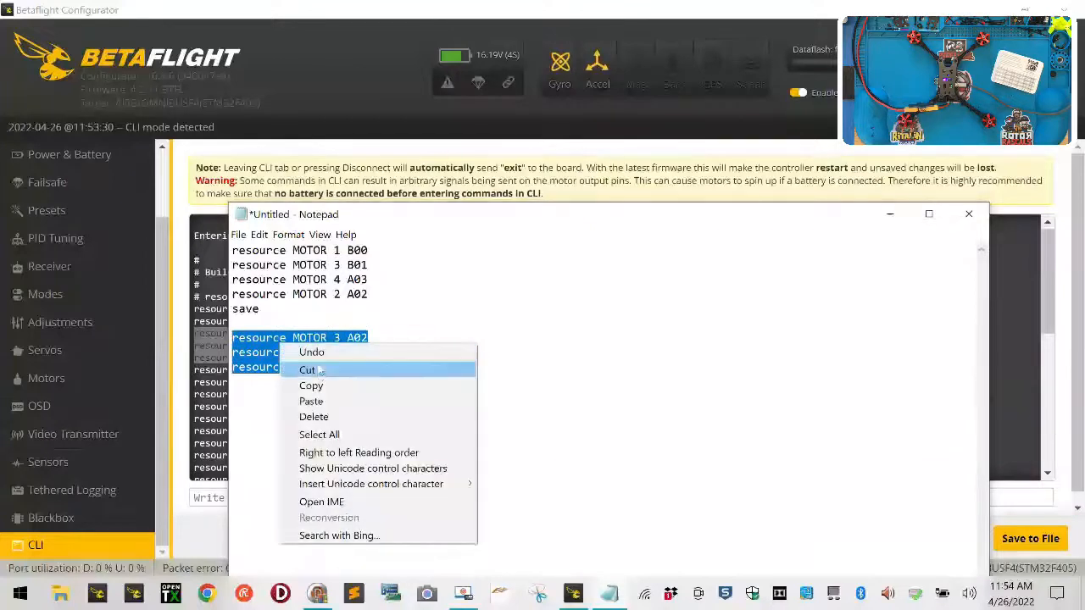
{"action": "left_click", "coordinate": [307, 370]}
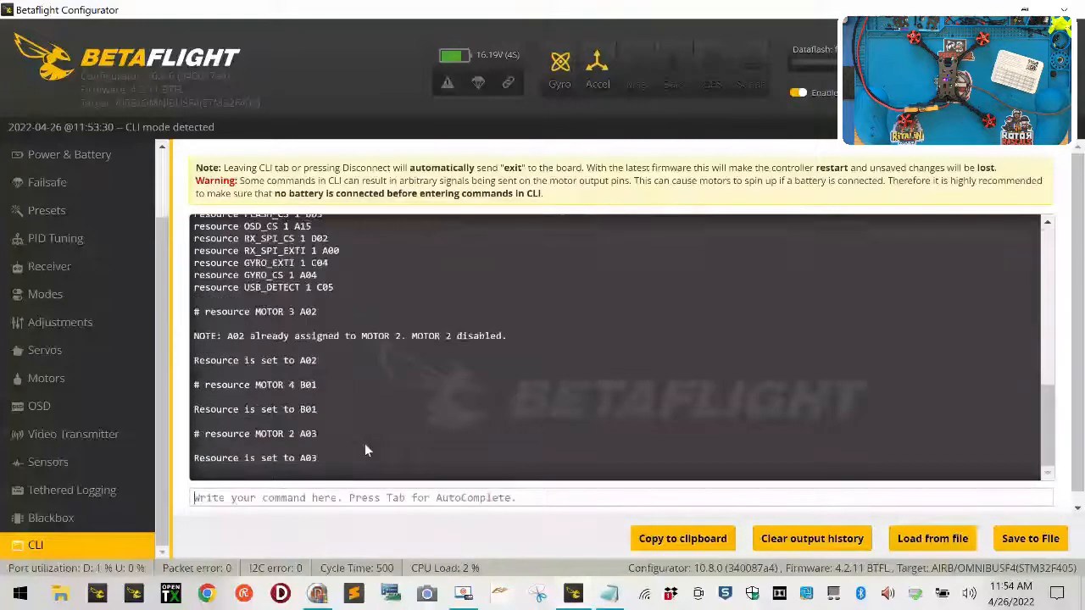
{"action": "type", "text": "save"}
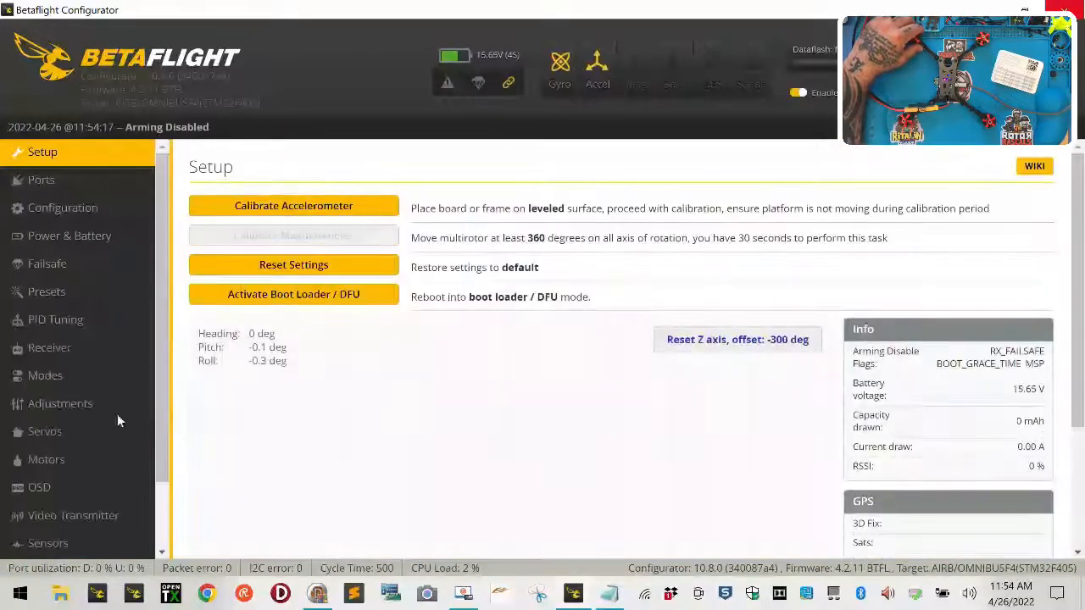
On the Motors tab, toggle 'I understand the risks' to re-enable the motor sliders.
{"action": "left_click", "coordinate": [46, 459]}
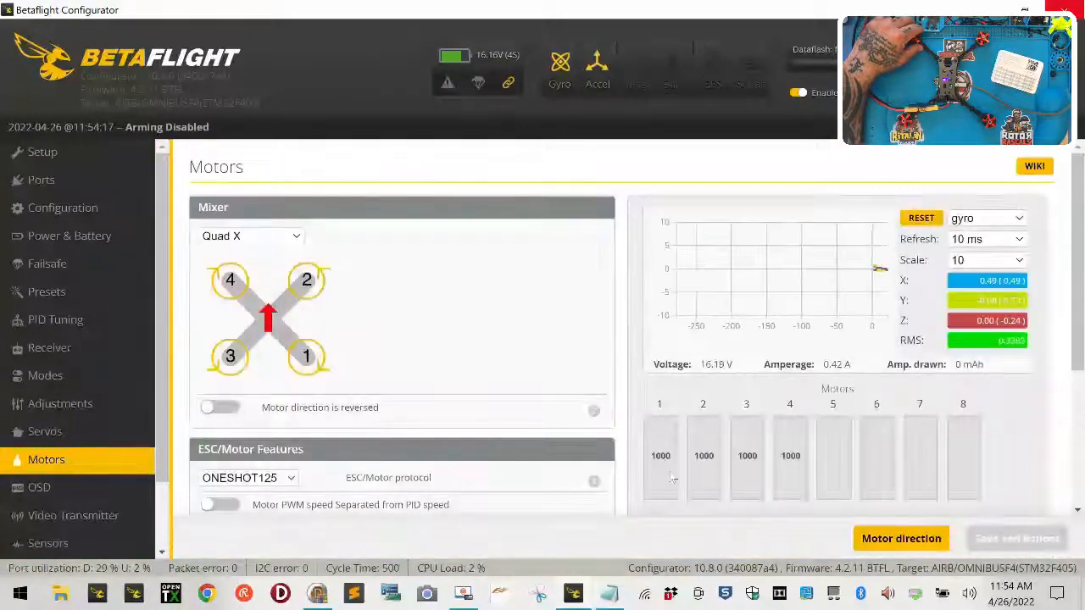
{"action": "scroll", "scroll_direction": "down", "scroll_amount": 3}
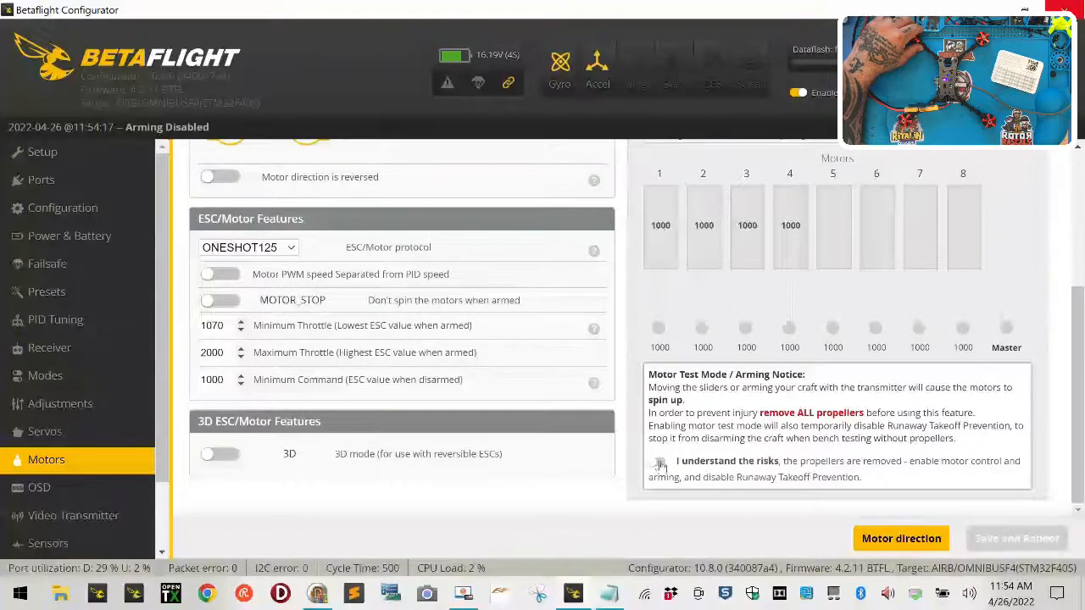
{"action": "left_click", "coordinate": [659, 462]}
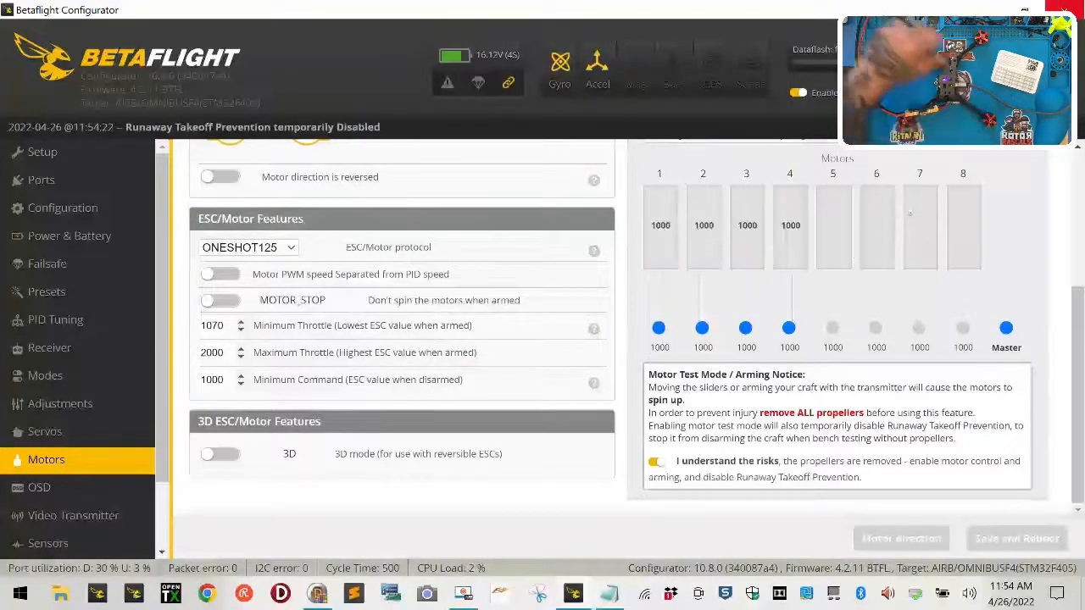
{"action": "left_click", "coordinate": [657, 460]}
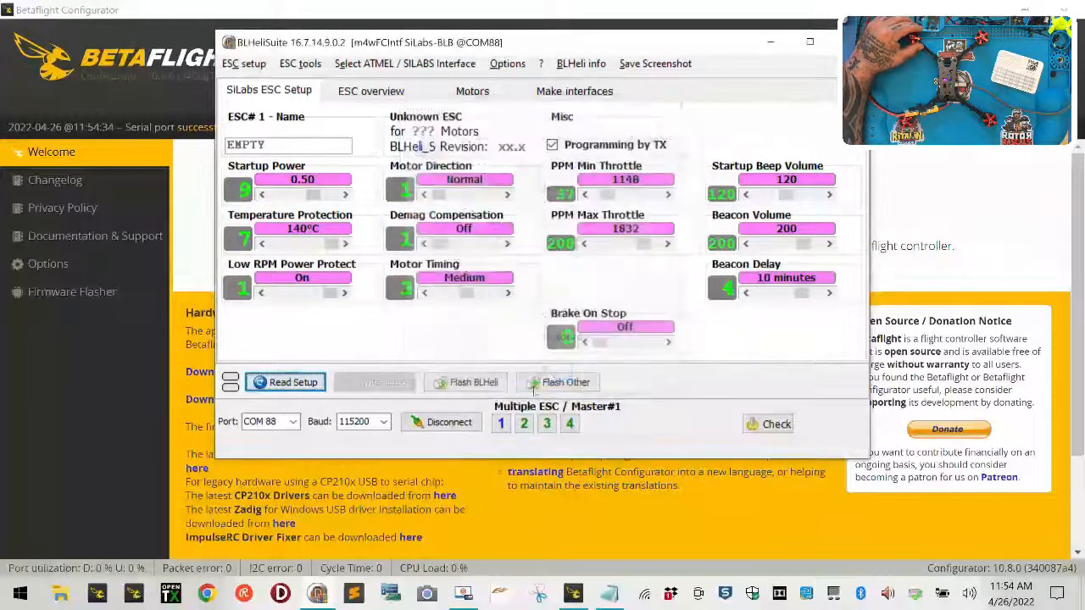
Read ESC 1's setup, set Motor Direction to Reversed and write it to the ESC.
{"action": "left_click", "coordinate": [285, 382]}
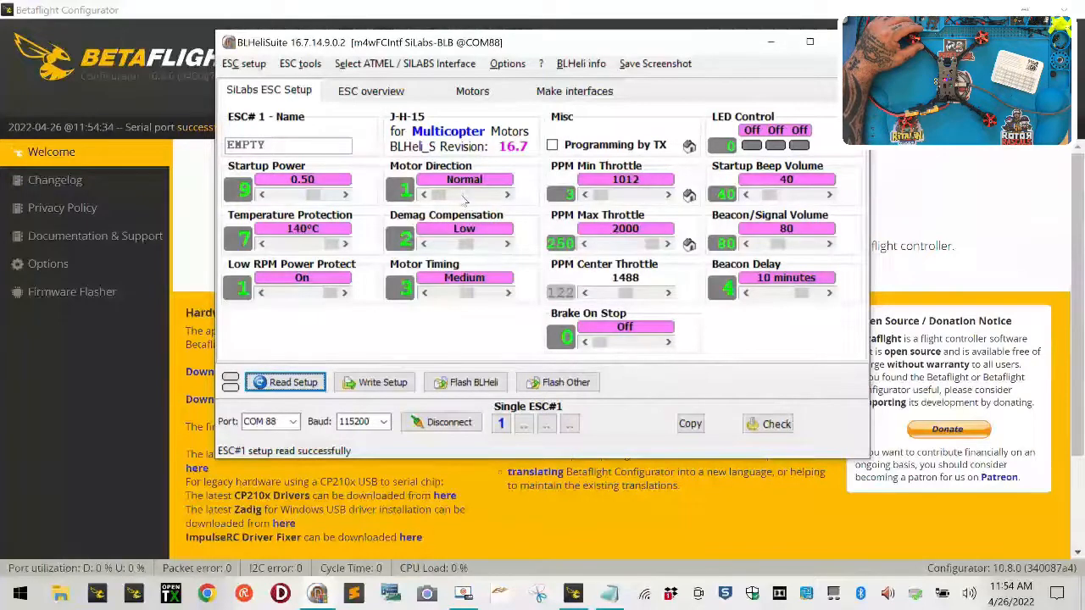
{"action": "left_click", "coordinate": [374, 382]}
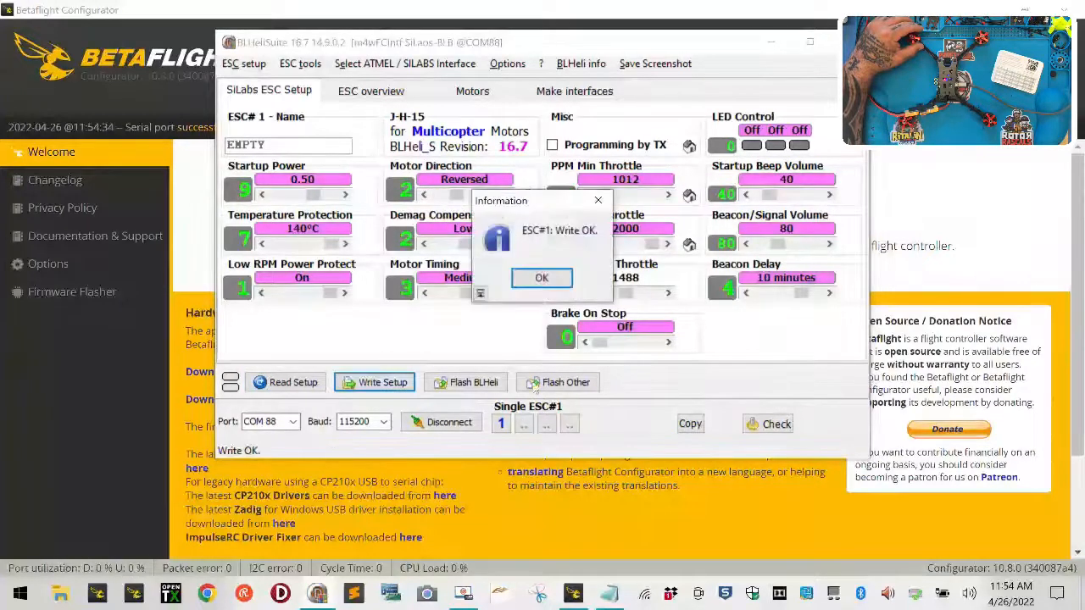
{"action": "left_click", "coordinate": [541, 278]}
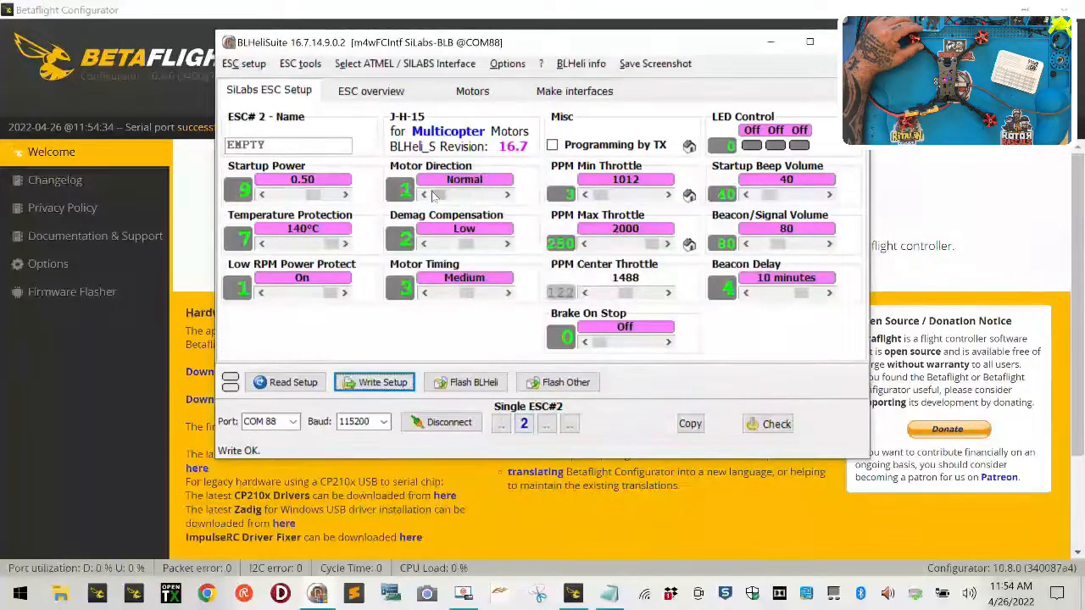
{"action": "left_click", "coordinate": [506, 194]}
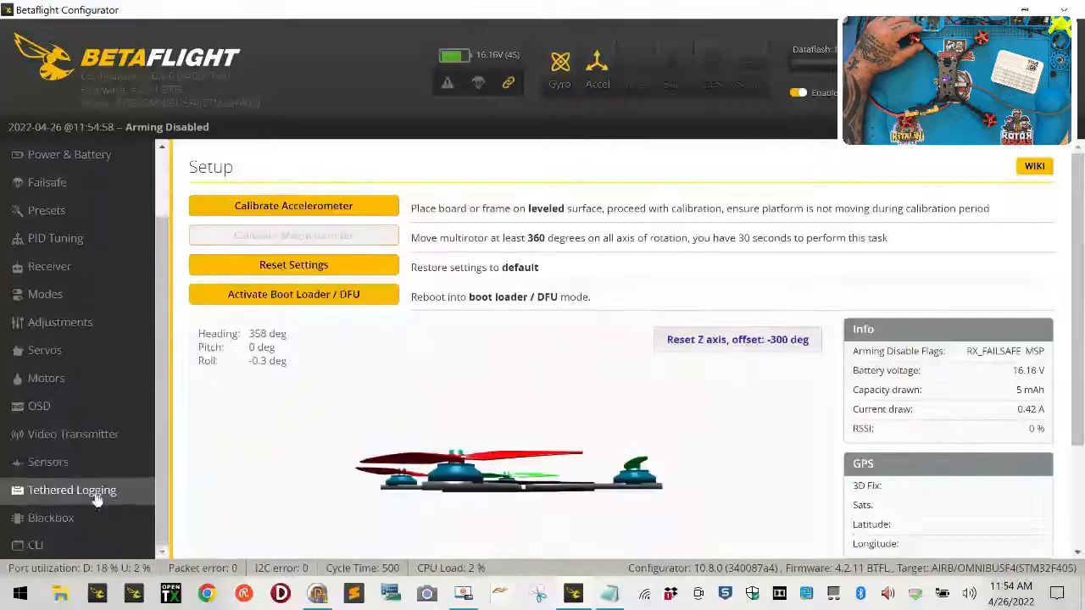
Acknowledge the motor-test risks and nudge motor 3's slider up to check its rotation.
{"action": "left_click", "coordinate": [45, 378]}
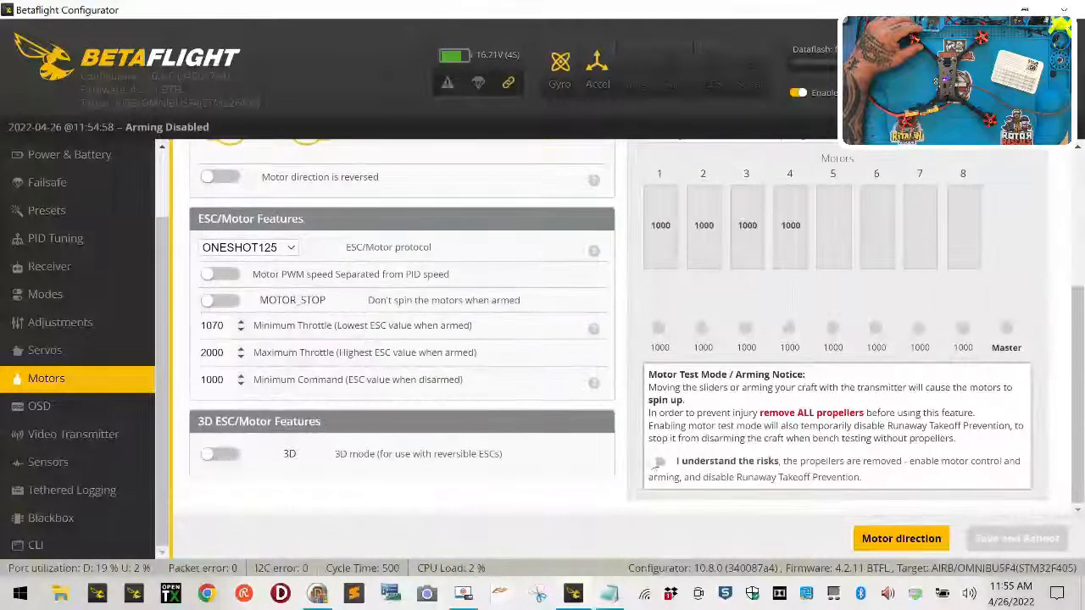
{"action": "left_click", "coordinate": [658, 462]}
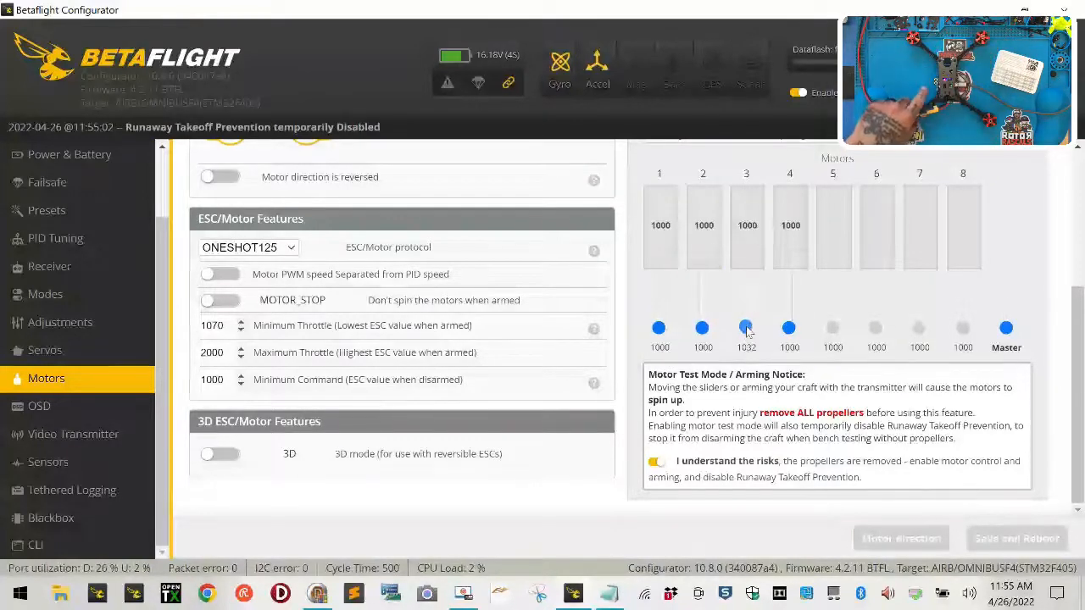
{"action": "left_click_drag", "start_coordinate": [746, 328], "coordinate": [789, 322]}
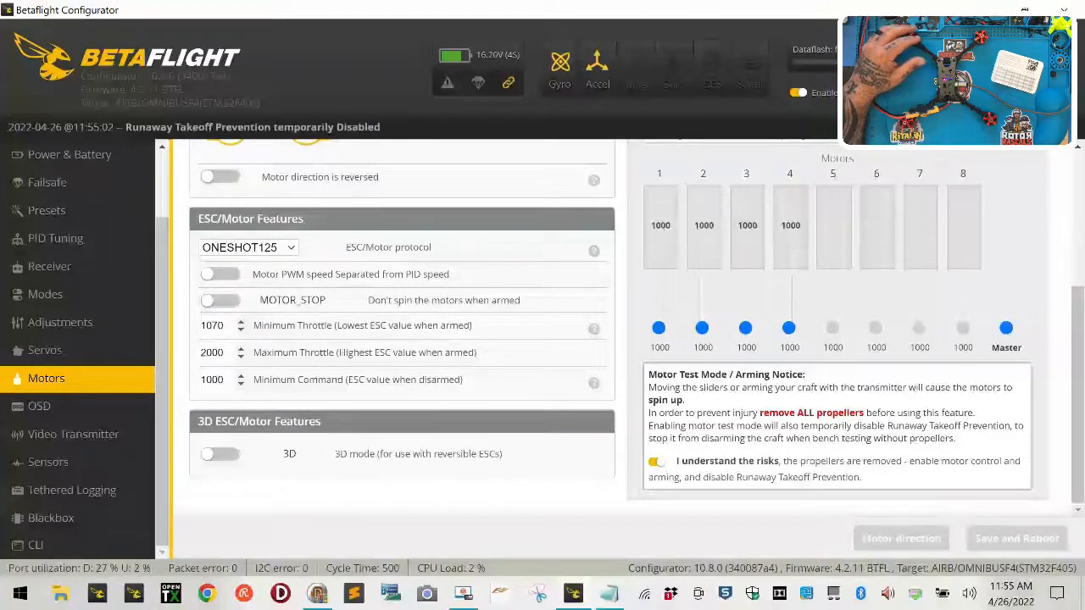
{"action": "mouse_move", "coordinate": [73, 433]}
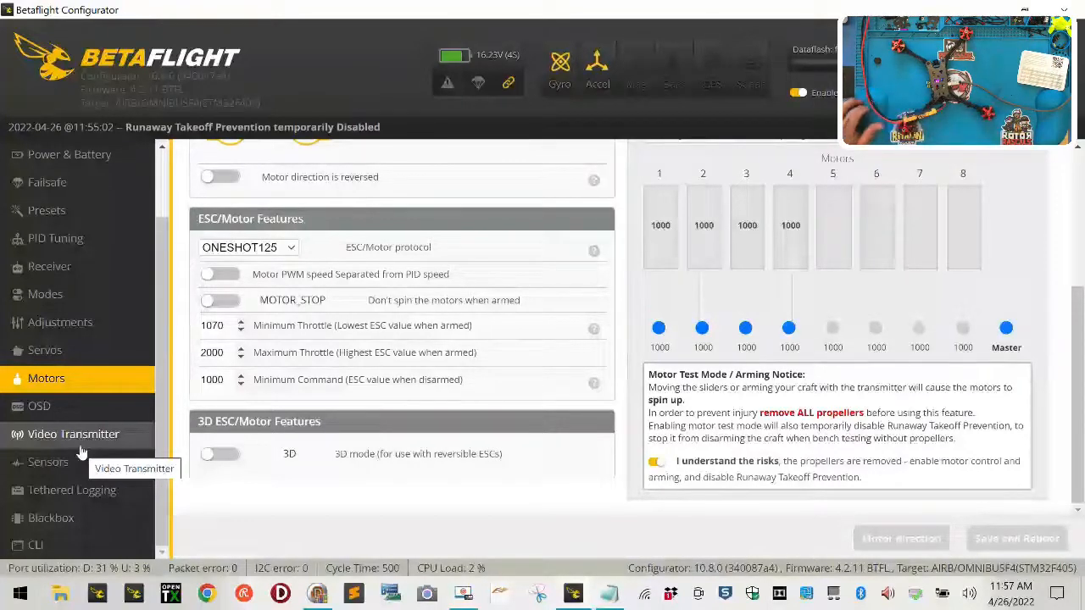
{"action": "mouse_move", "coordinate": [81, 434]}
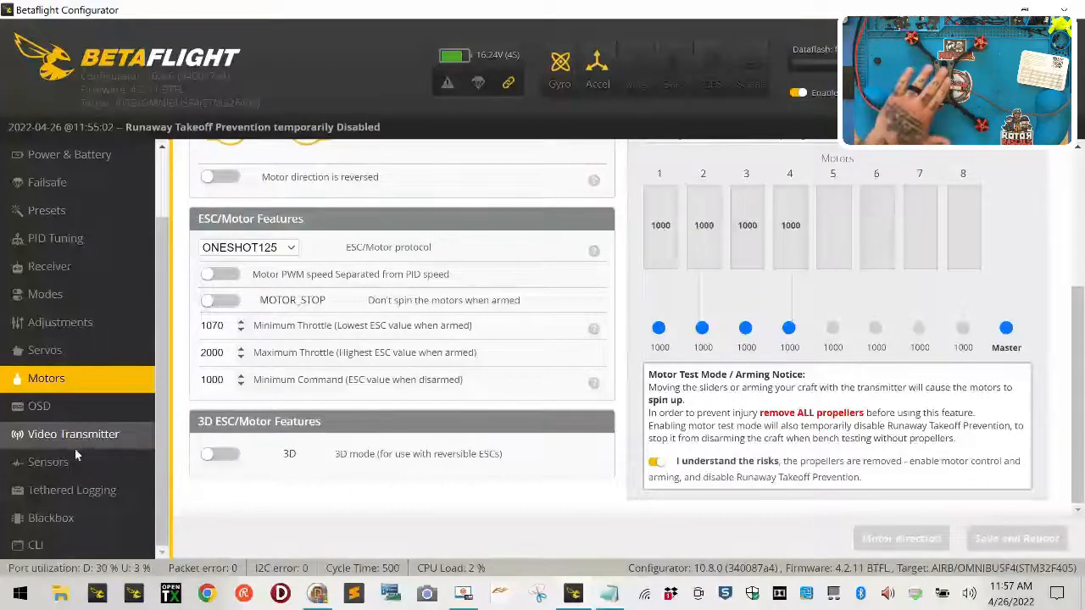
{"action": "mouse_move", "coordinate": [48, 462]}
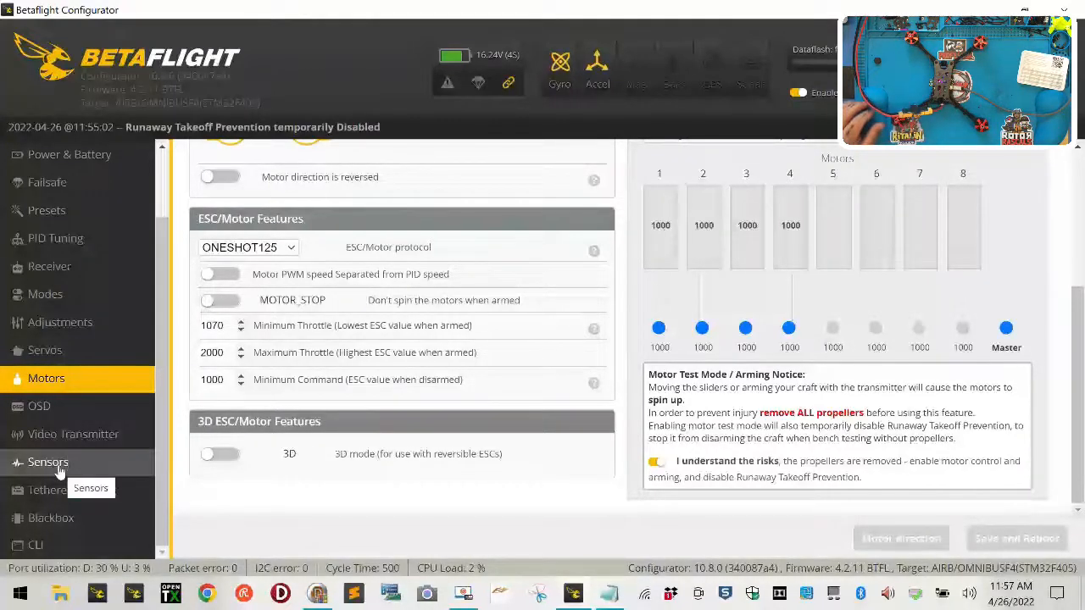